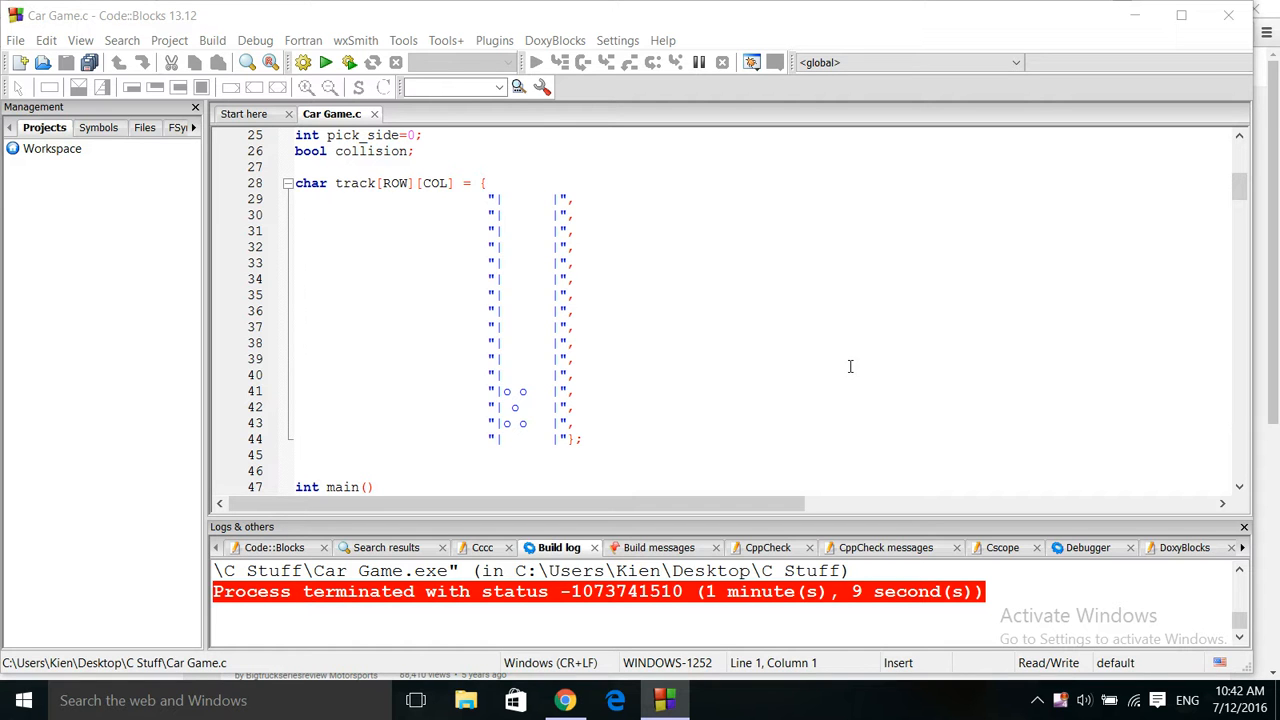
pyautogui.moveTo(547, 206)
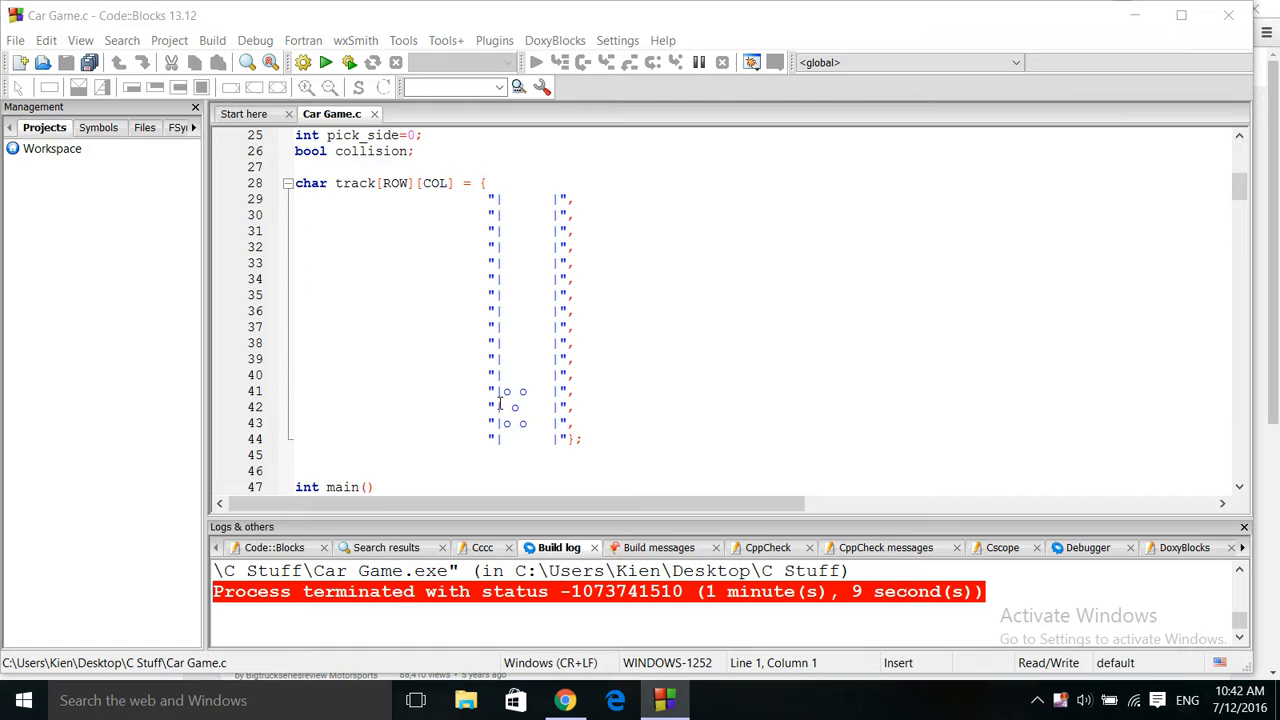
pyautogui.moveTo(540, 410)
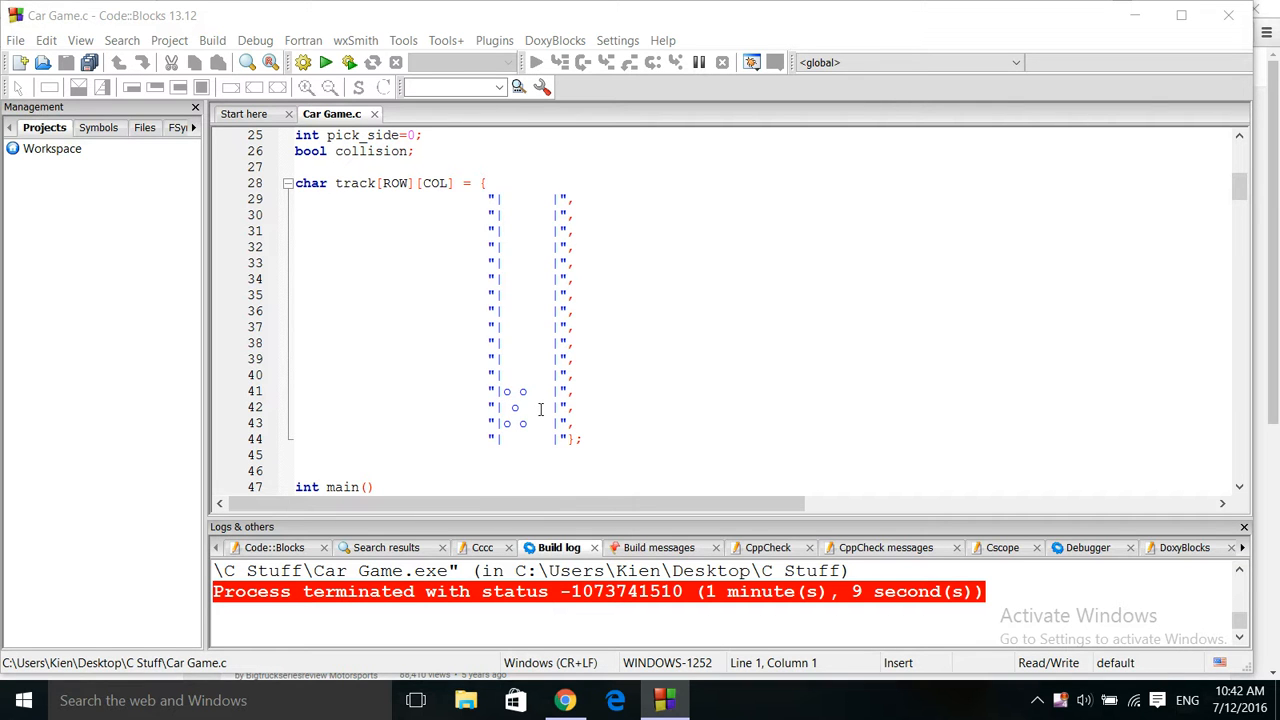
pyautogui.moveTo(534, 211)
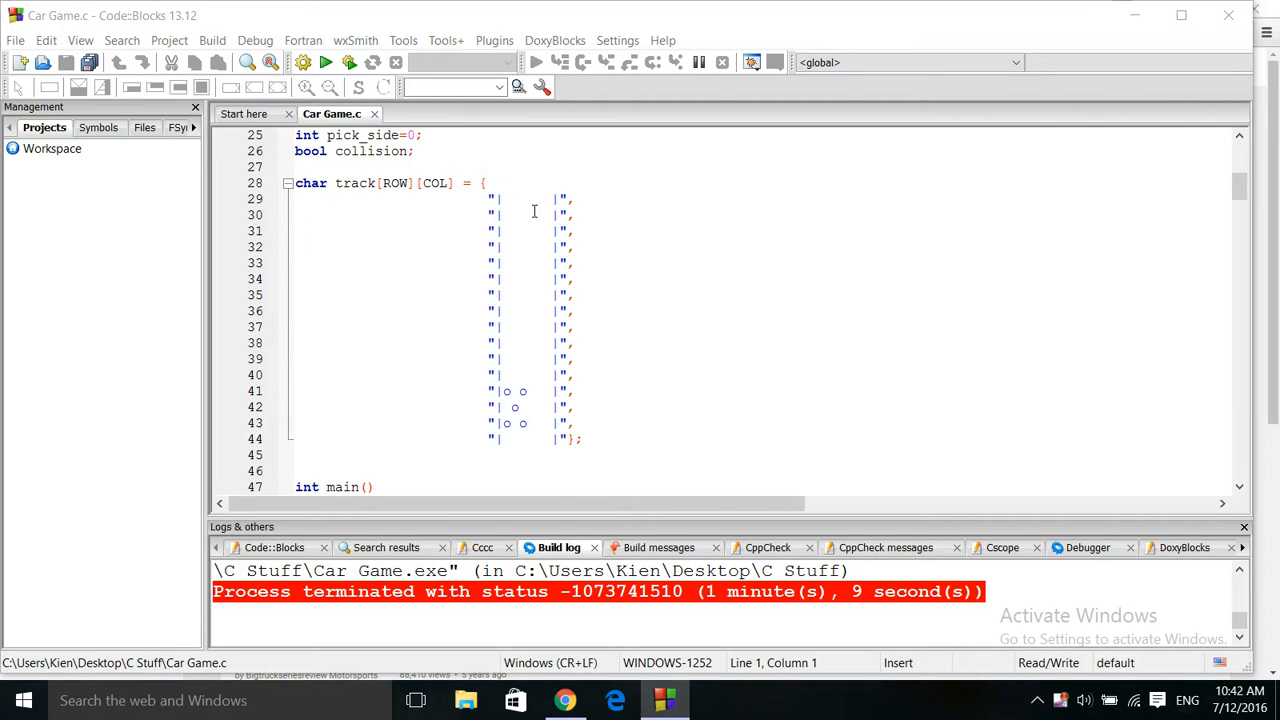
pyautogui.moveTo(531, 241)
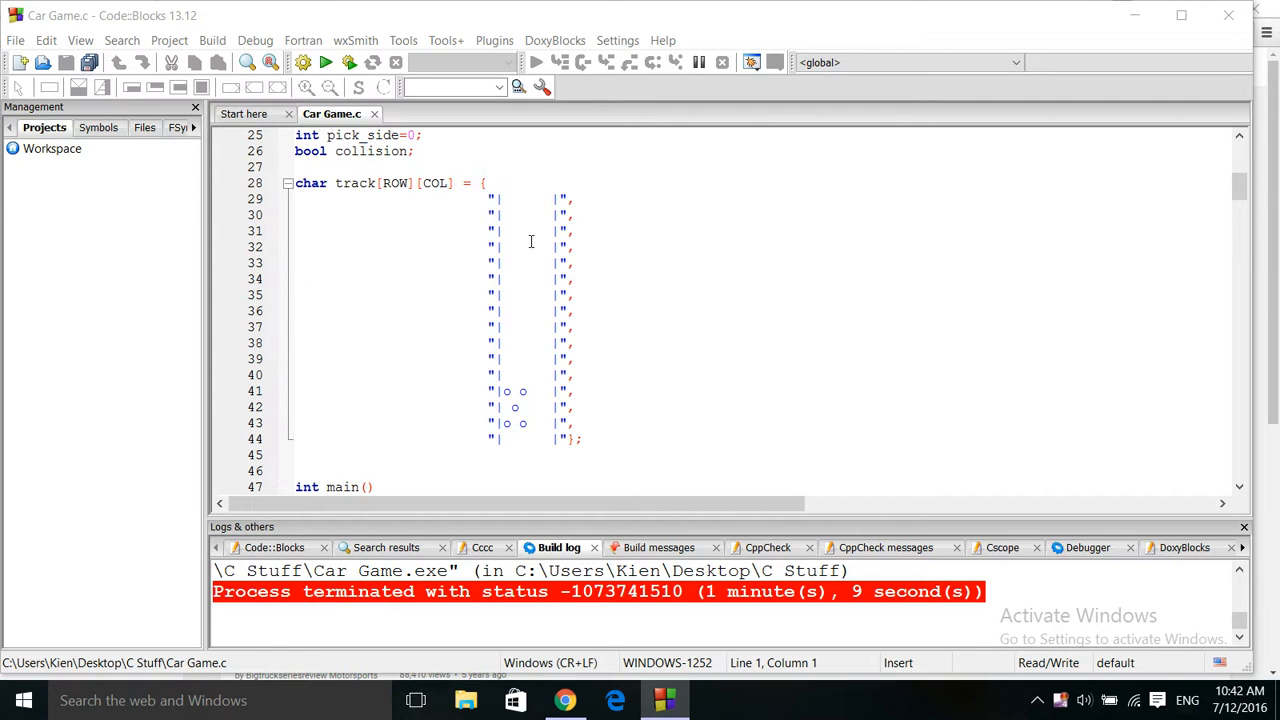
pyautogui.moveTo(529, 342)
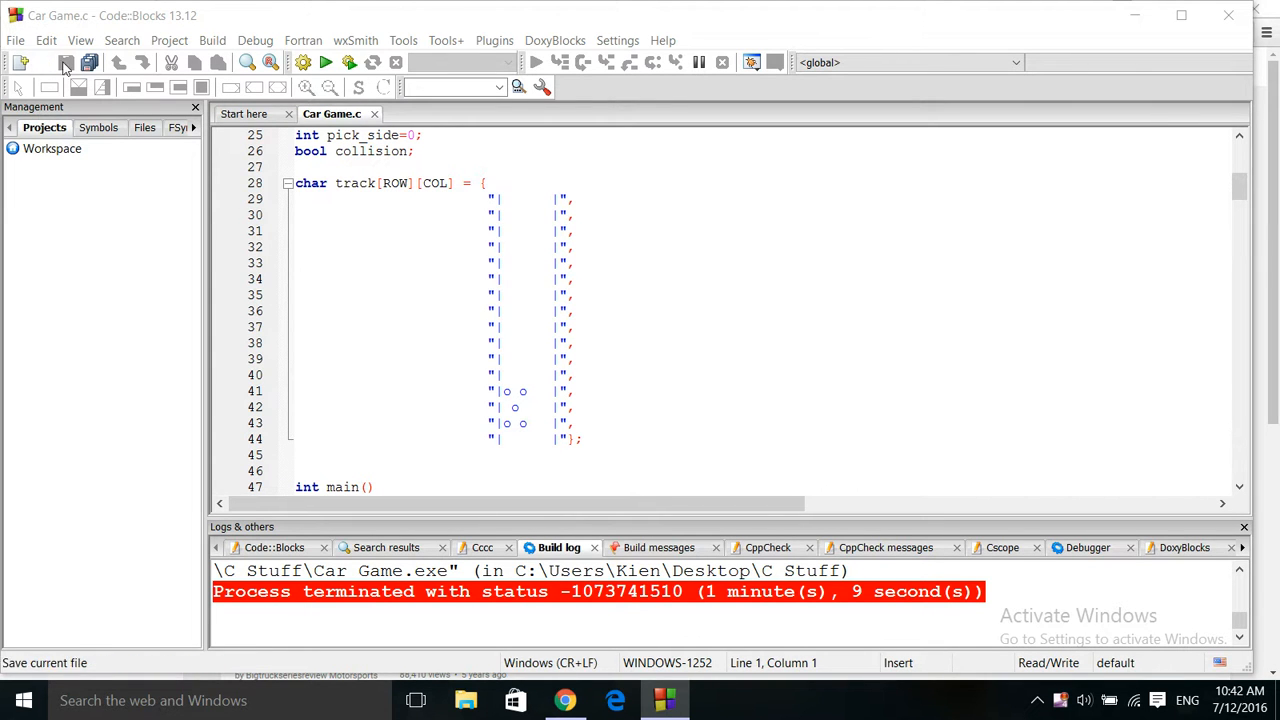
pyautogui.moveTo(303, 62)
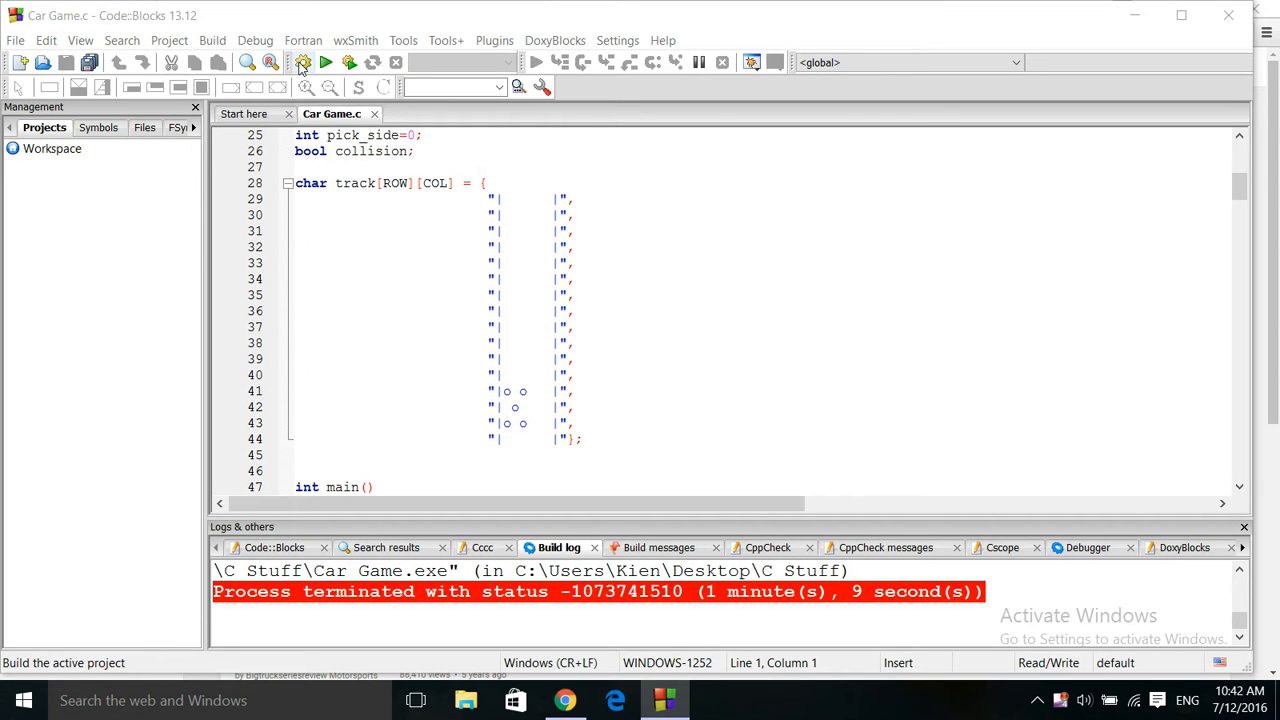
# Build and run the car game, playing until the race finishes with Pass = 10.
pyautogui.click(303, 62)
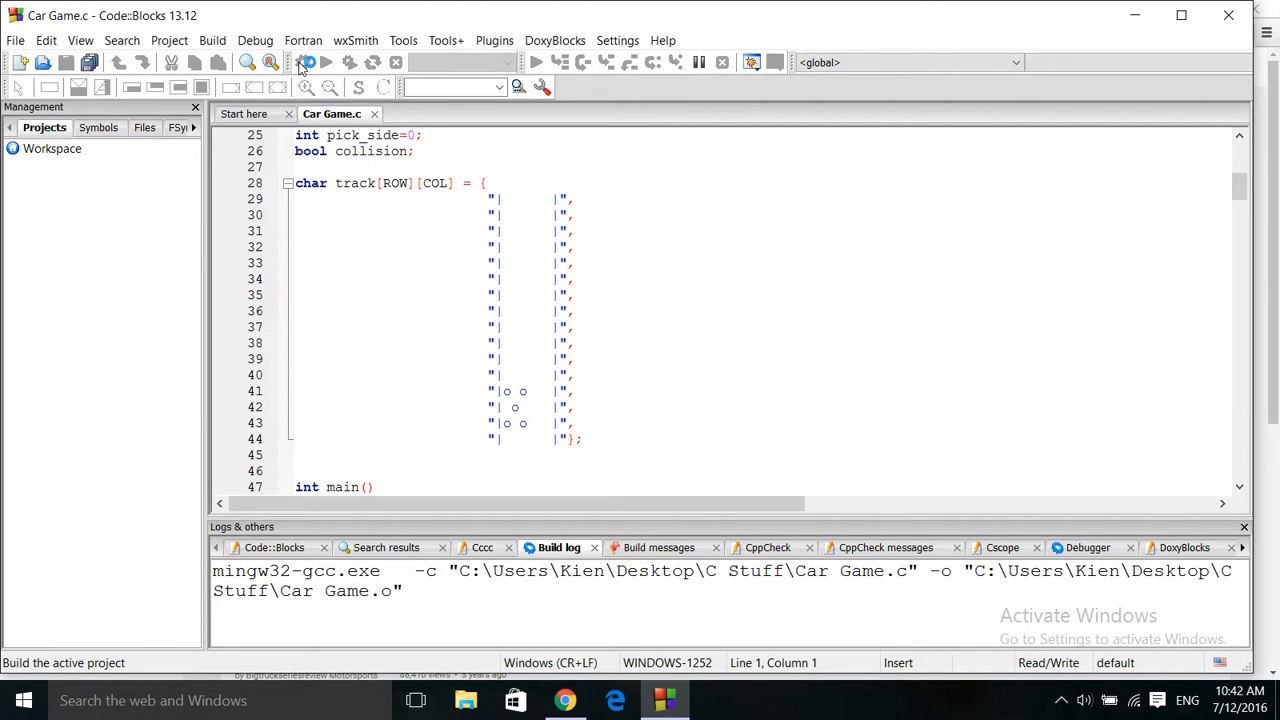
pyautogui.click(326, 62)
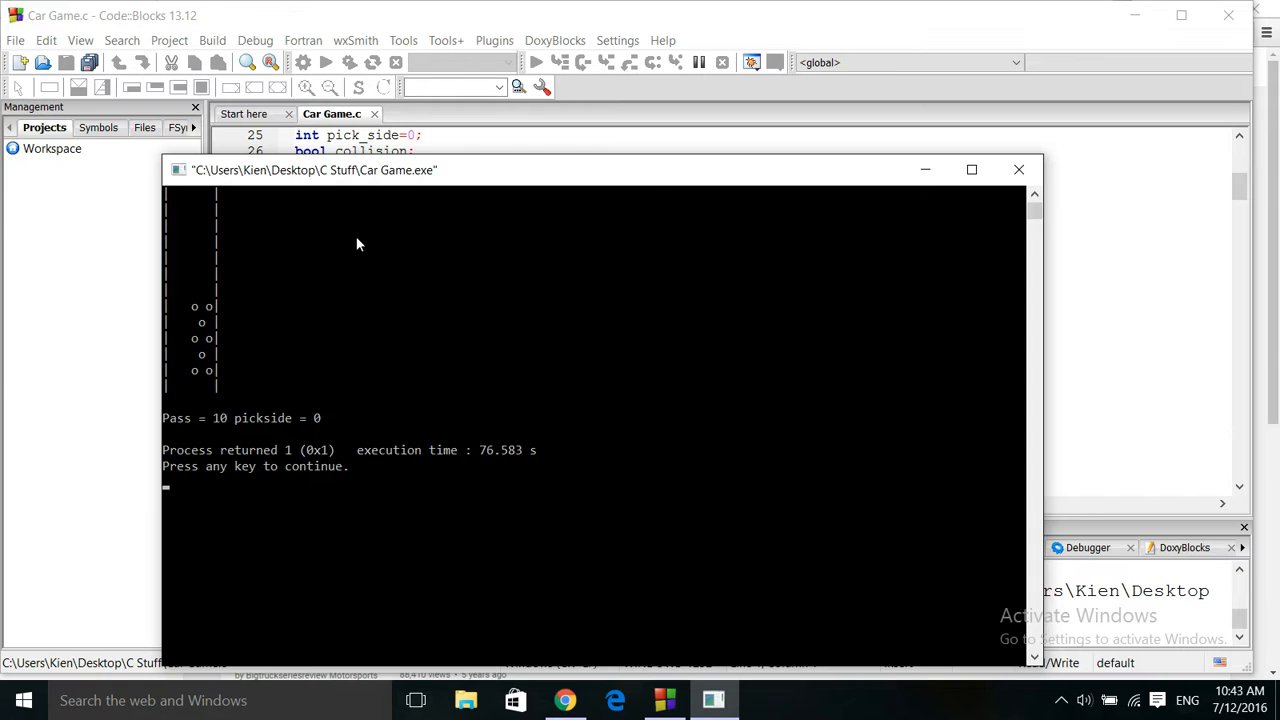
pyautogui.moveTo(1019, 169)
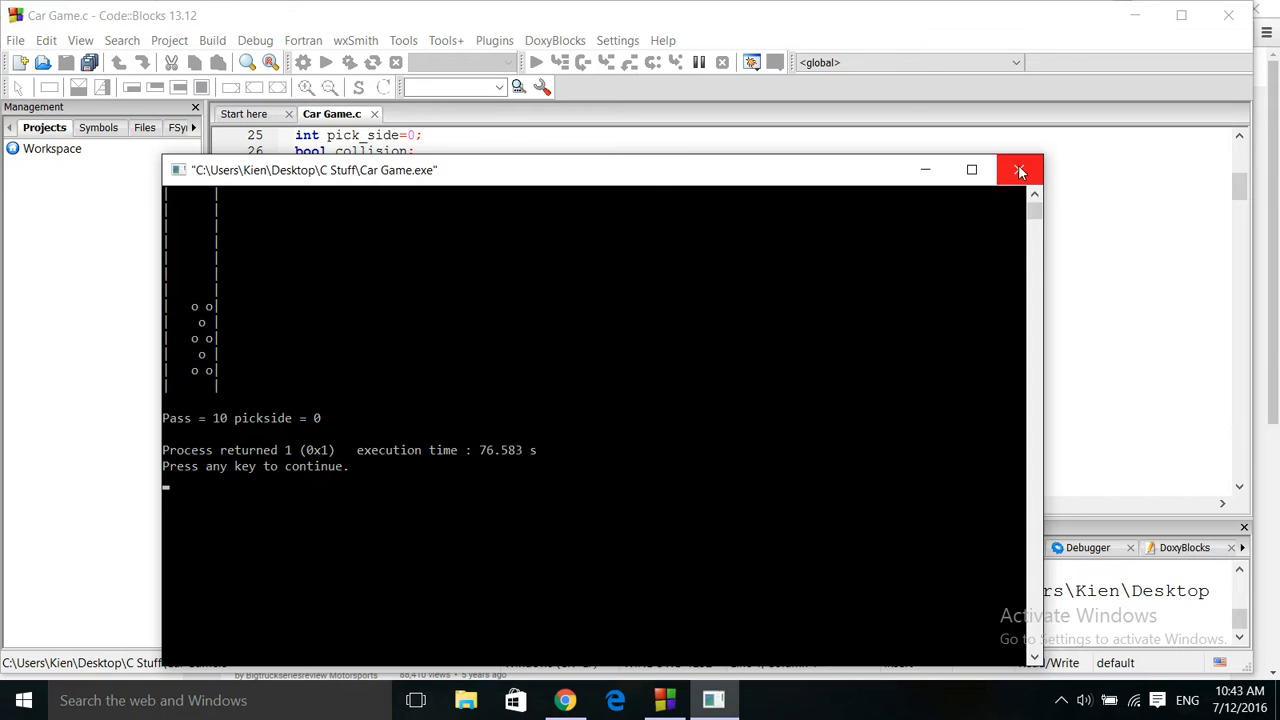
pyautogui.moveTo(1020, 170)
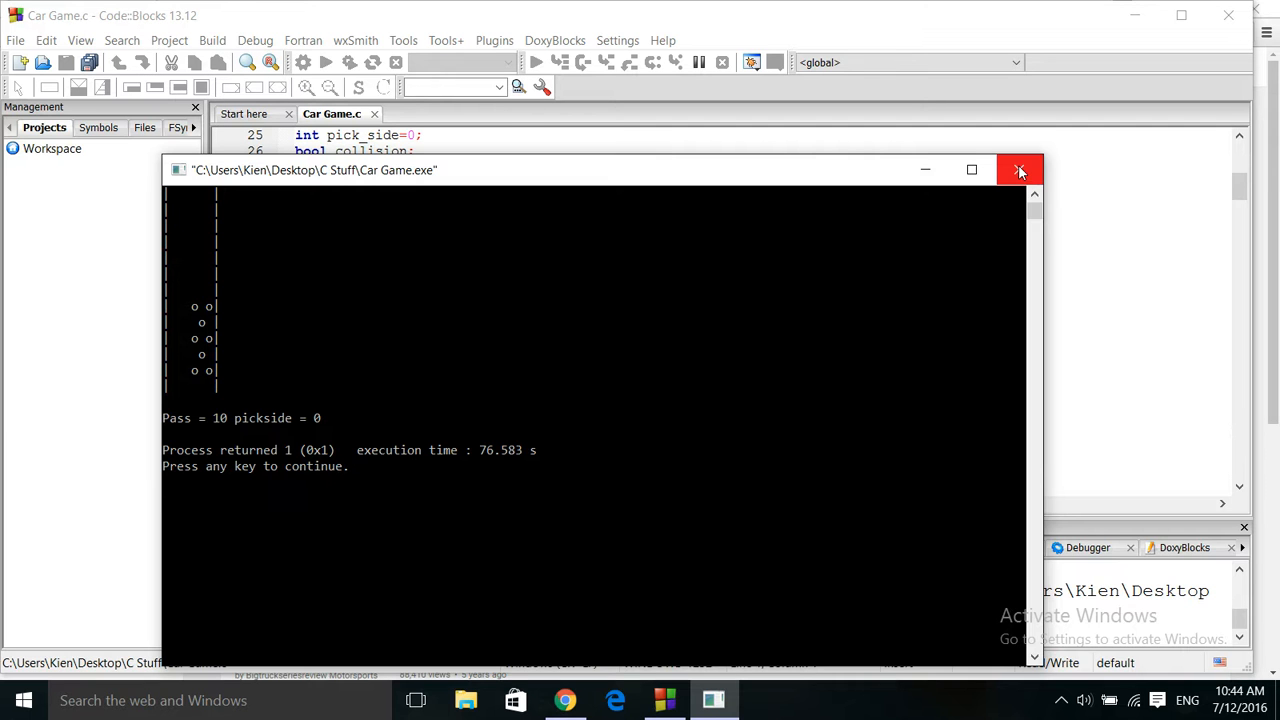
# Close the finished Car Game.exe console window.
pyautogui.click(1019, 169)
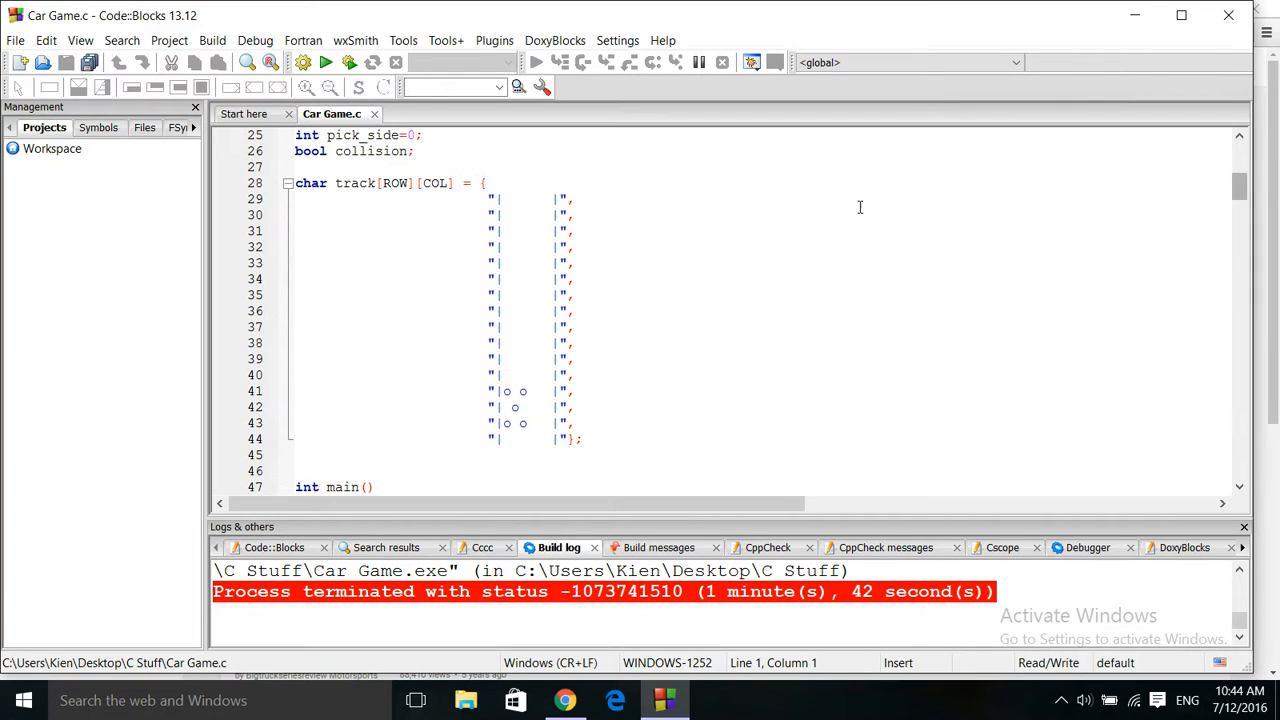
pyautogui.moveTo(519, 295)
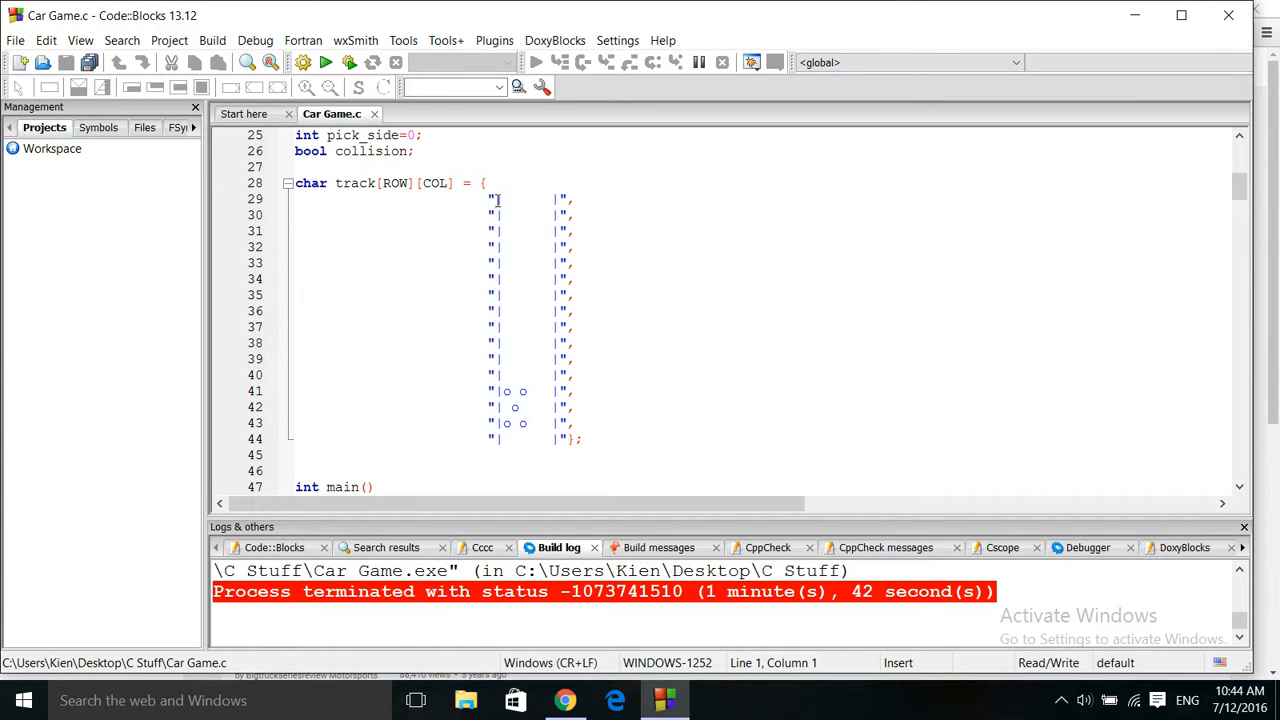
pyautogui.moveTo(452, 307)
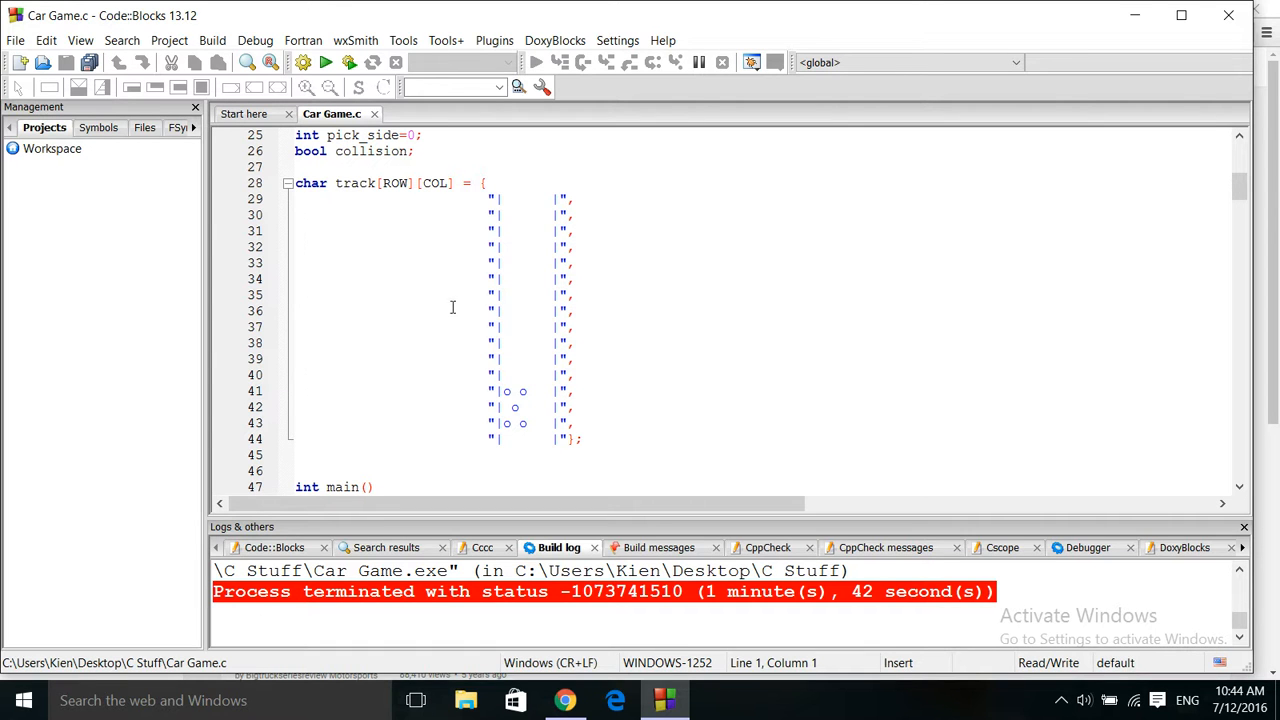
pyautogui.moveTo(483, 435)
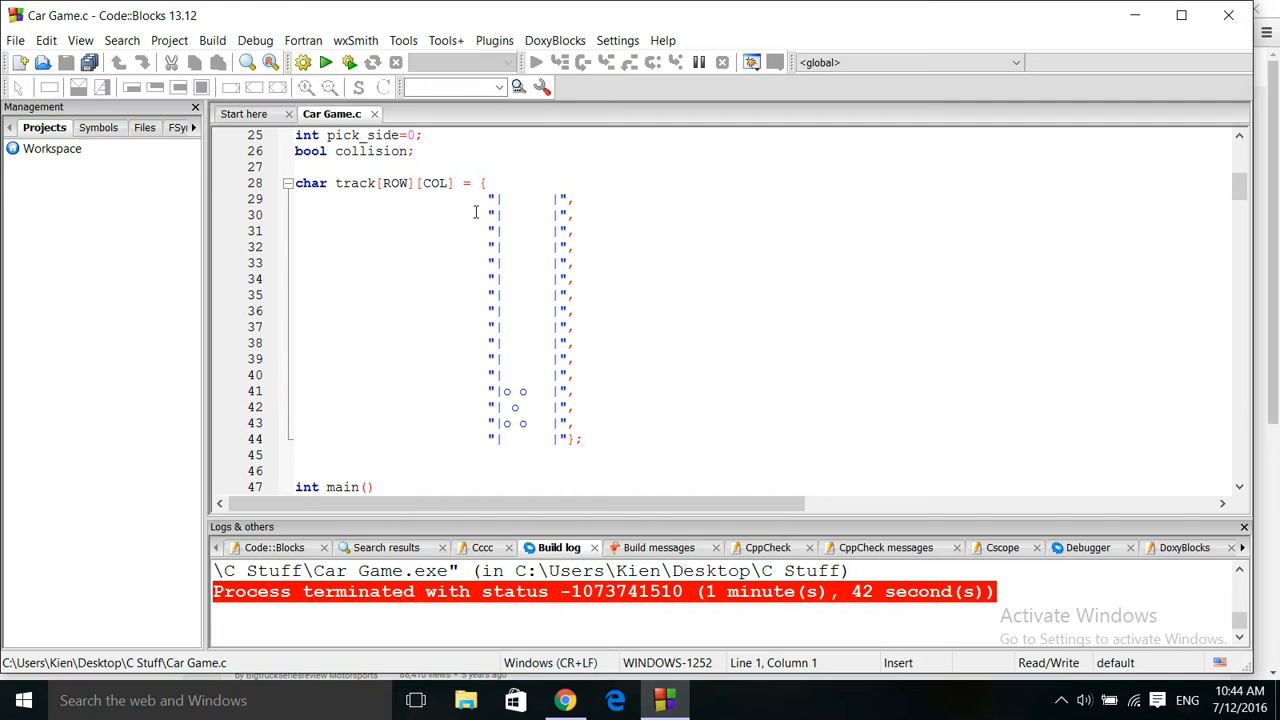
pyautogui.moveTo(566, 457)
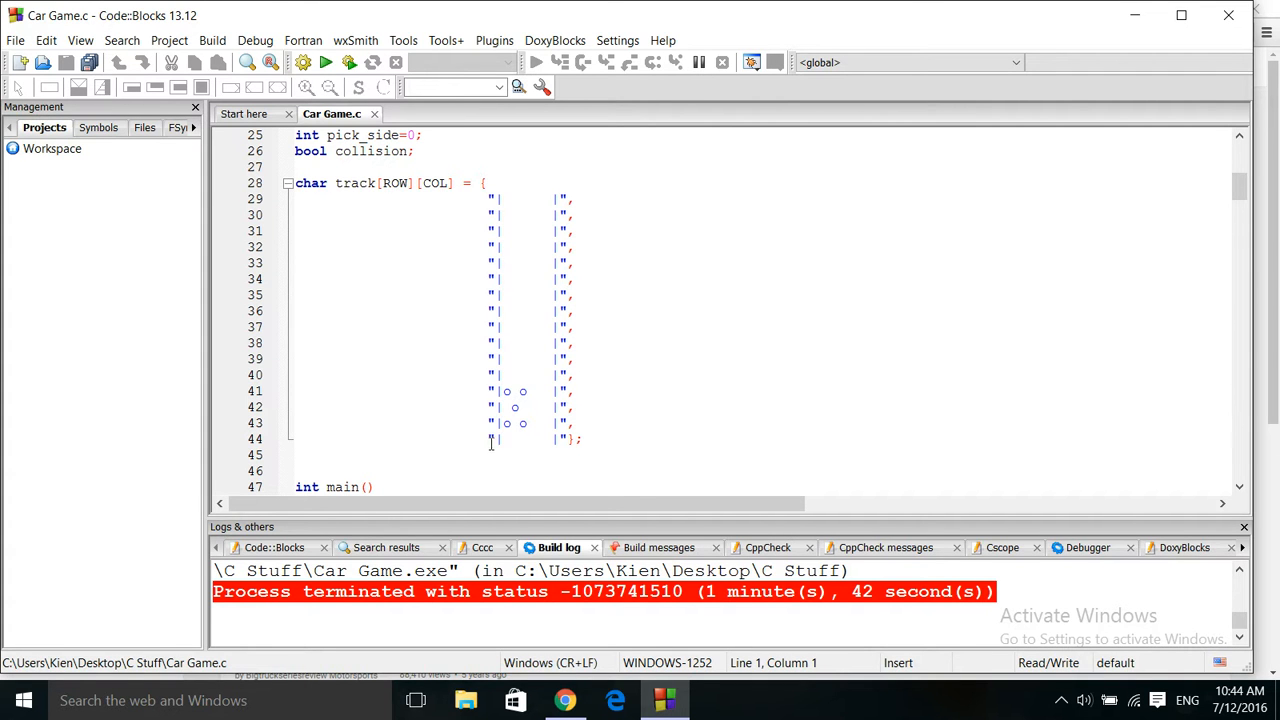
pyautogui.moveTo(488, 205)
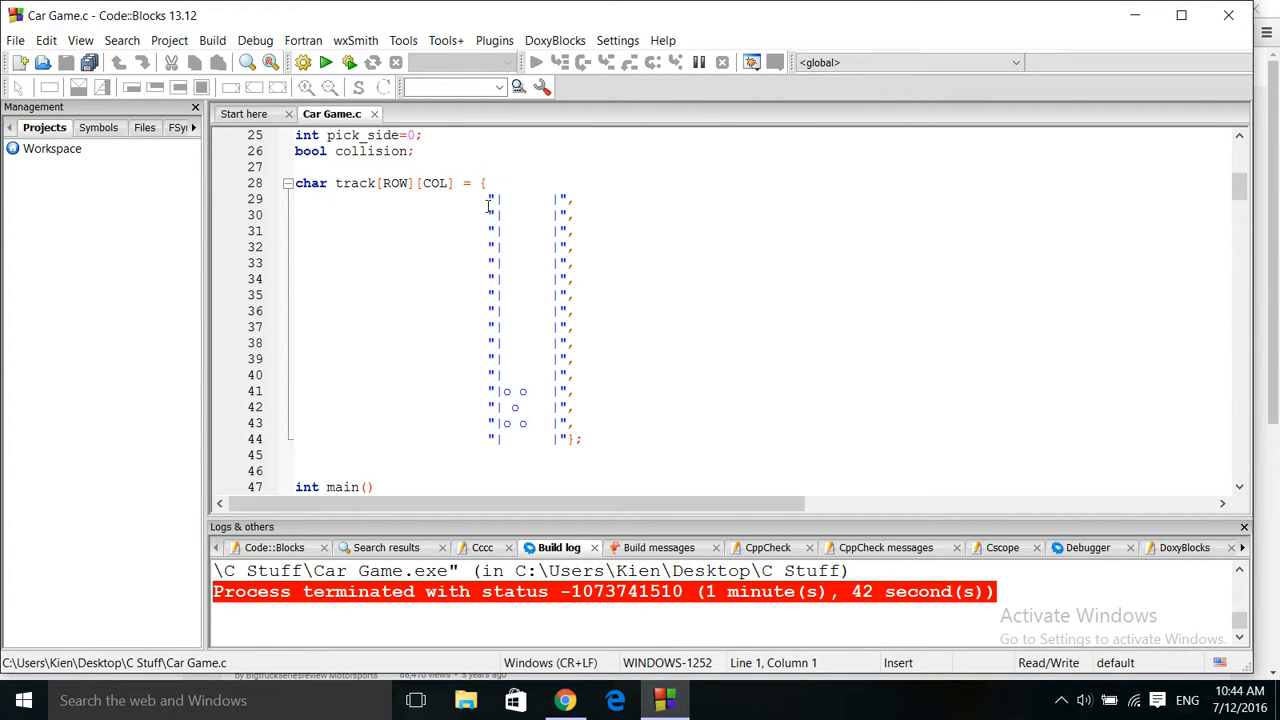
pyautogui.moveTo(303, 62)
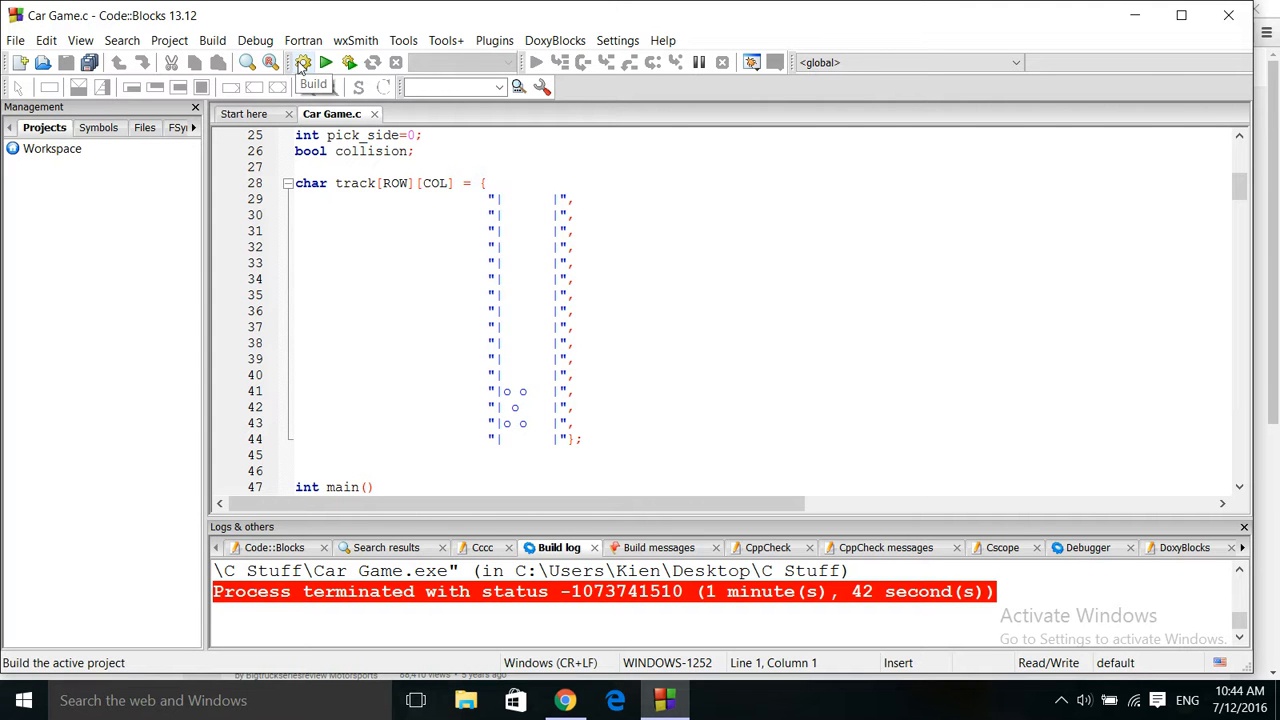
# Rebuild Car Game with 0 errors and play it again until it ends.
pyautogui.click(303, 62)
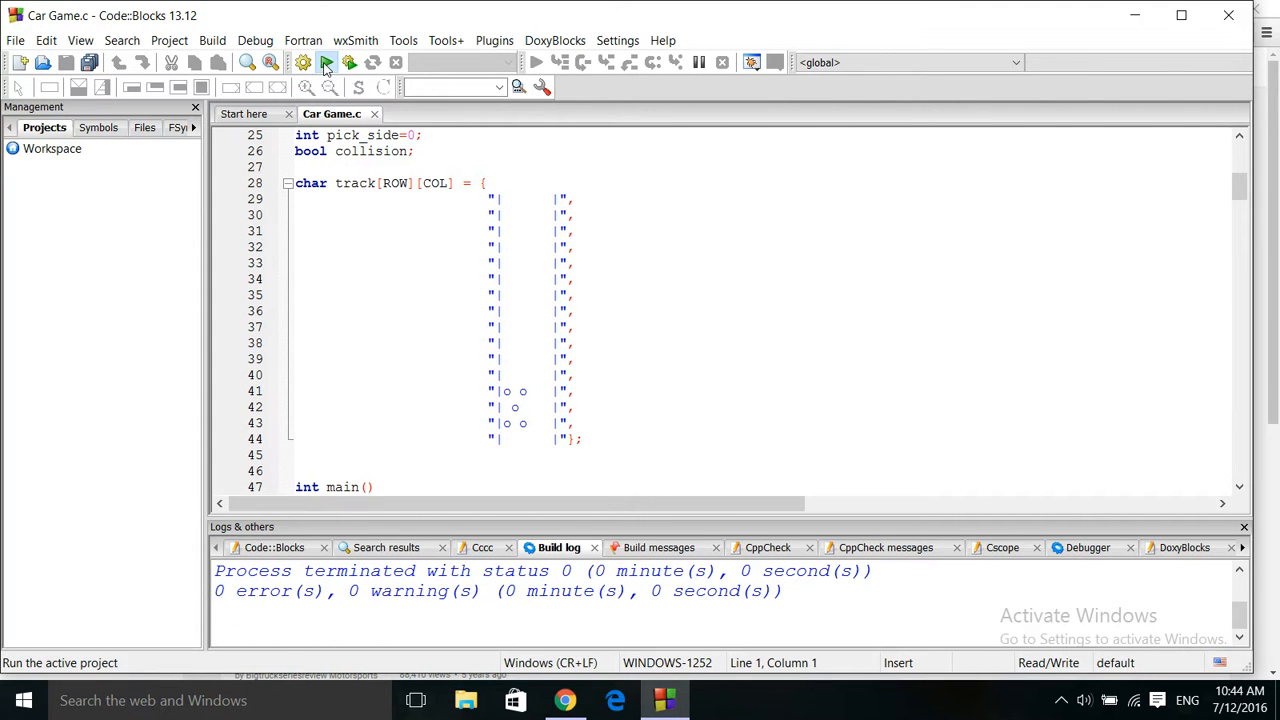
pyautogui.click(326, 62)
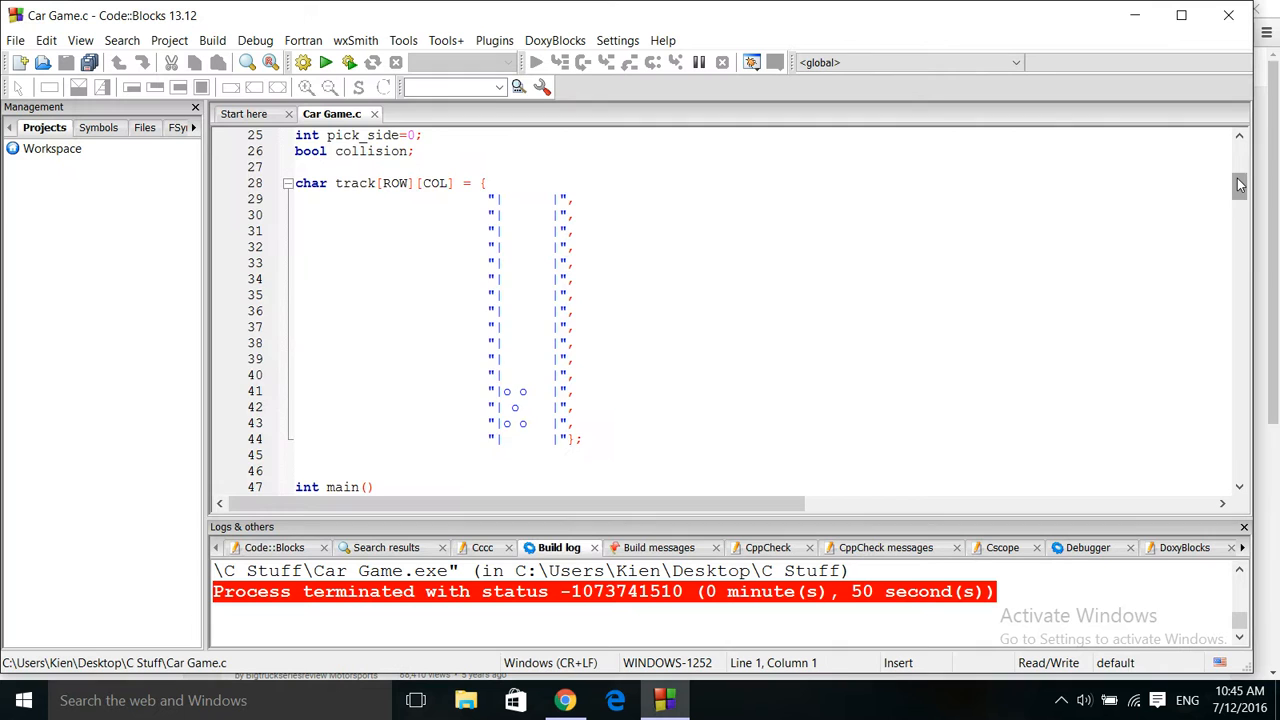
# Scroll Car Game.c from the ROW/COL defines down to main's kbhit switch block.
pyautogui.scroll(-3)
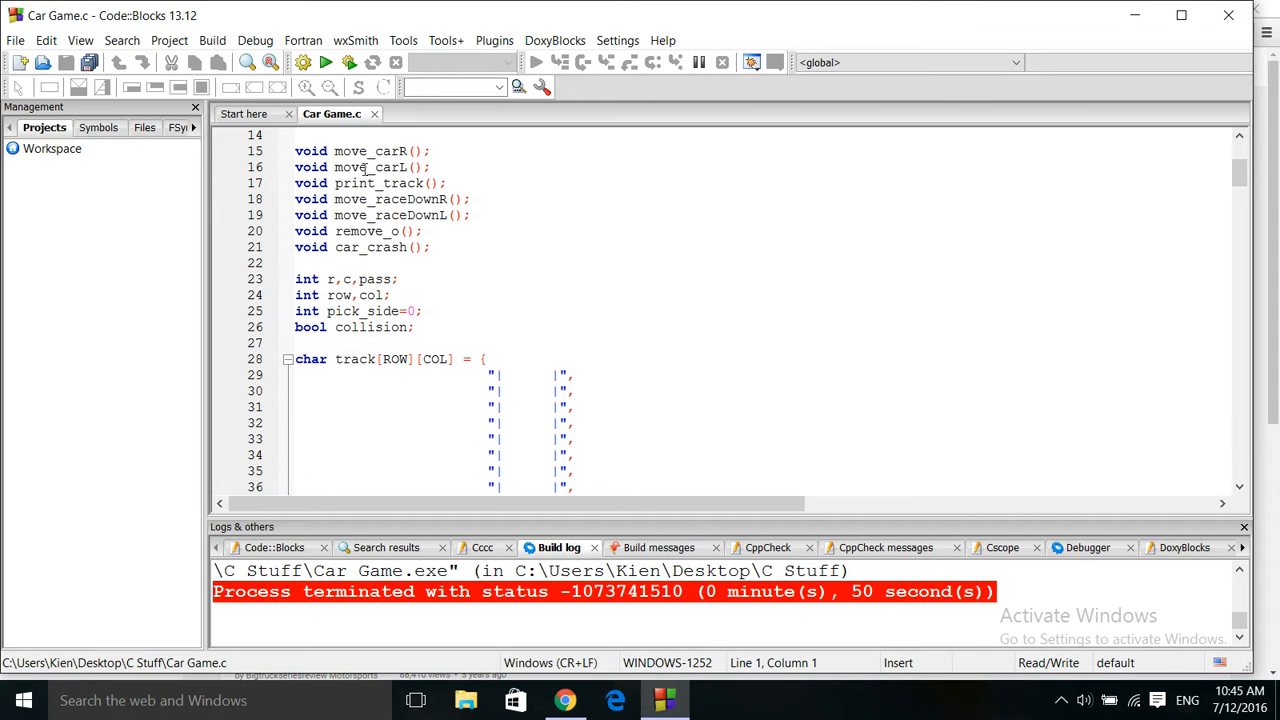
pyautogui.moveTo(1223, 172)
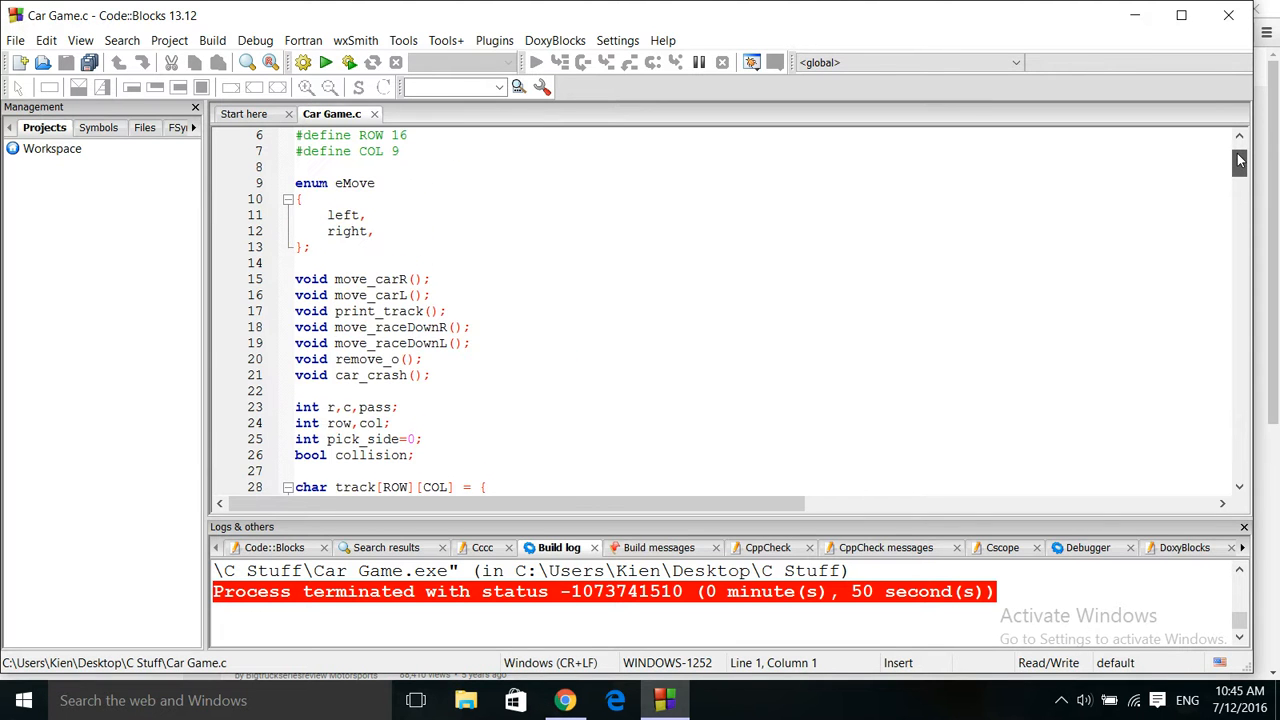
pyautogui.scroll(-3)
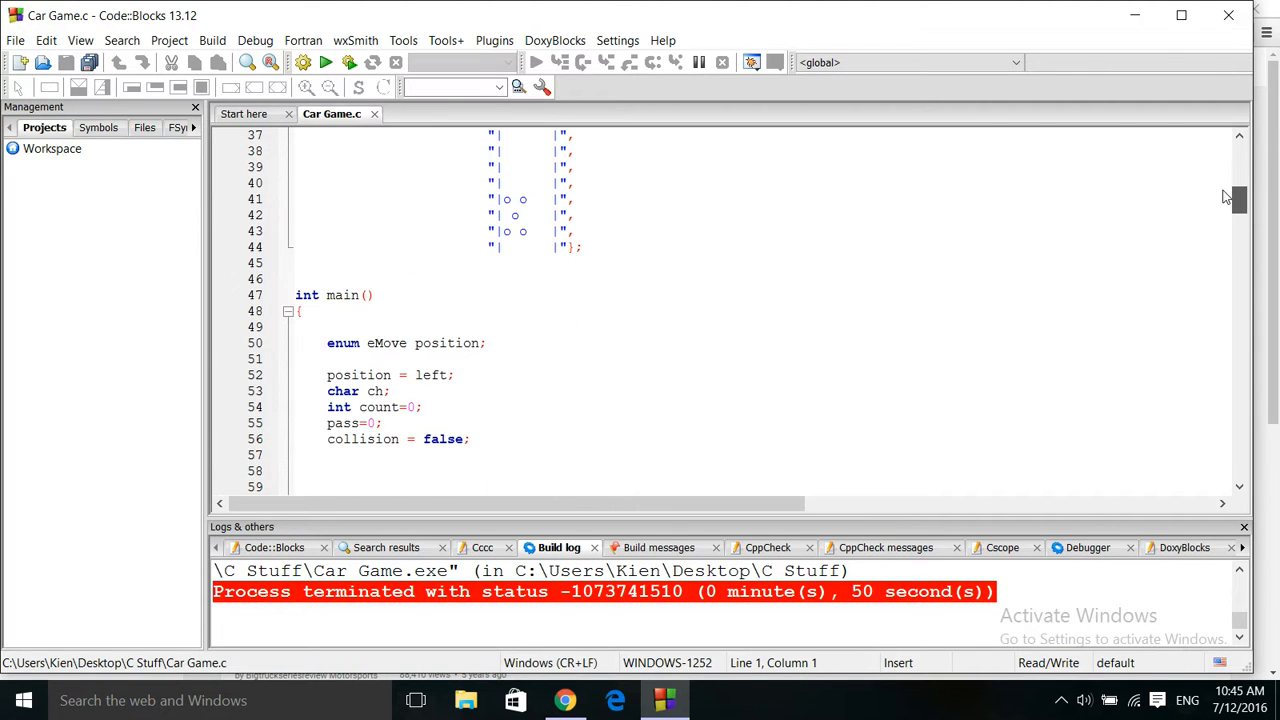
pyautogui.scroll(-3)
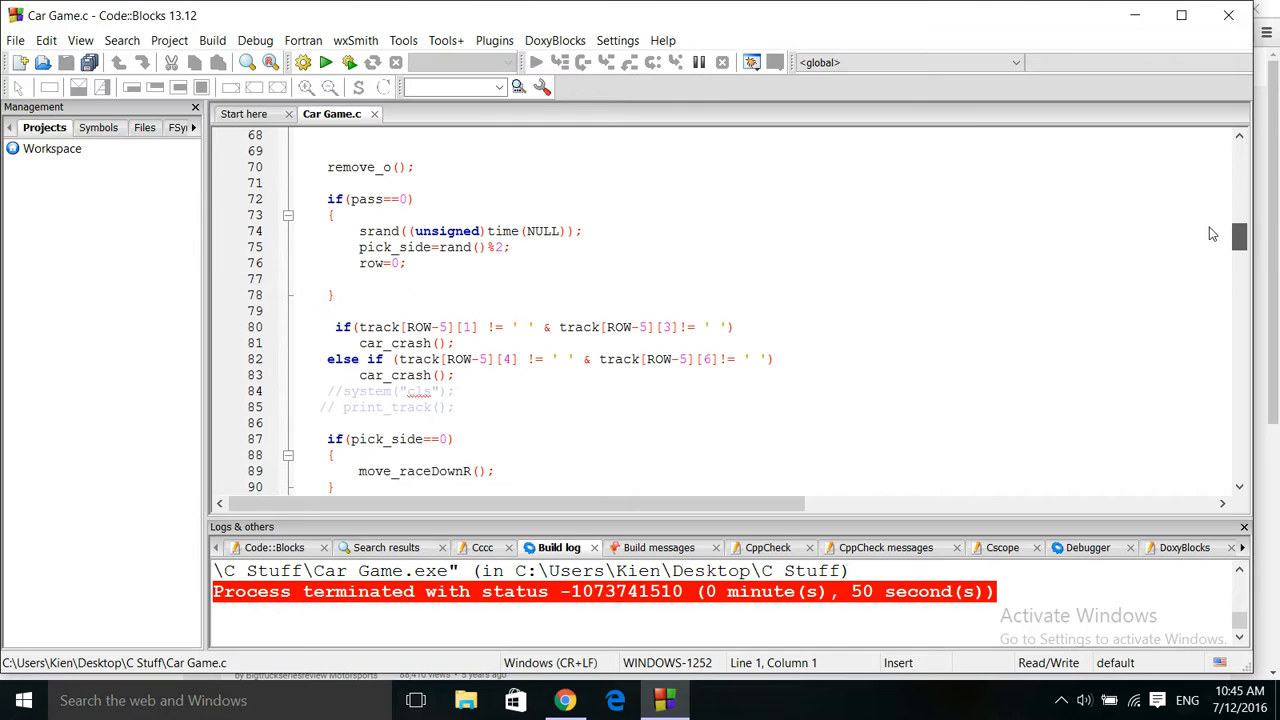
pyautogui.scroll(-3)
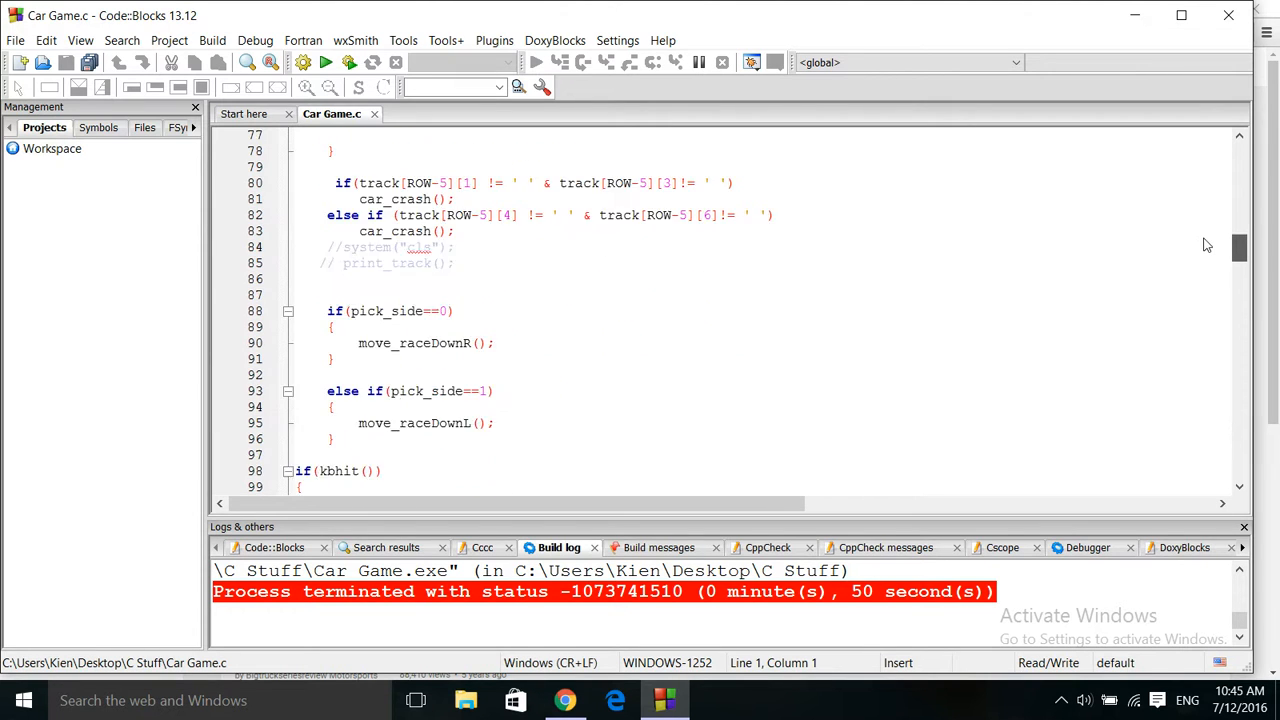
pyautogui.scroll(-3)
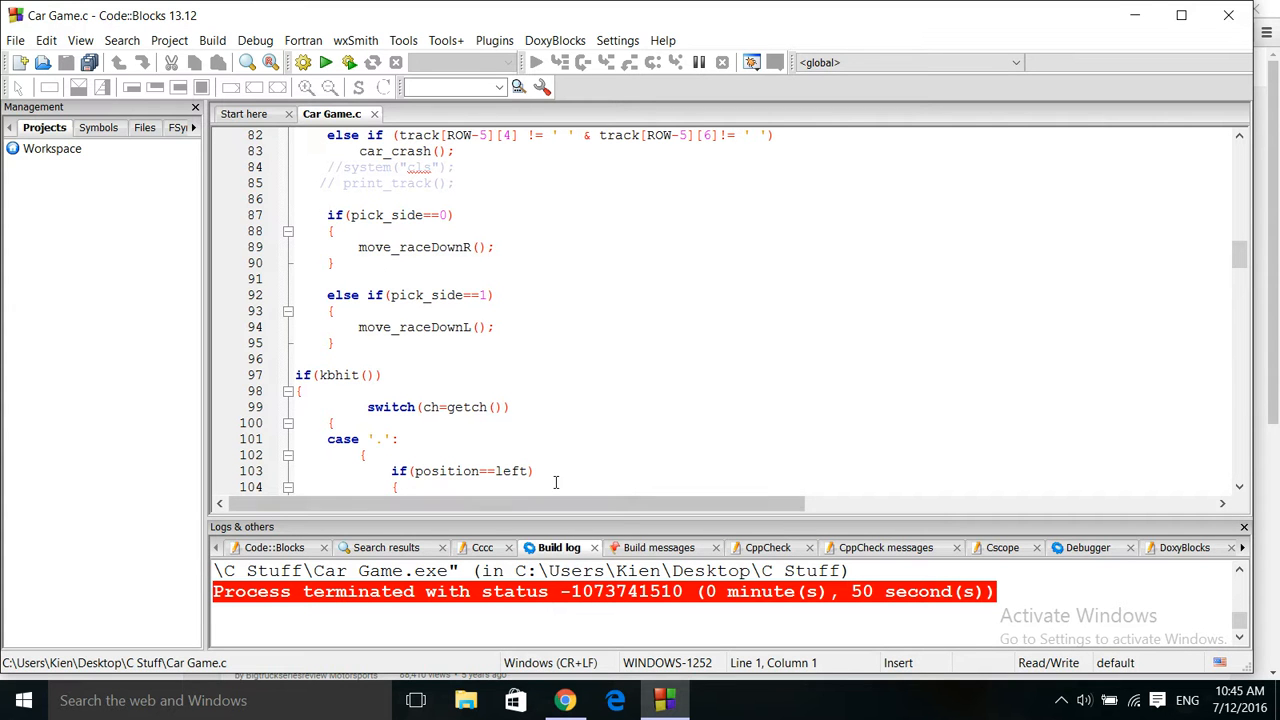
pyautogui.moveTo(1177, 261)
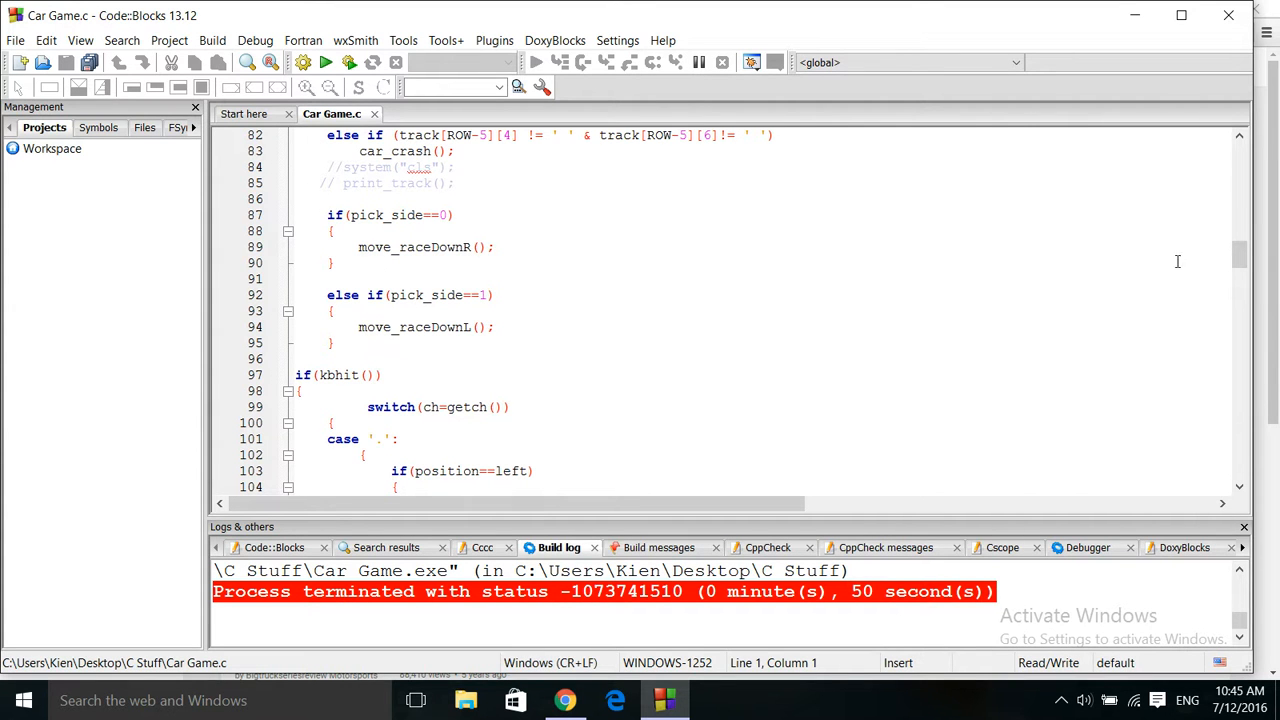
# Scroll to lines 18–40 showing prototypes, globals and the char track declaration.
pyautogui.scroll(-3)
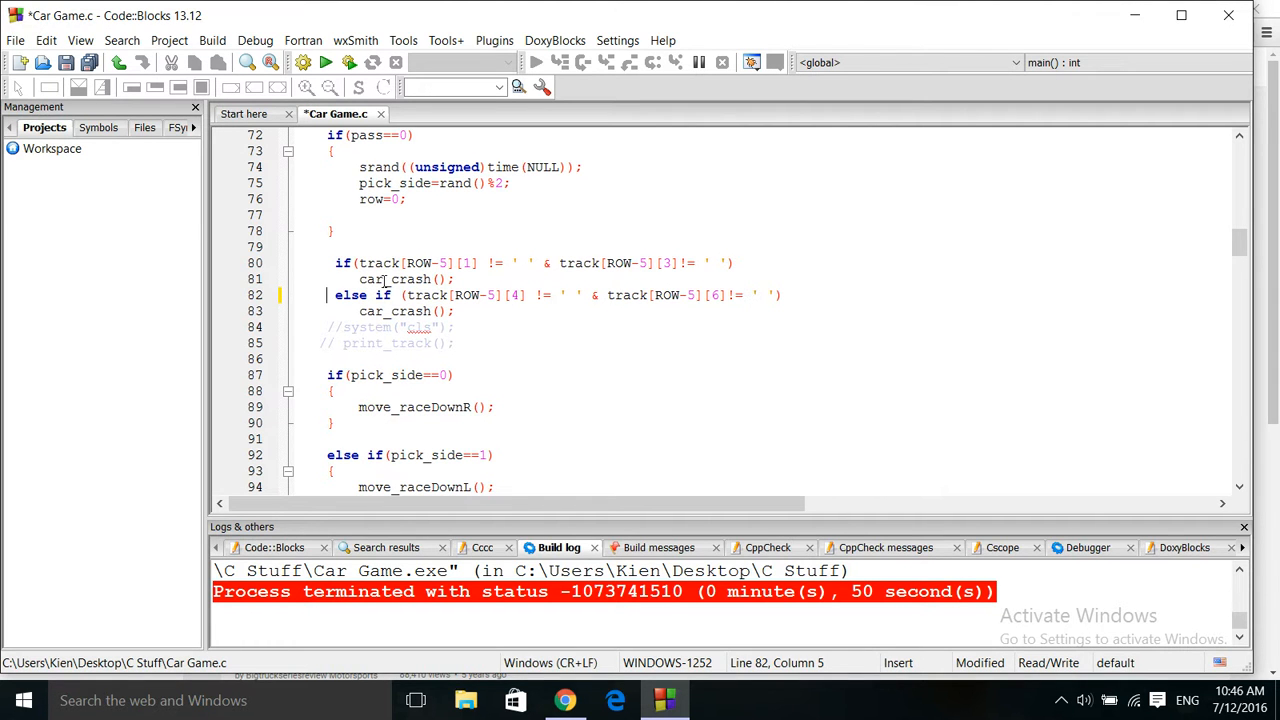
pyautogui.moveTo(415, 289)
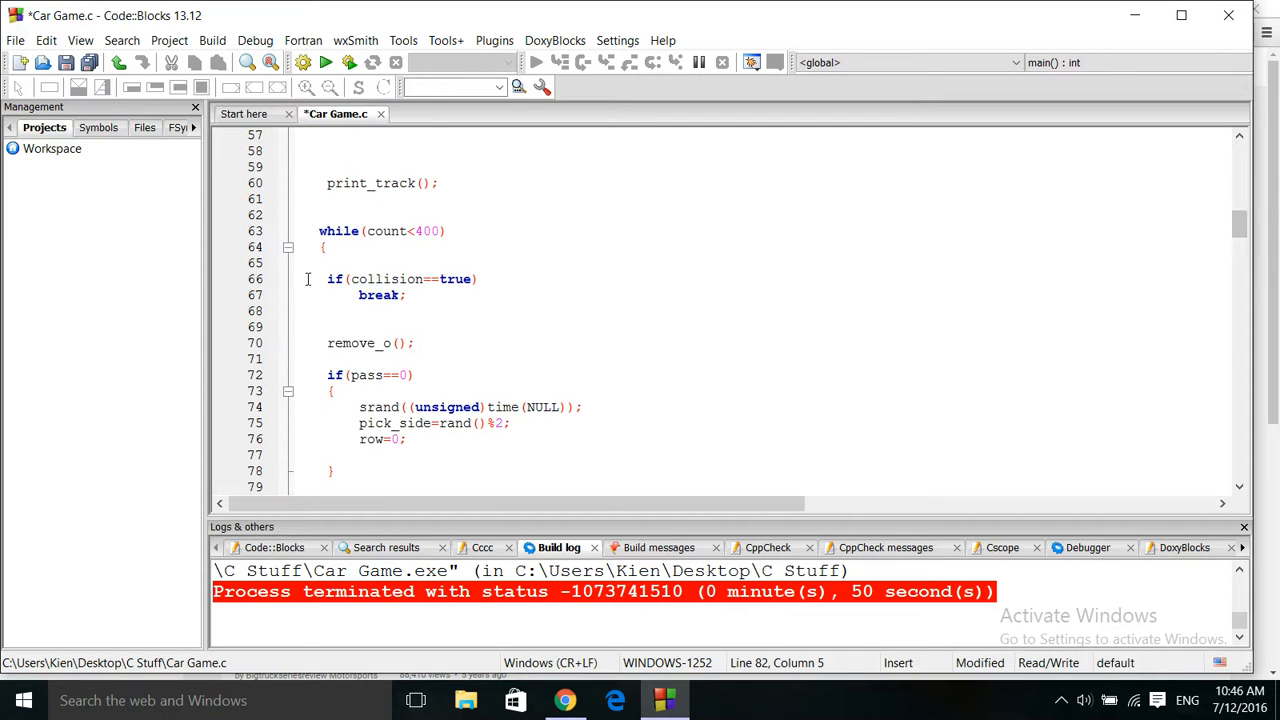
pyautogui.moveTo(388, 279)
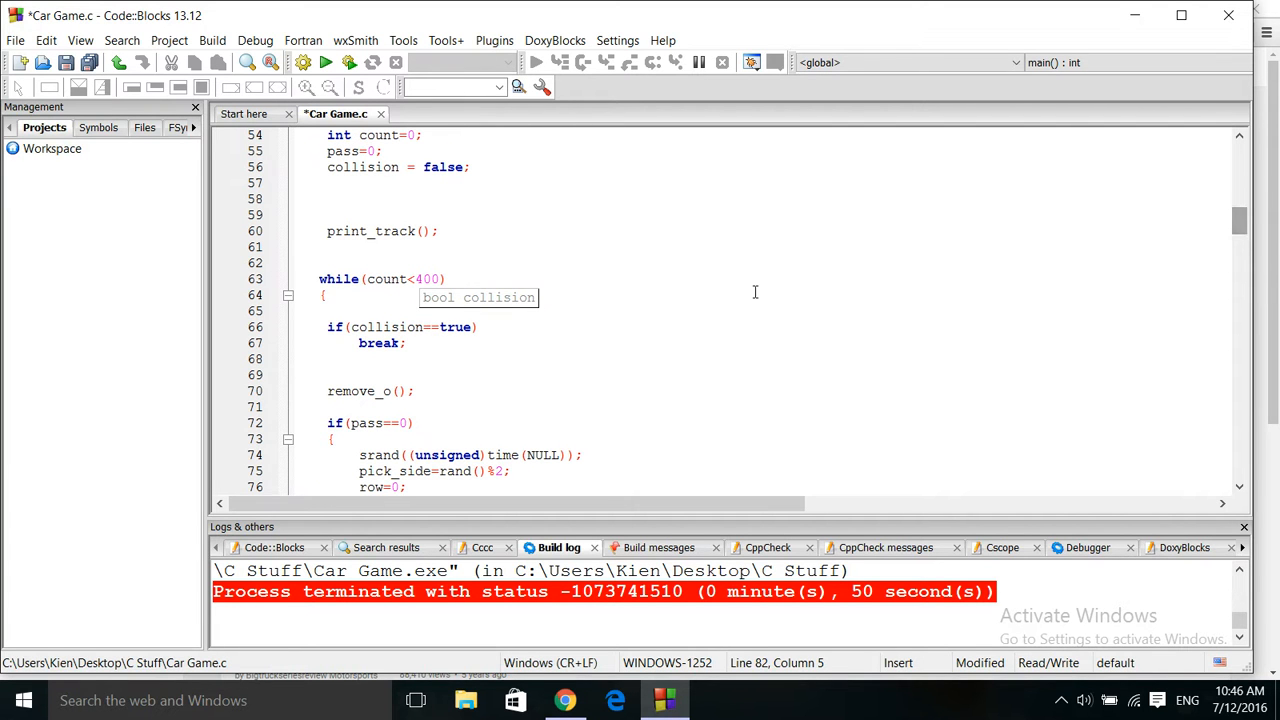
pyautogui.moveTo(383, 390)
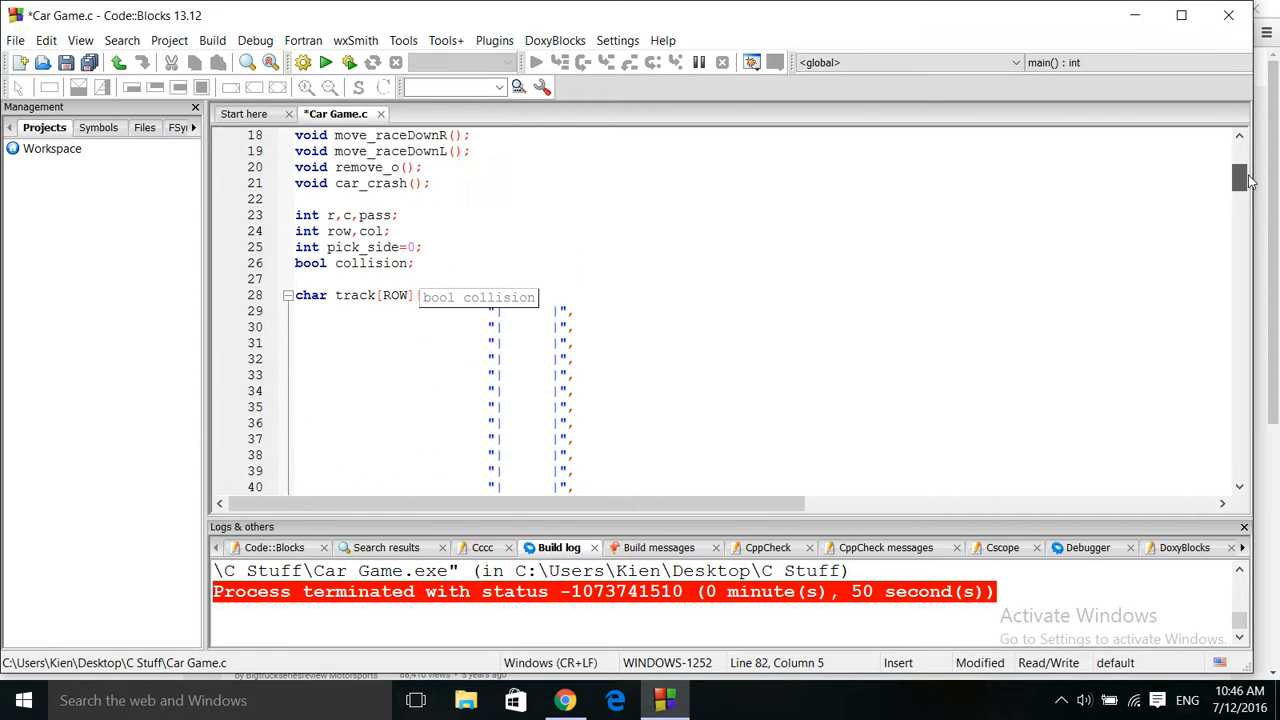
# Scroll to lines 26–48 showing the complete char track[ROW][COL] initializer.
pyautogui.scroll(-3)
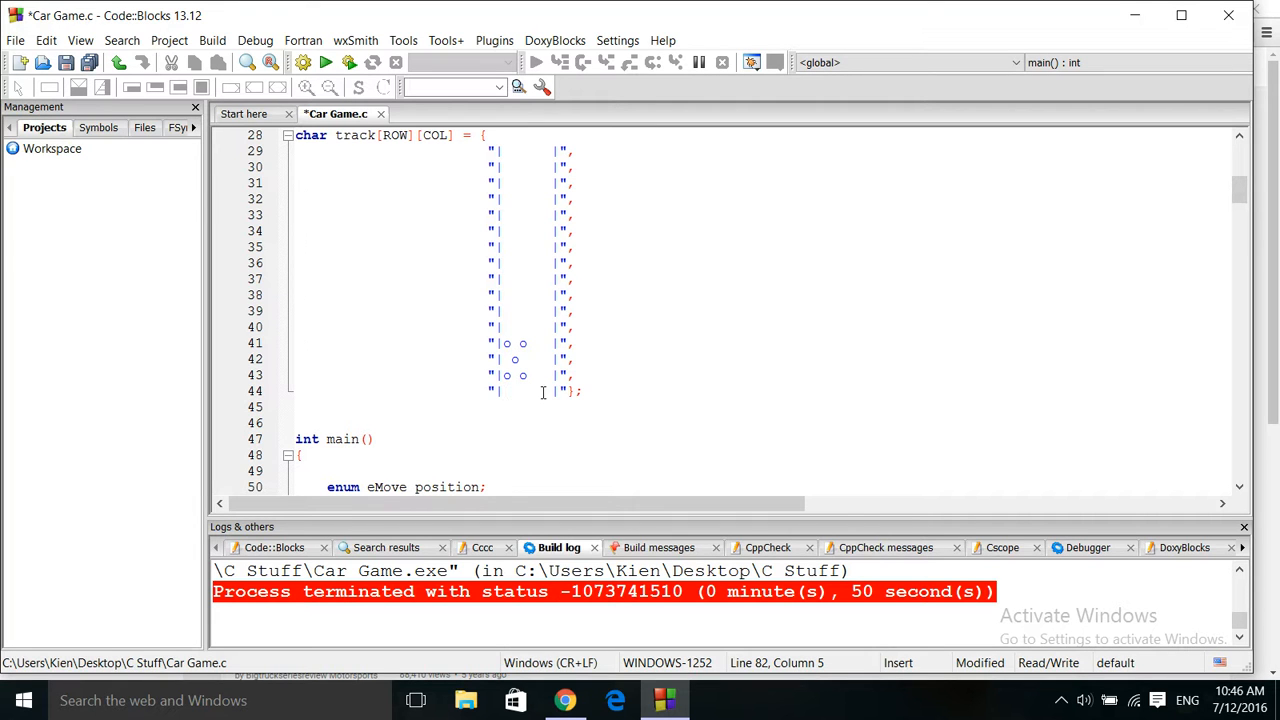
pyautogui.moveTo(517, 391)
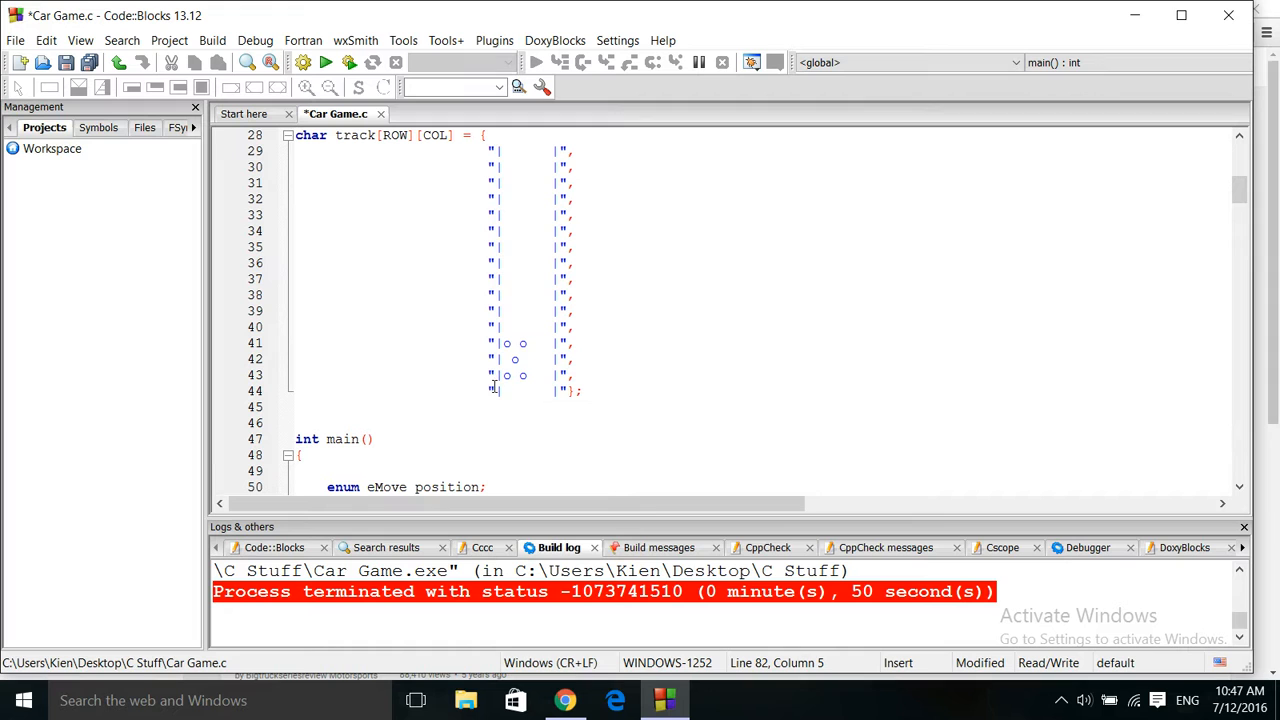
pyautogui.moveTo(553, 392)
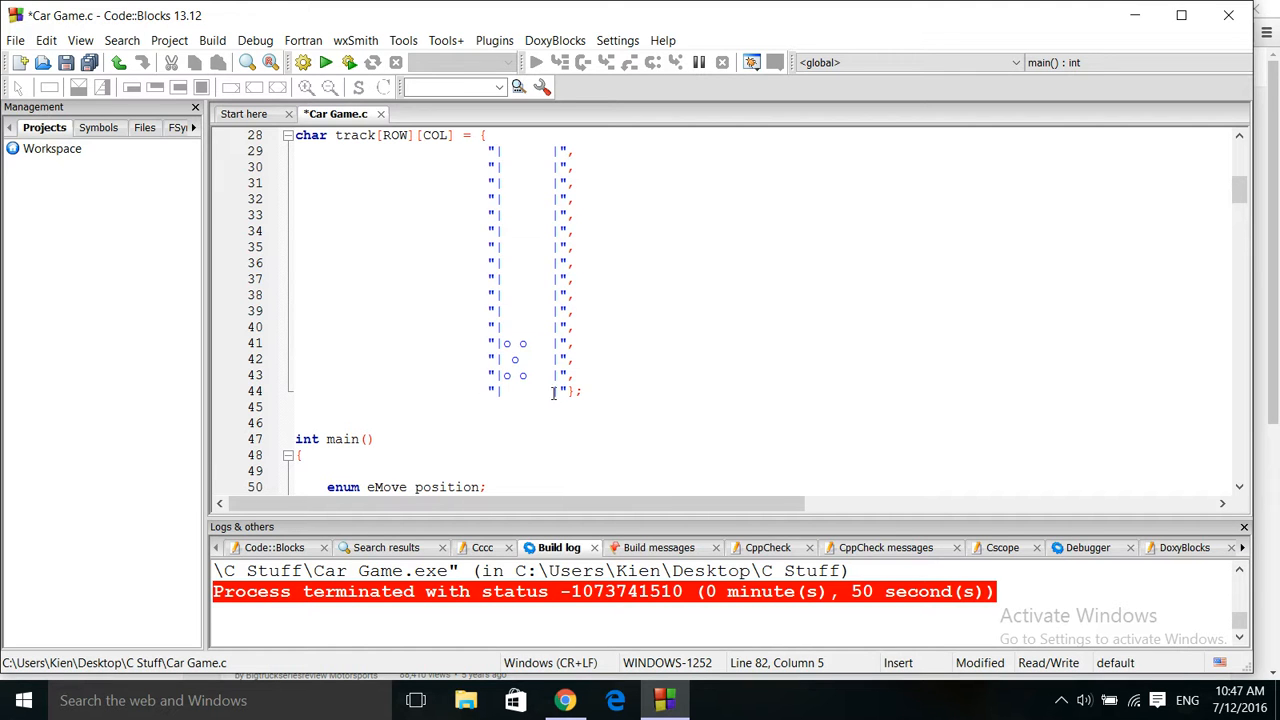
pyautogui.moveTo(550, 391)
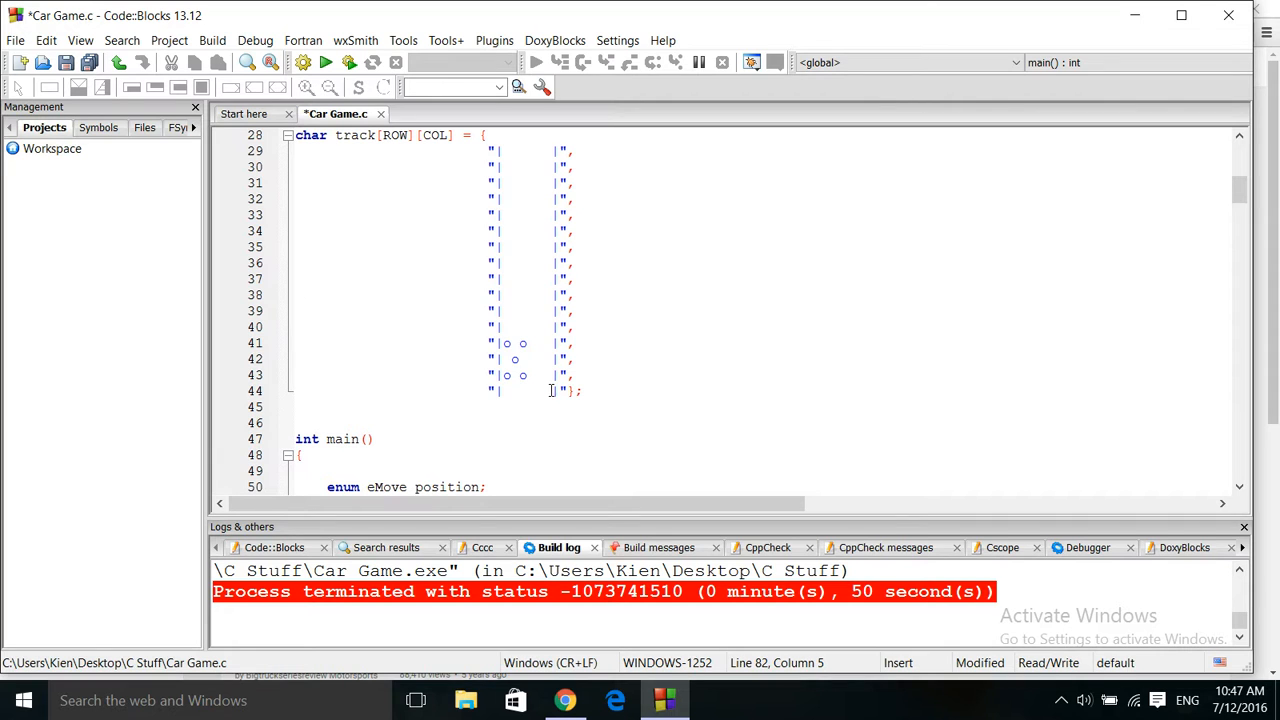
pyautogui.moveTo(532, 441)
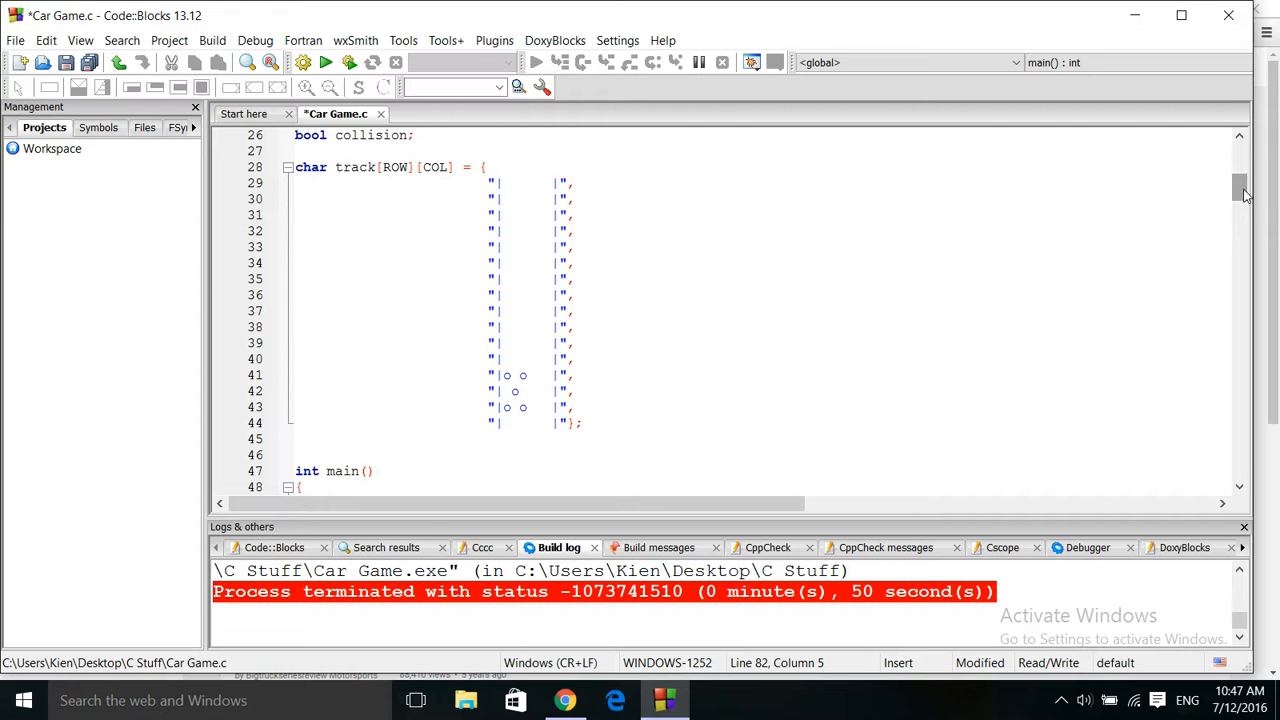
pyautogui.moveTo(1243, 195)
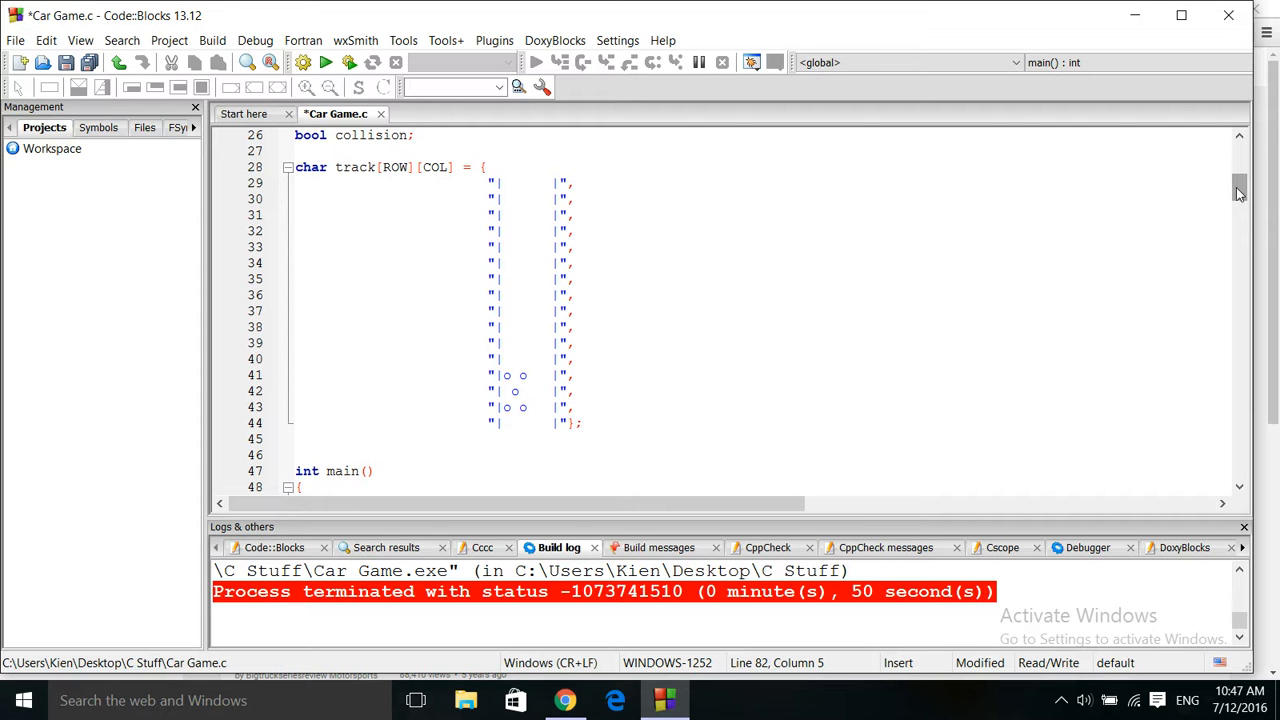
# Scroll to lines 5–27 showing the ROW/COL defines, eMove enum and prototypes.
pyautogui.scroll(-3)
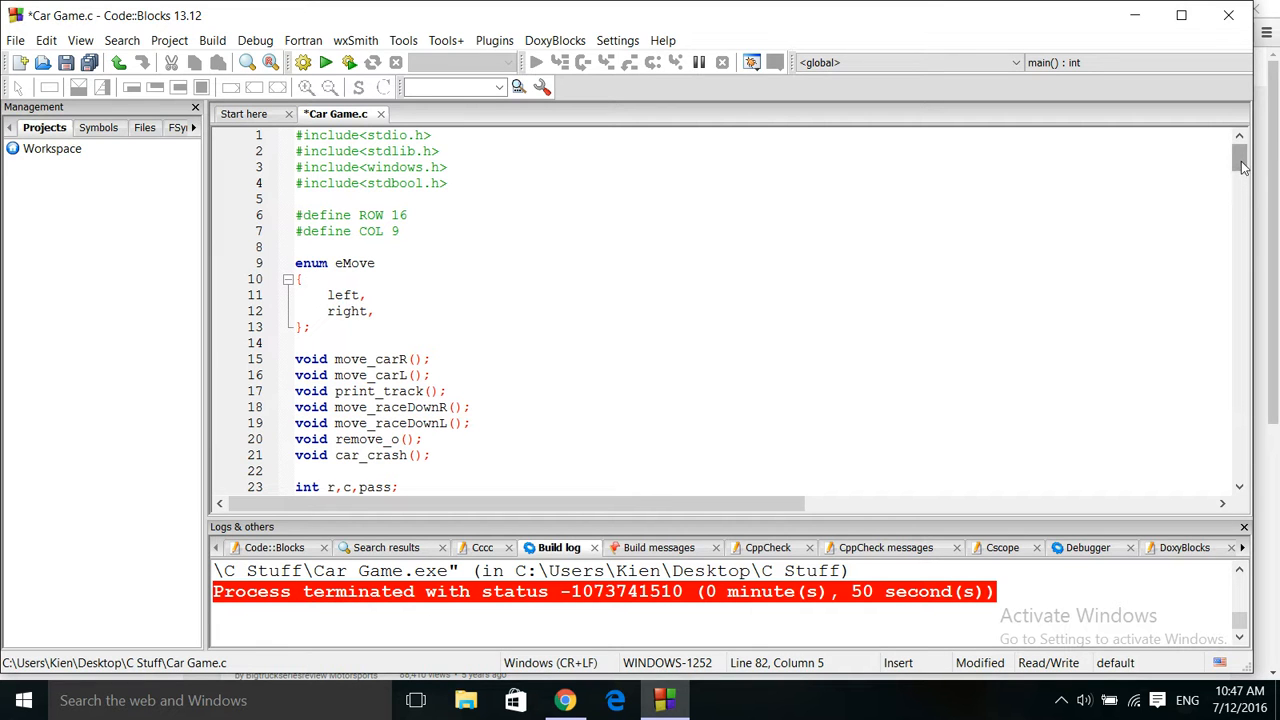
pyautogui.moveTo(1243, 166)
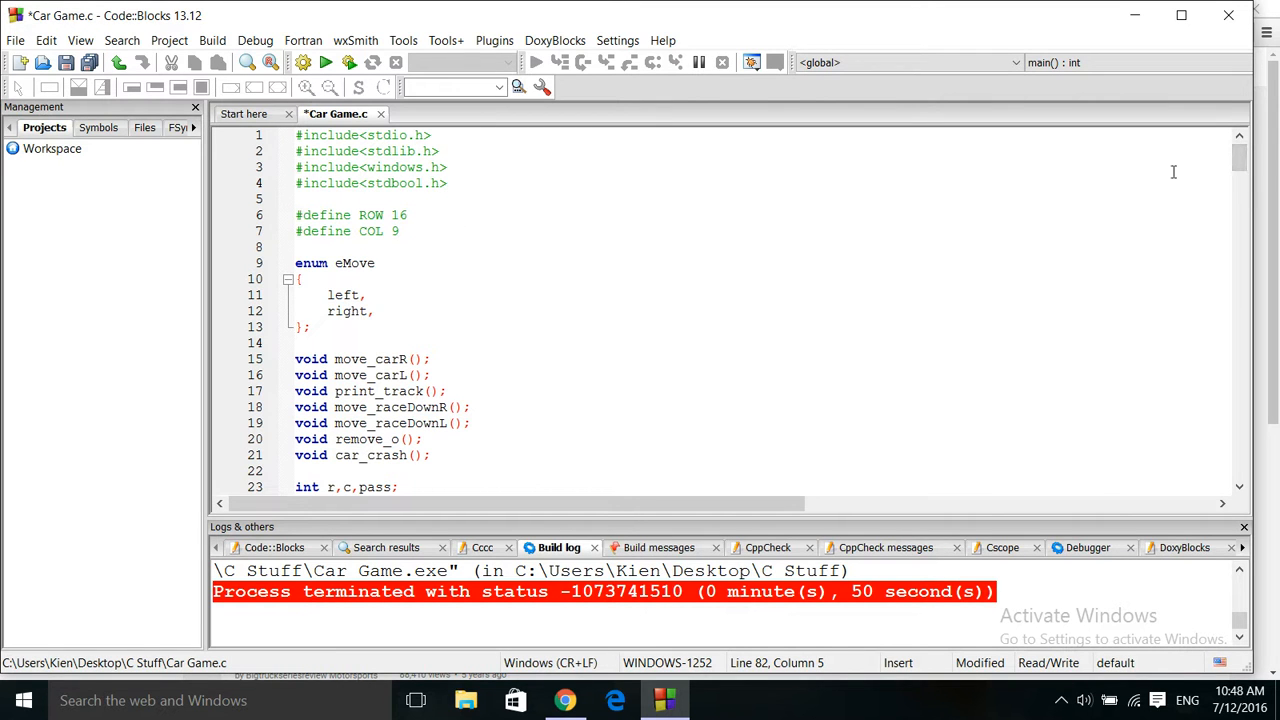
pyautogui.scroll(-3)
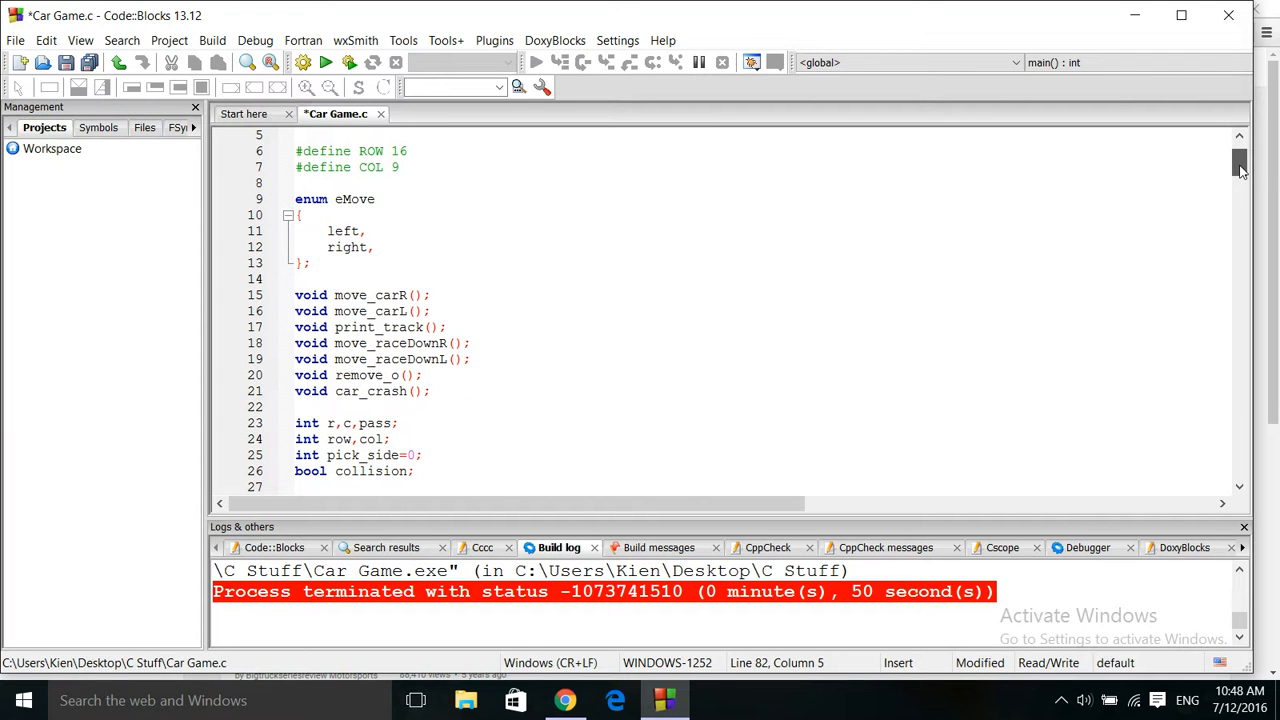
pyautogui.scroll(-3)
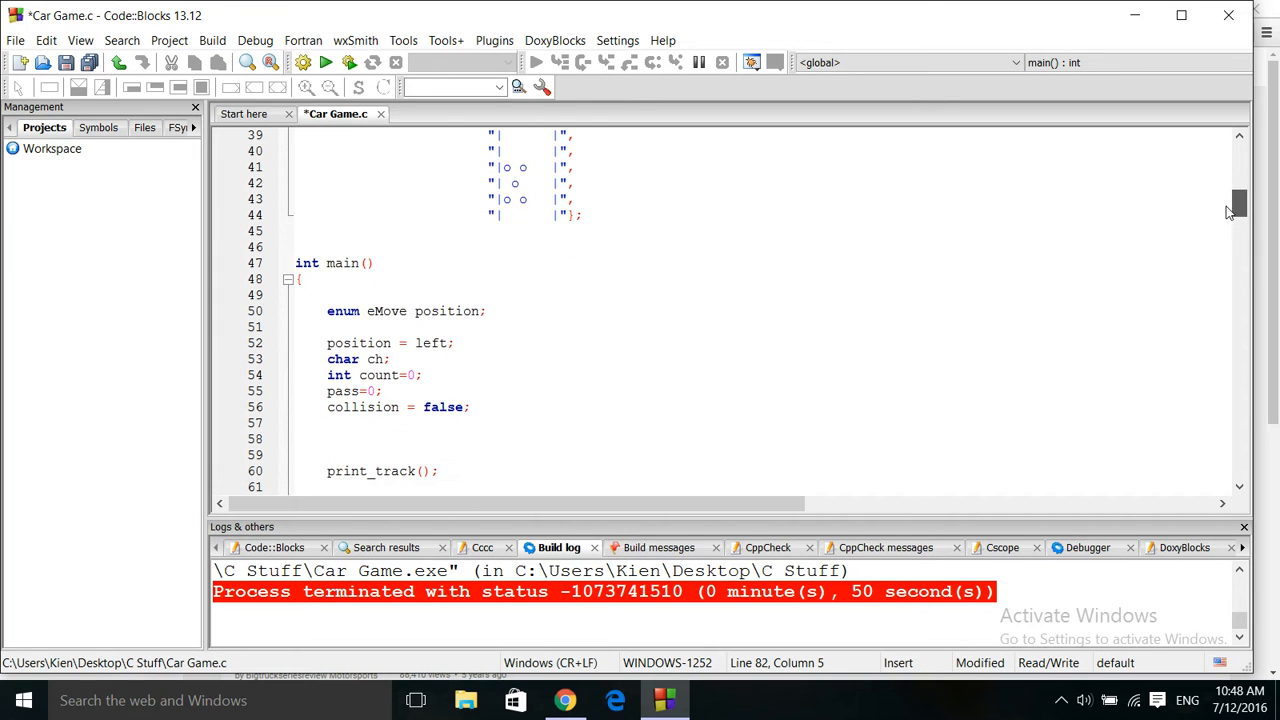
# Scroll through main() to lines 87–109 with the pick_side checks and if(kbhit()) switch.
pyautogui.scroll(-3)
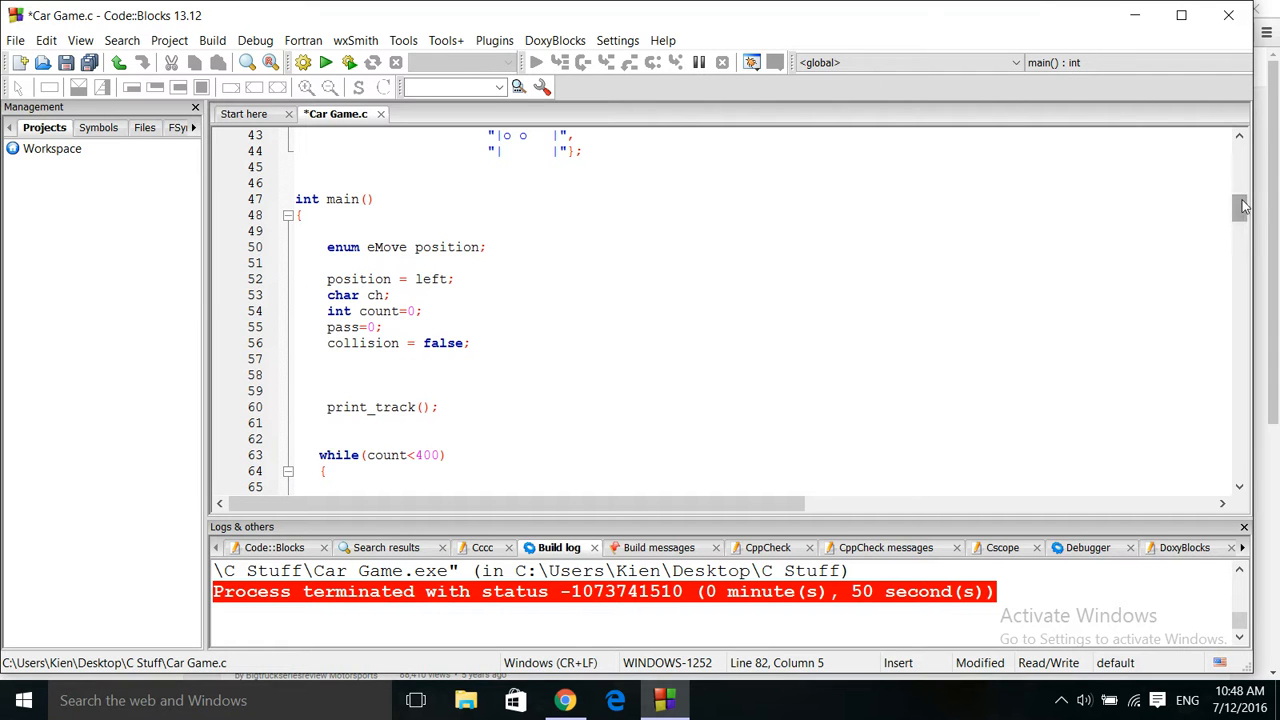
pyautogui.scroll(-3)
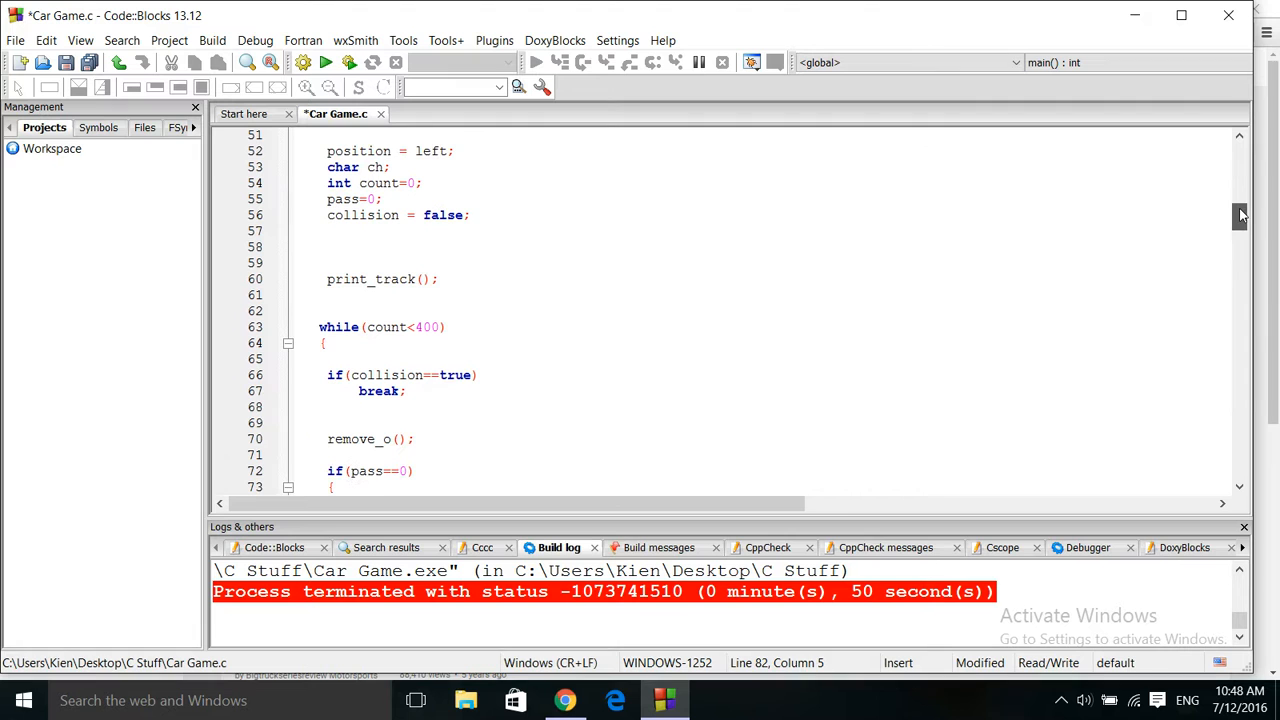
pyautogui.scroll(-3)
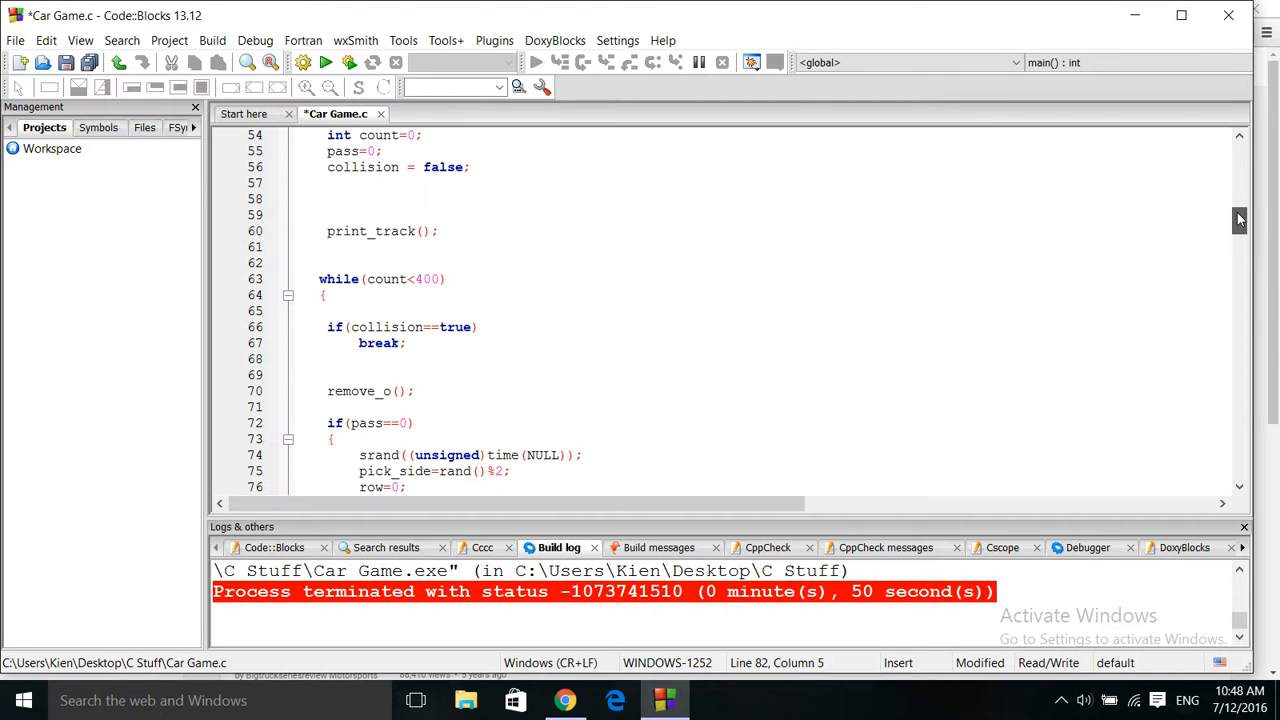
pyautogui.scroll(-3)
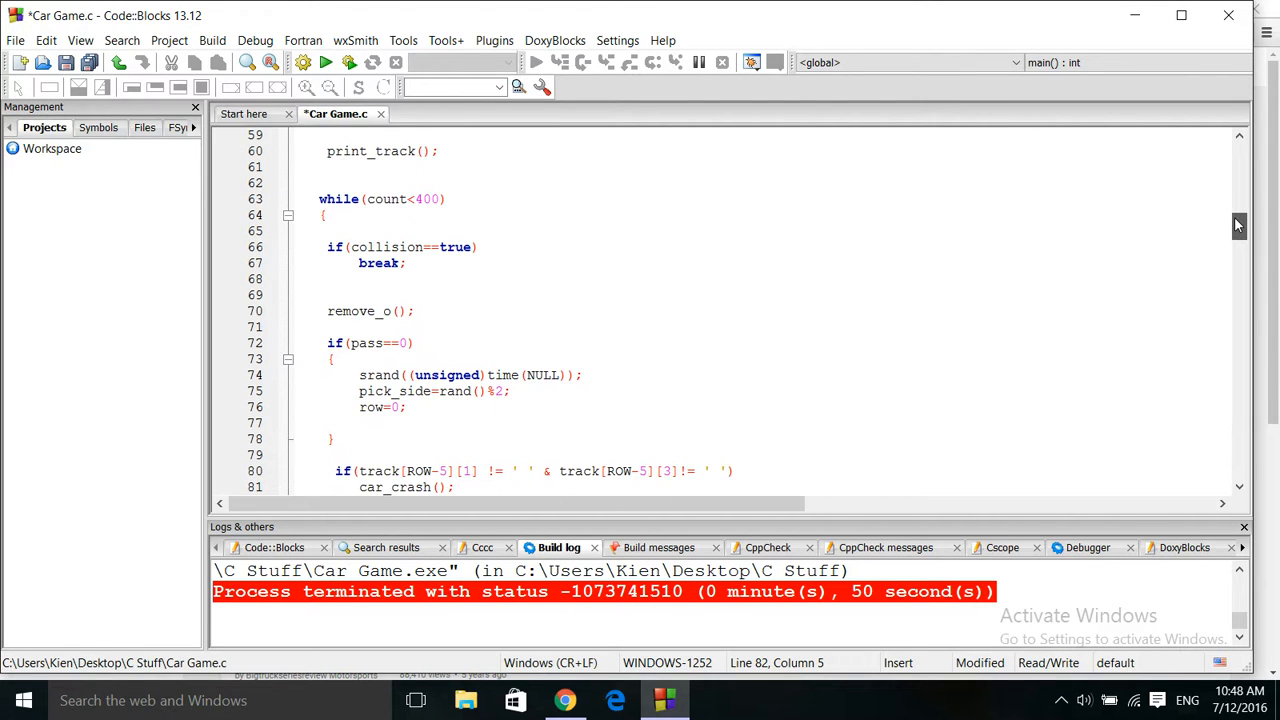
pyautogui.scroll(-3)
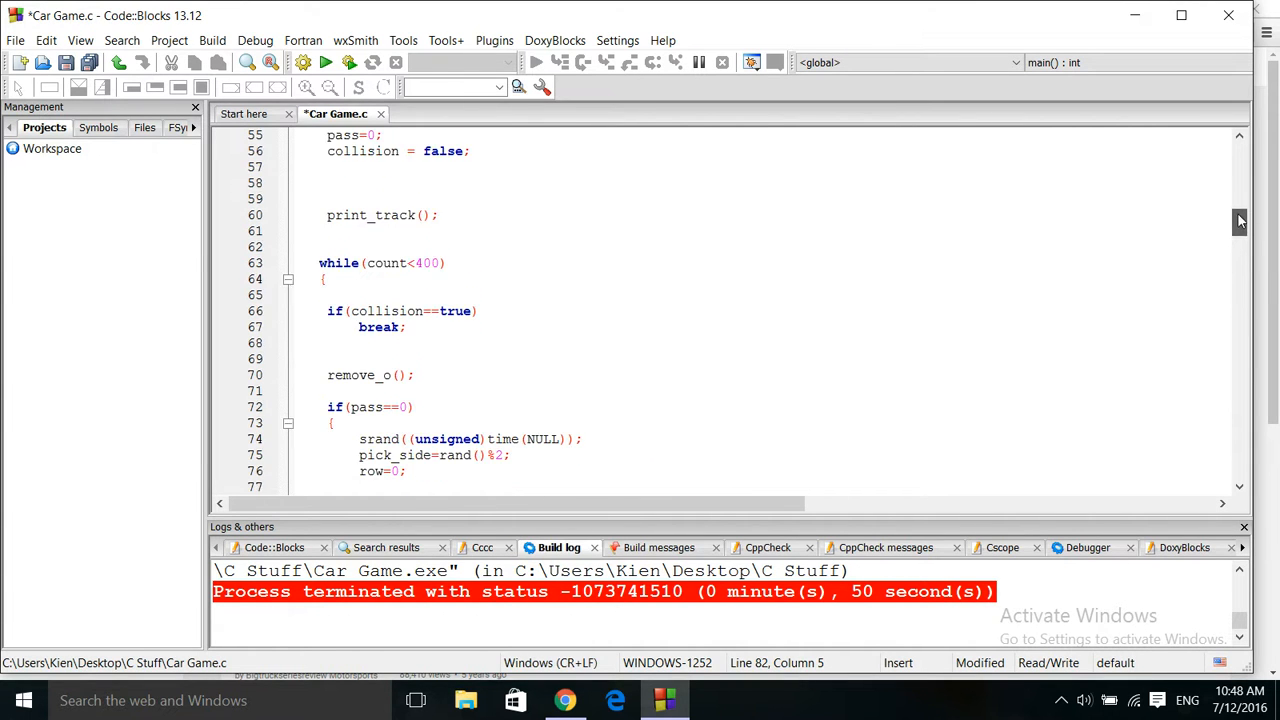
pyautogui.scroll(-3)
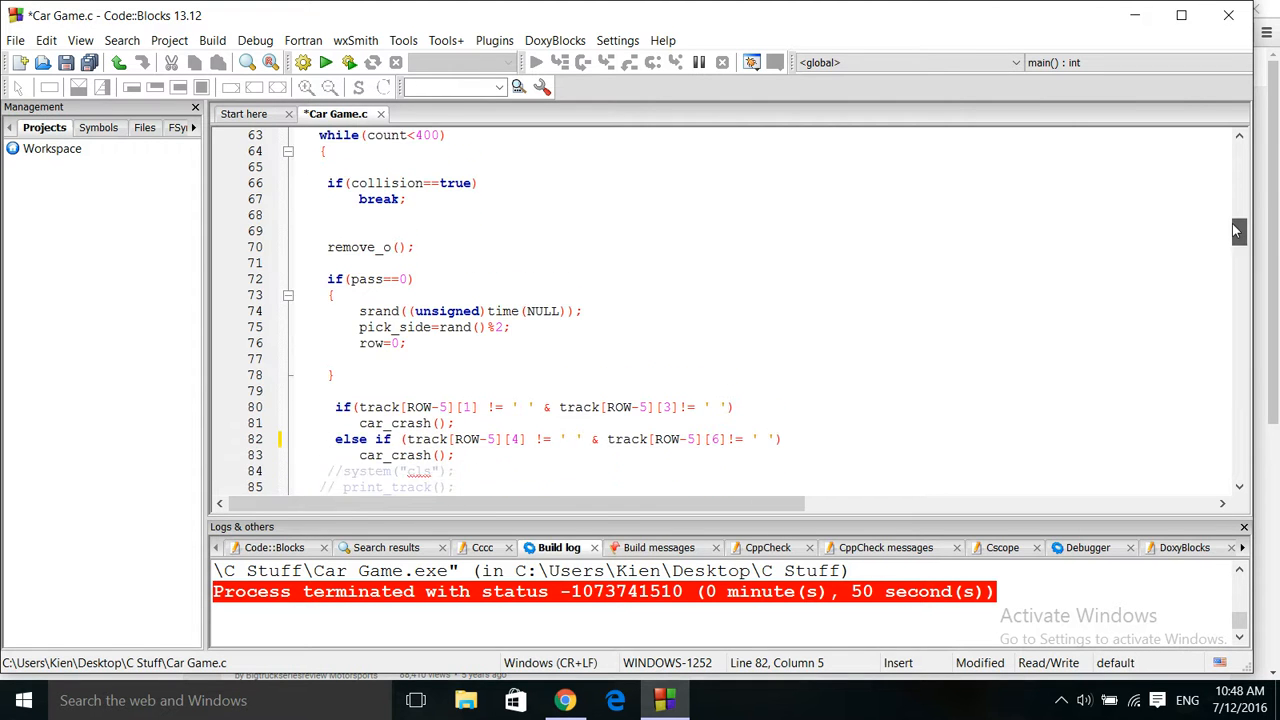
pyautogui.scroll(-3)
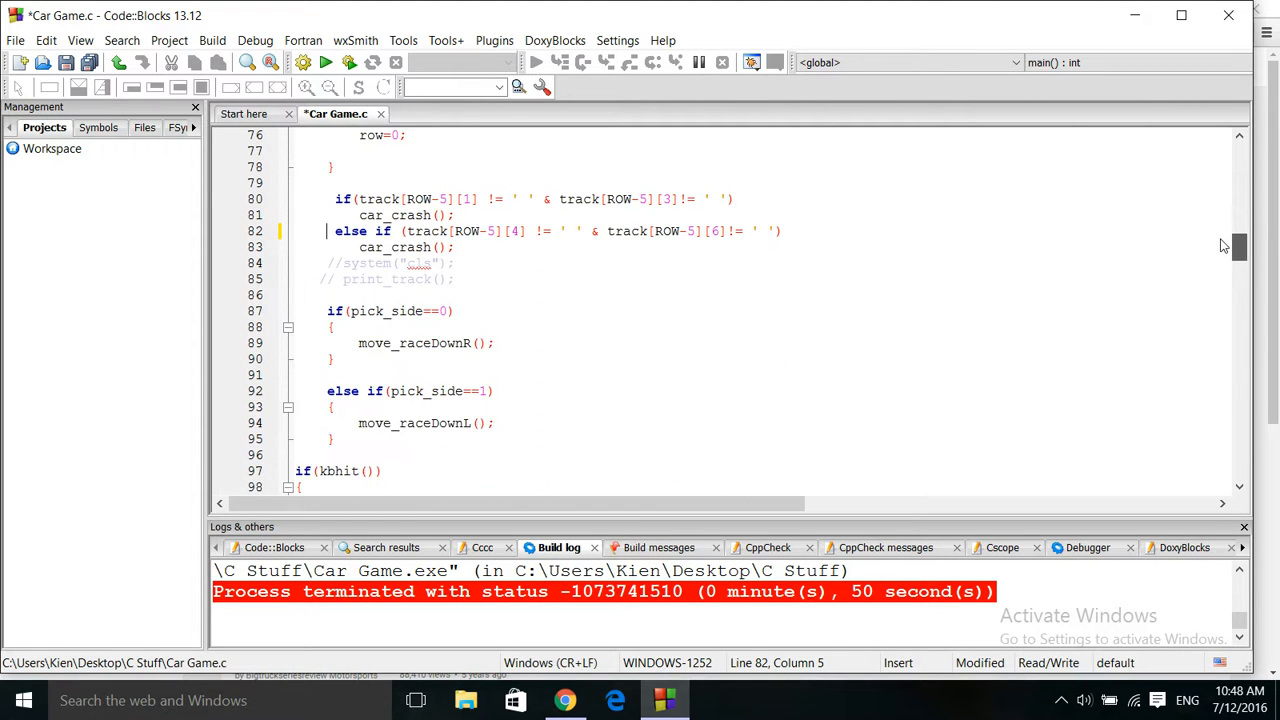
pyautogui.scroll(-3)
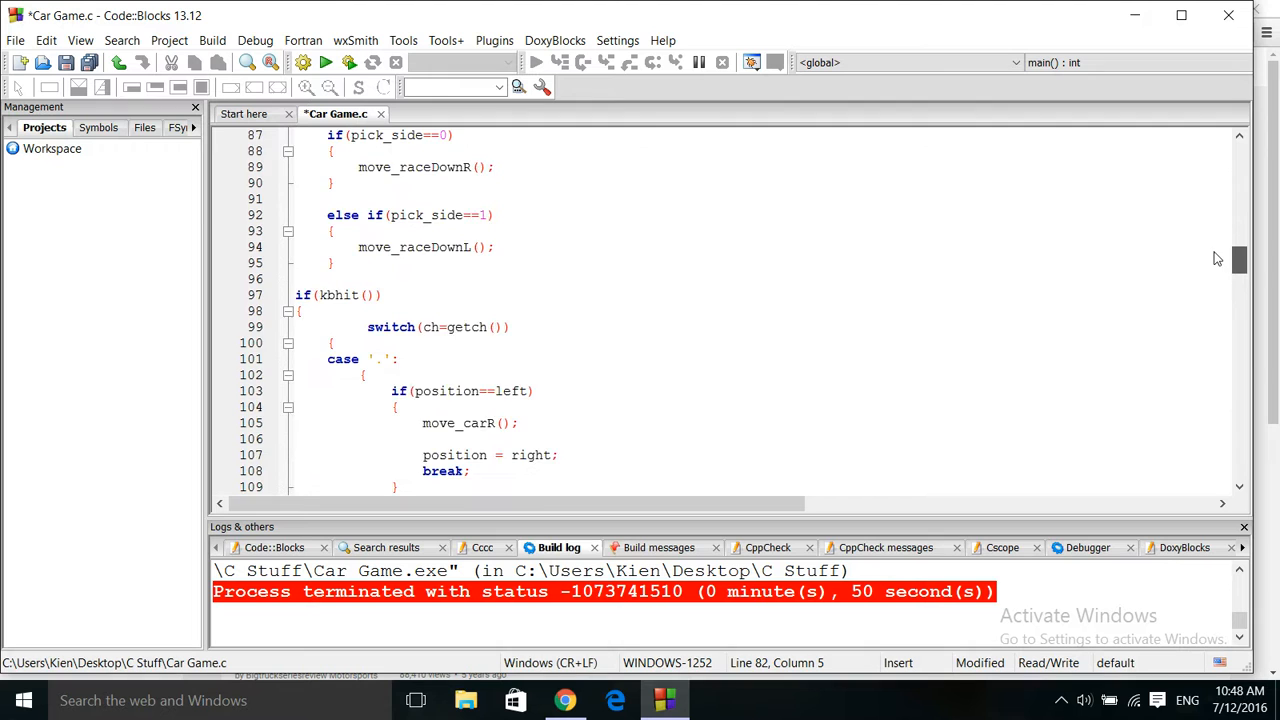
pyautogui.scroll(-3)
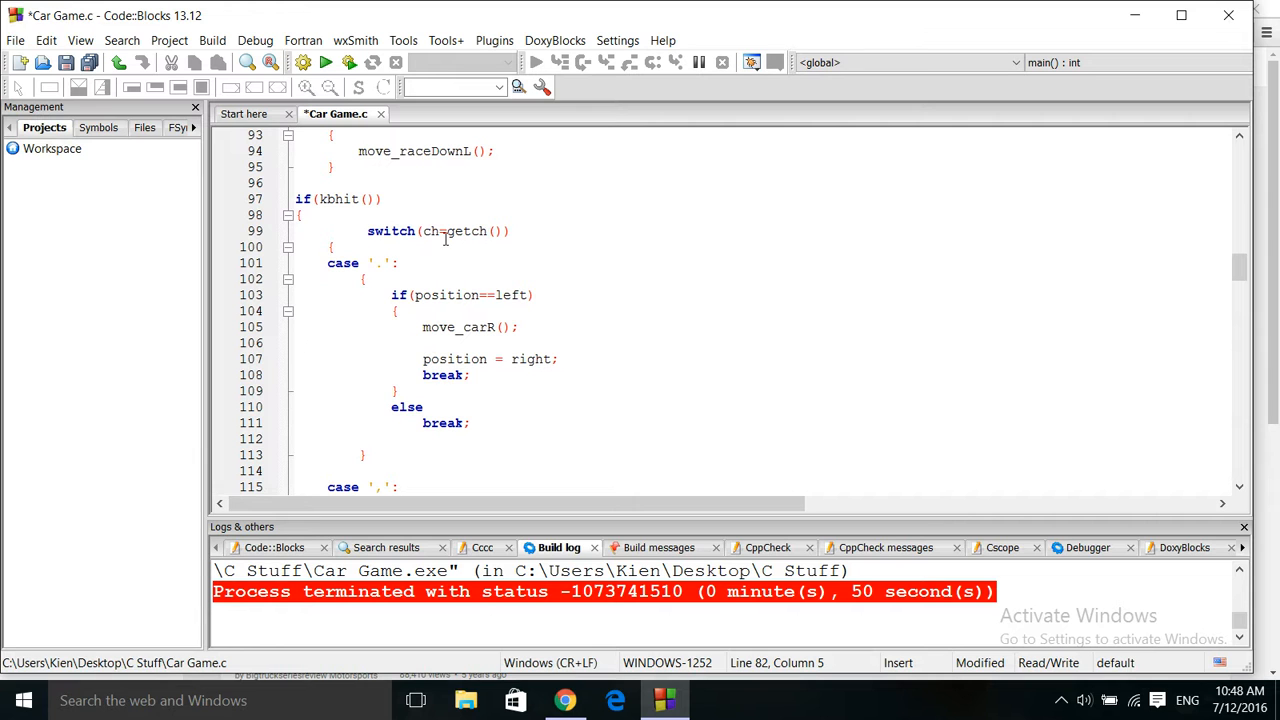
pyautogui.moveTo(473, 231)
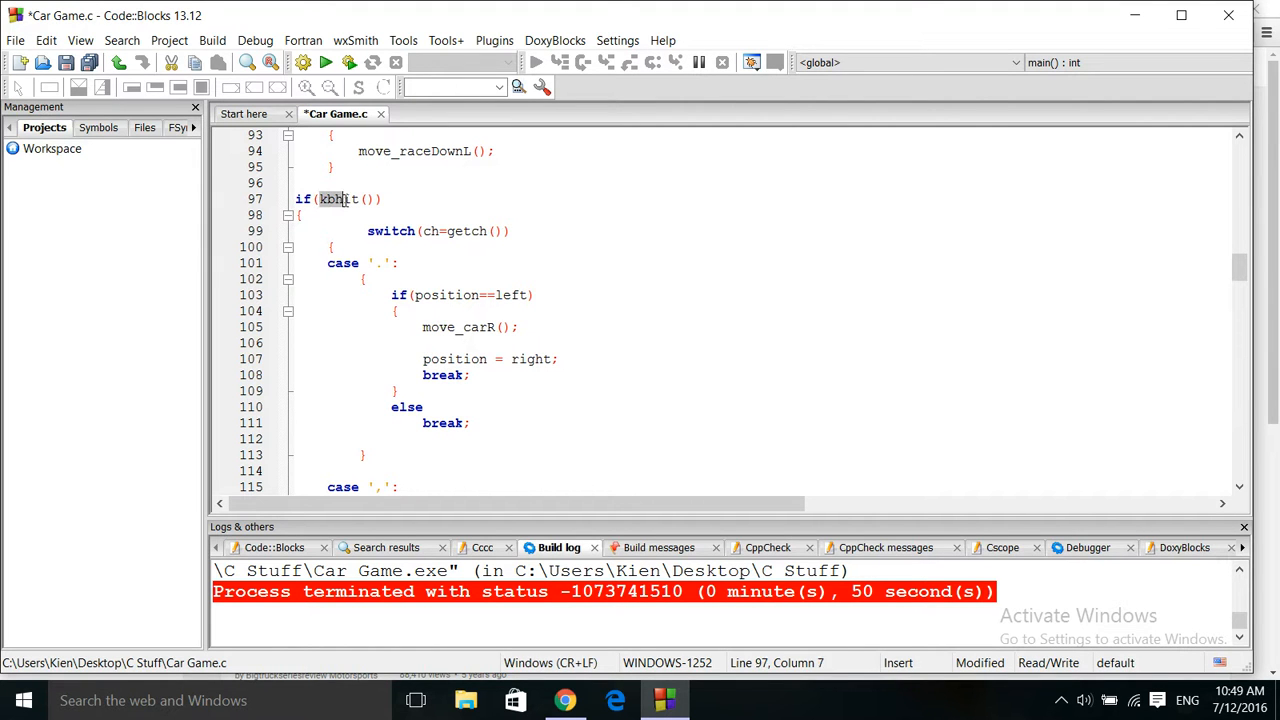
# Place the cursor after kbhit() on line 97 and double-click to highlight it.
pyautogui.click(383, 199)
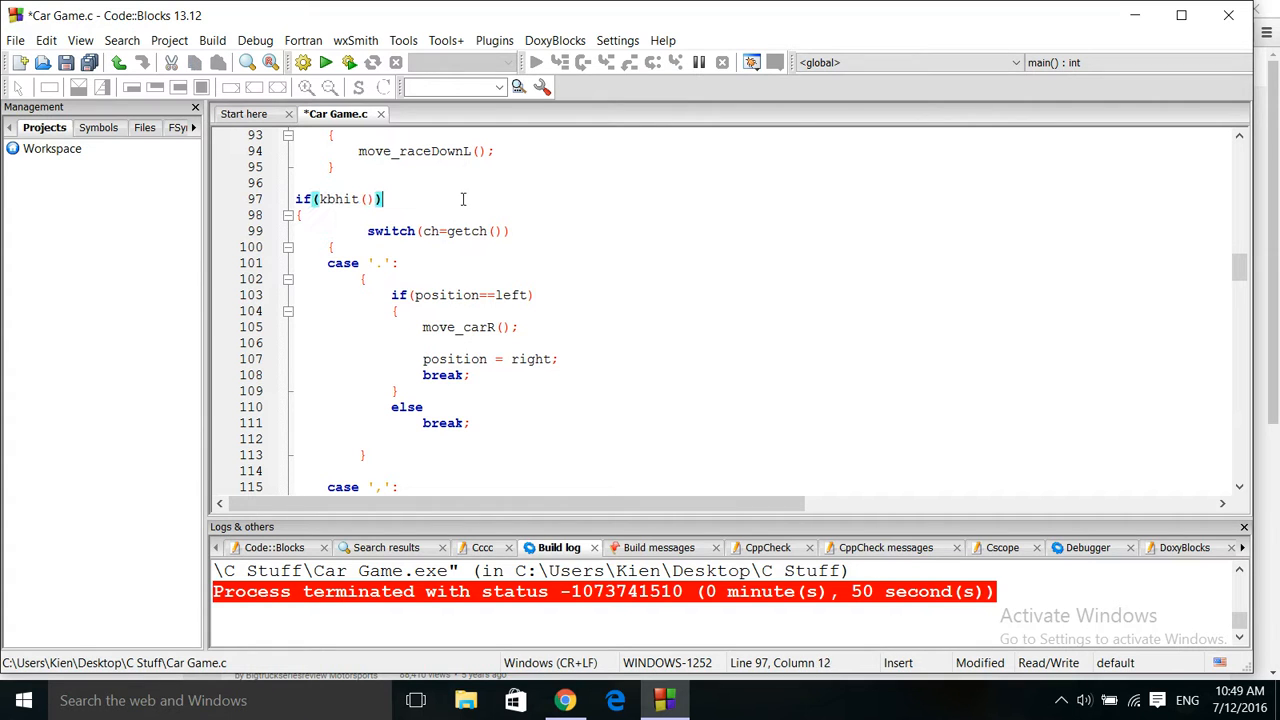
pyautogui.doubleClick(339, 199)
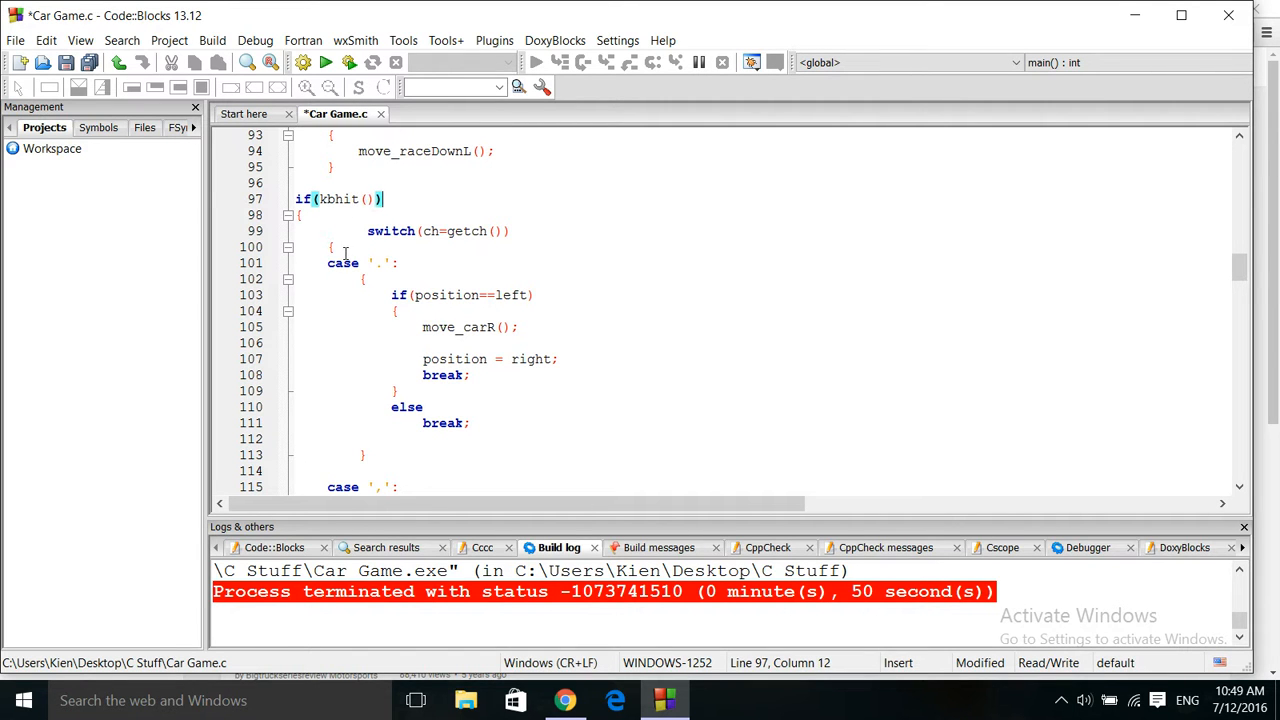
pyautogui.moveTo(1168, 305)
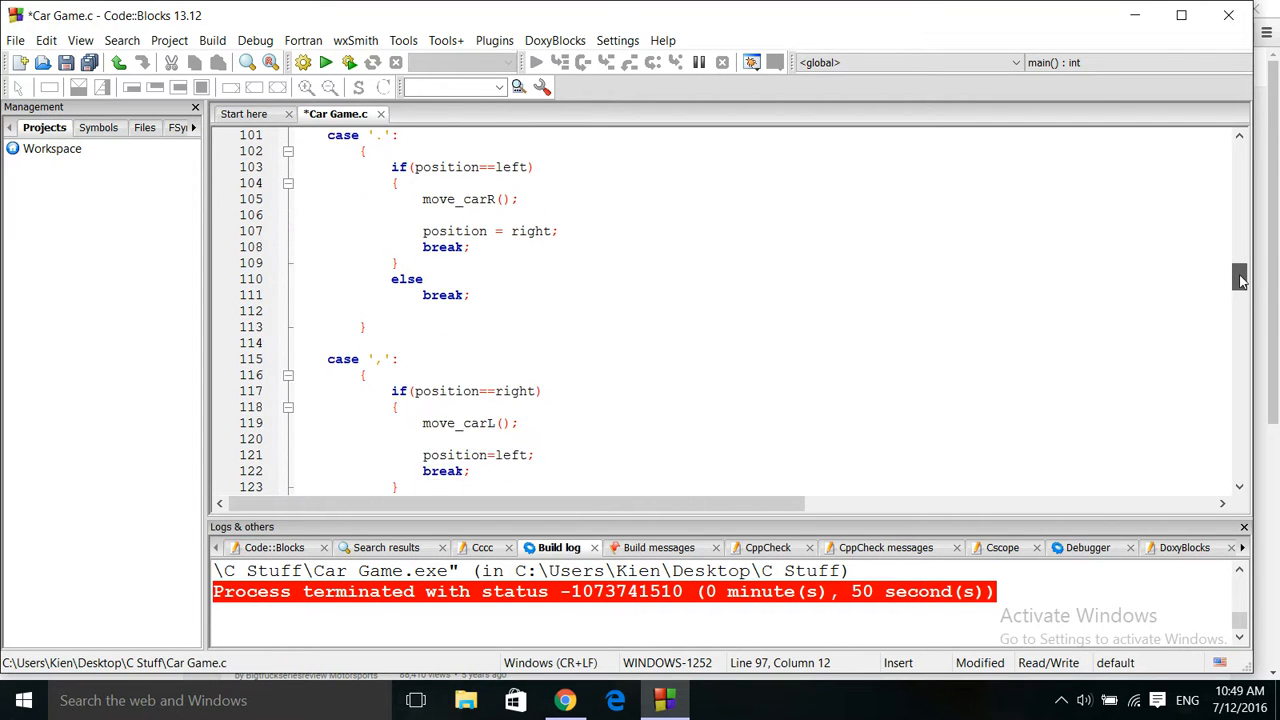
# Scroll past print_track() and move_carR() to move_raceDownR() at lines 181–203.
pyautogui.scroll(-3)
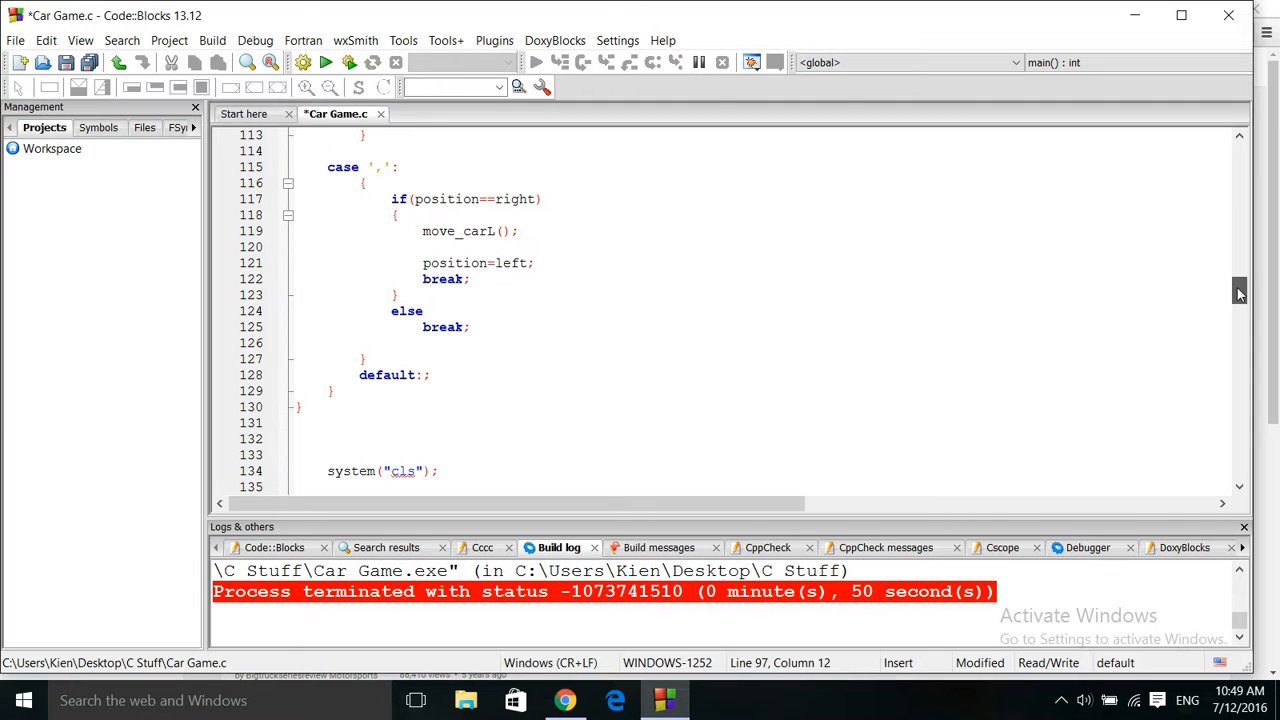
pyautogui.scroll(-3)
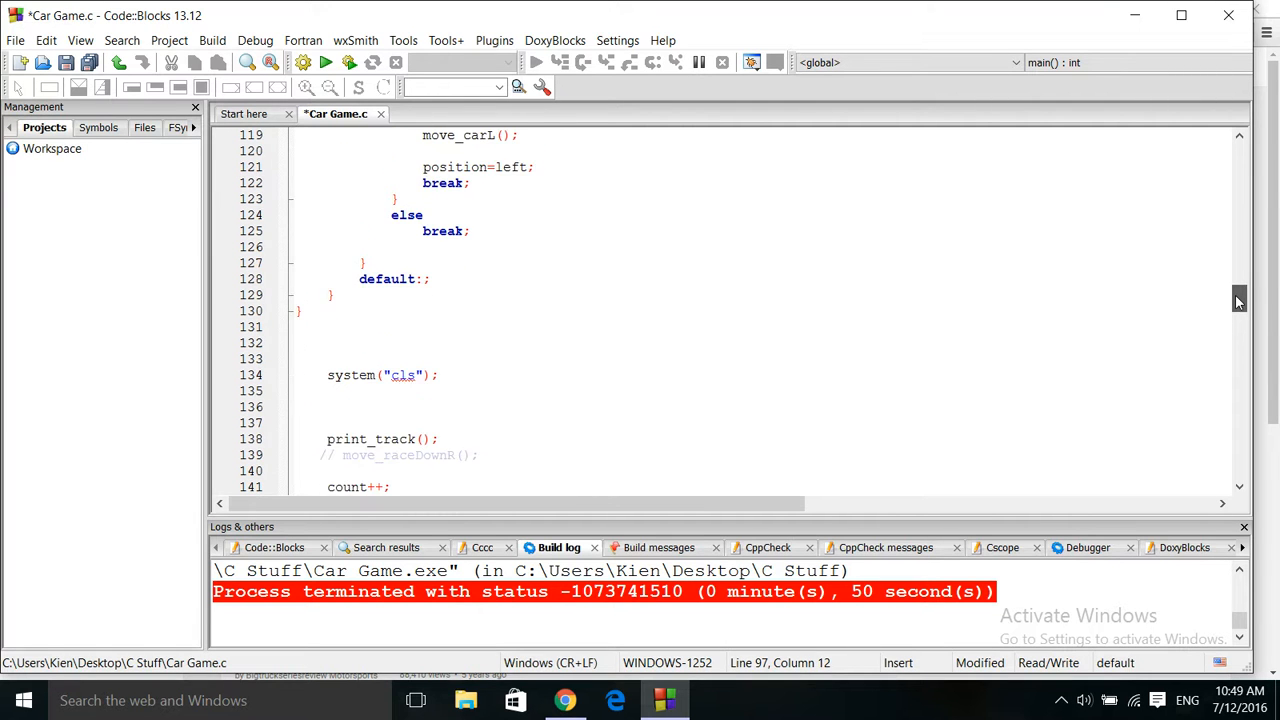
pyautogui.scroll(-3)
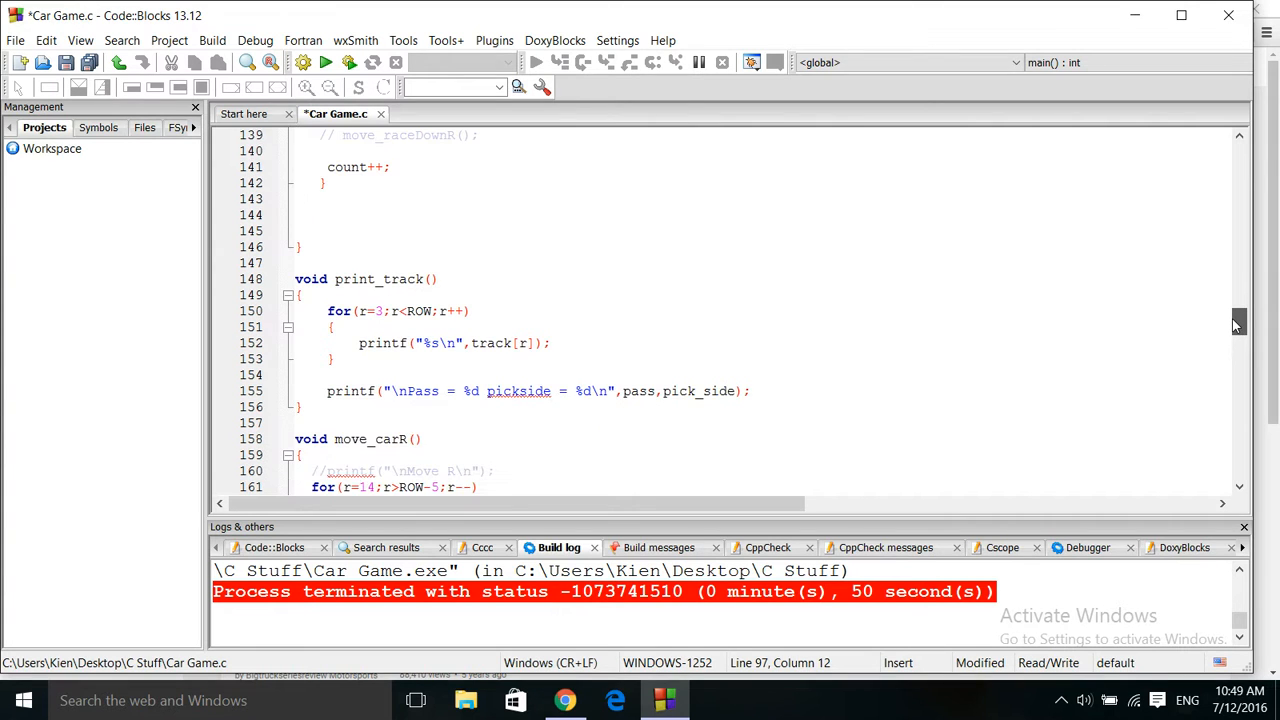
pyautogui.scroll(-3)
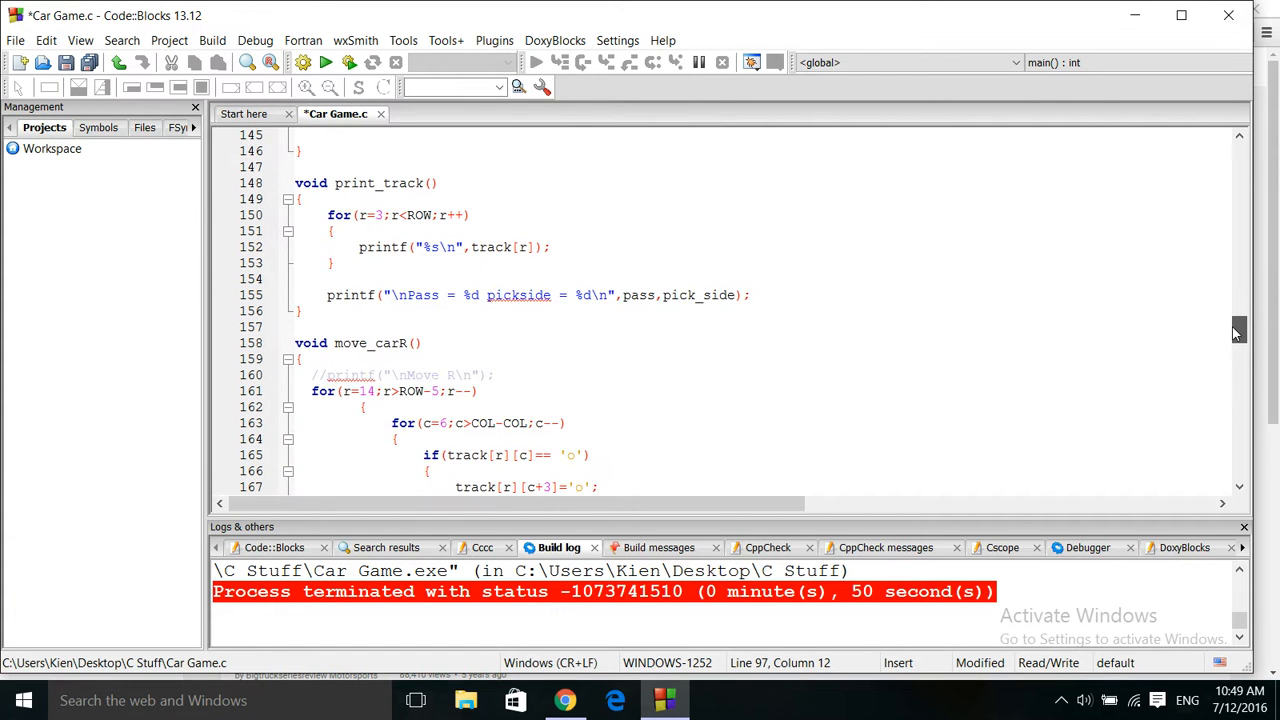
pyautogui.scroll(-3)
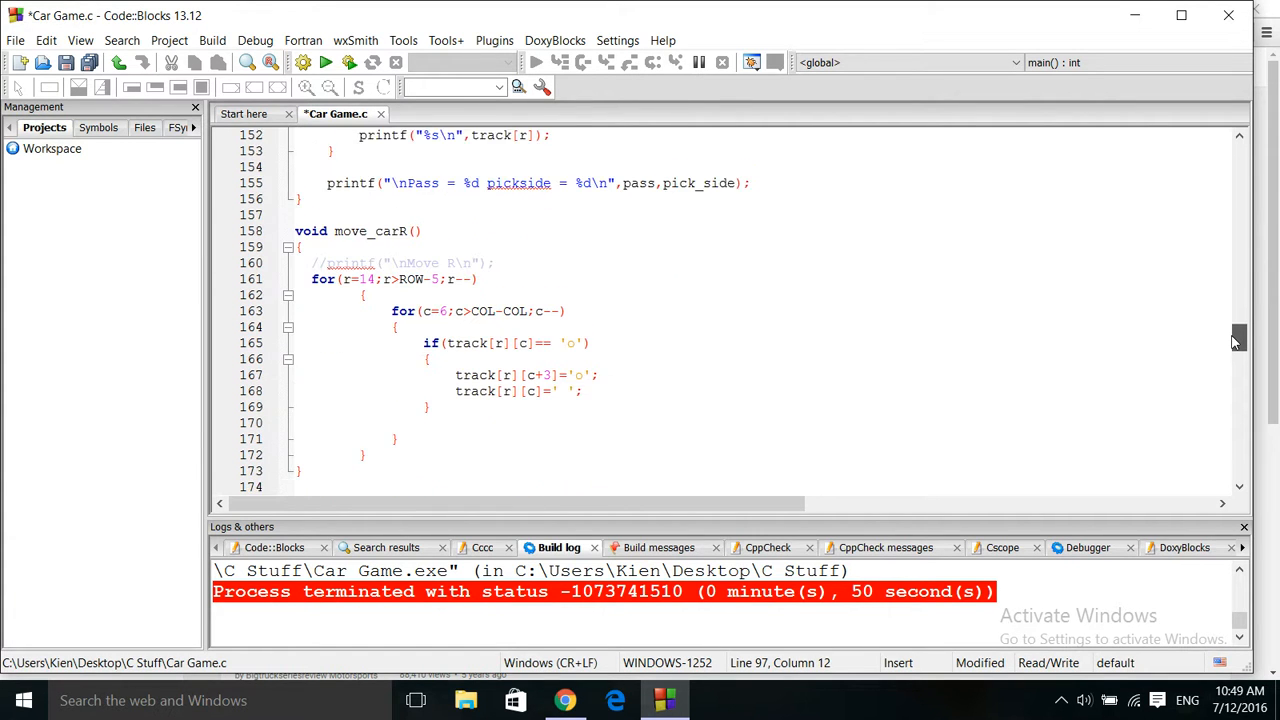
pyautogui.scroll(-3)
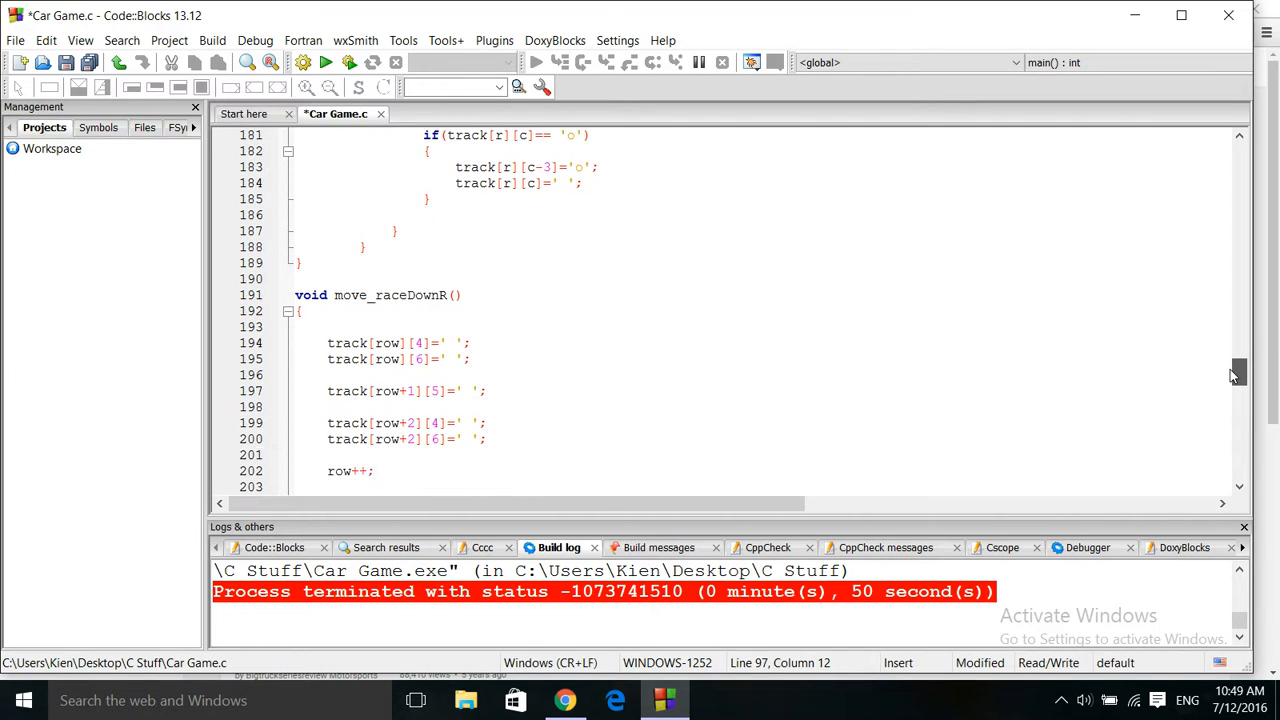
pyautogui.scroll(-3)
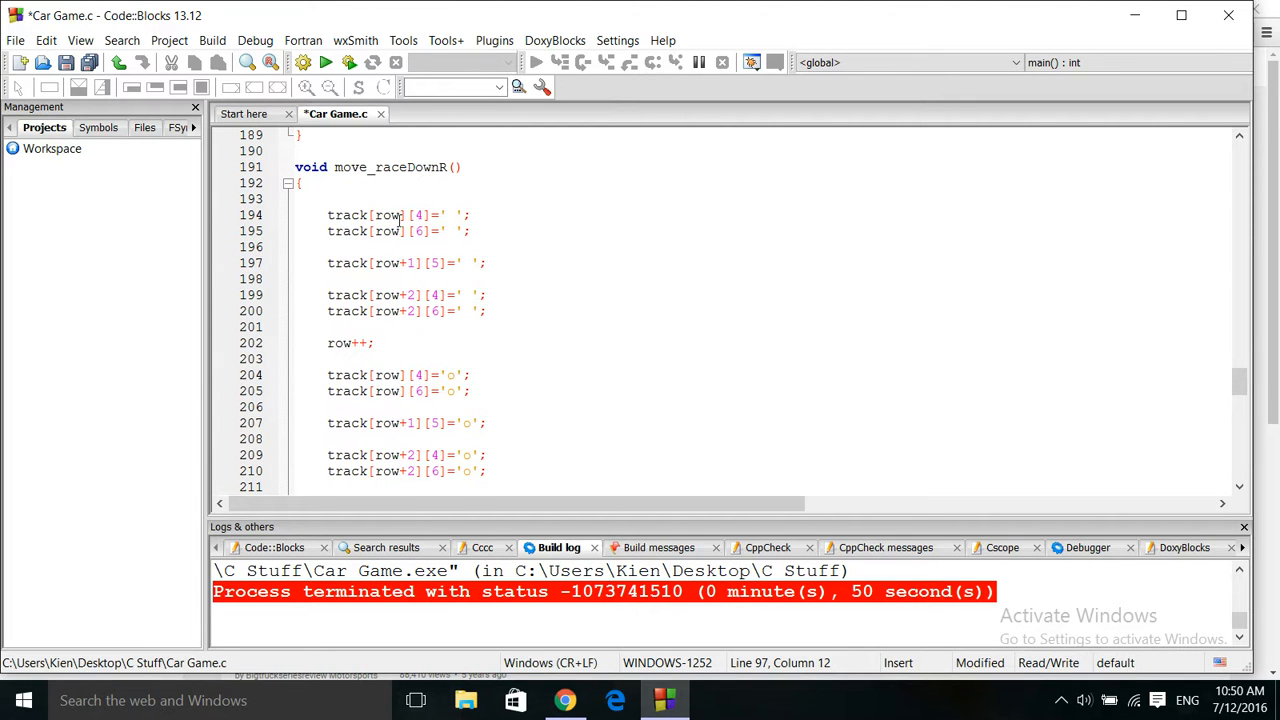
pyautogui.moveTo(400, 231)
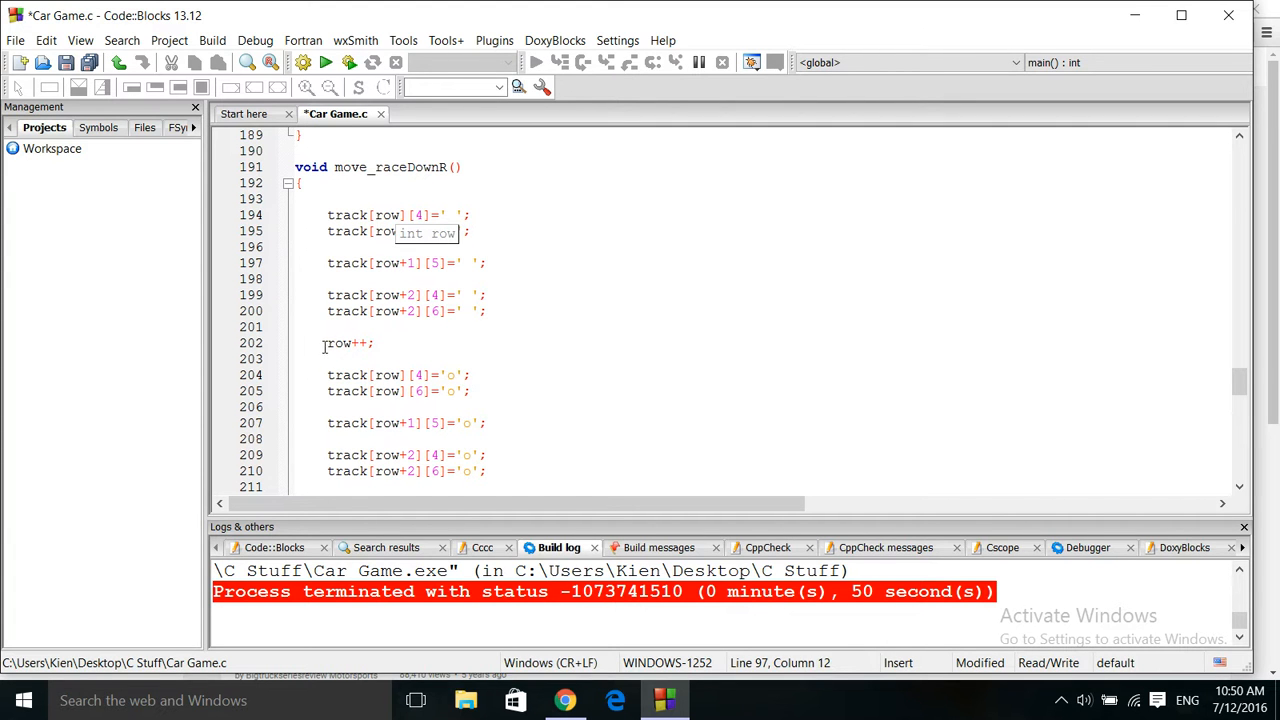
pyautogui.click(327, 342)
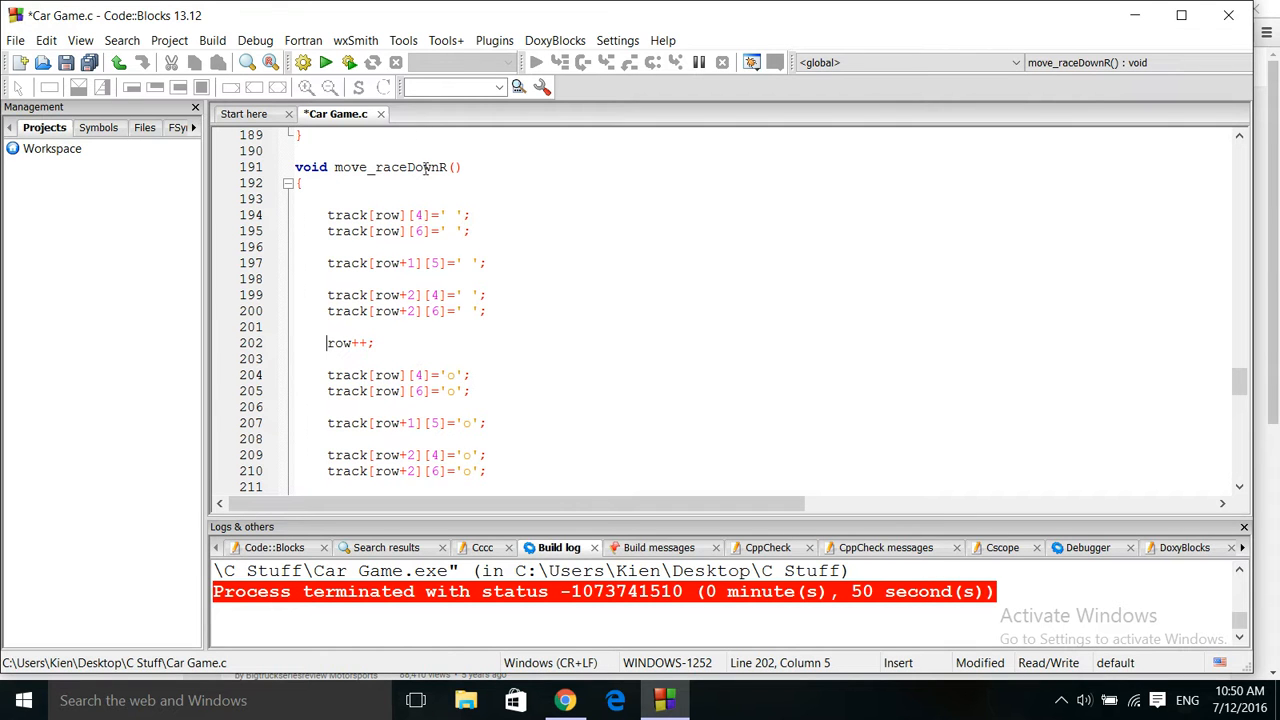
pyautogui.moveTo(395, 342)
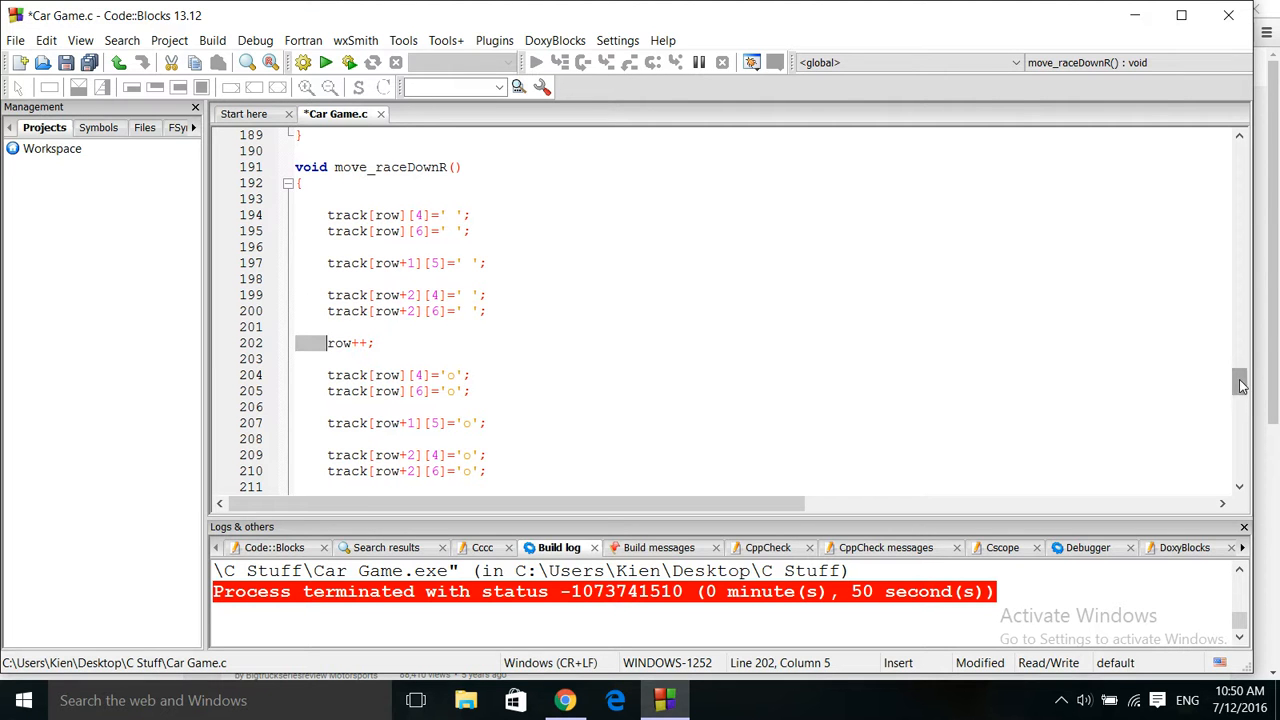
pyautogui.scroll(-3)
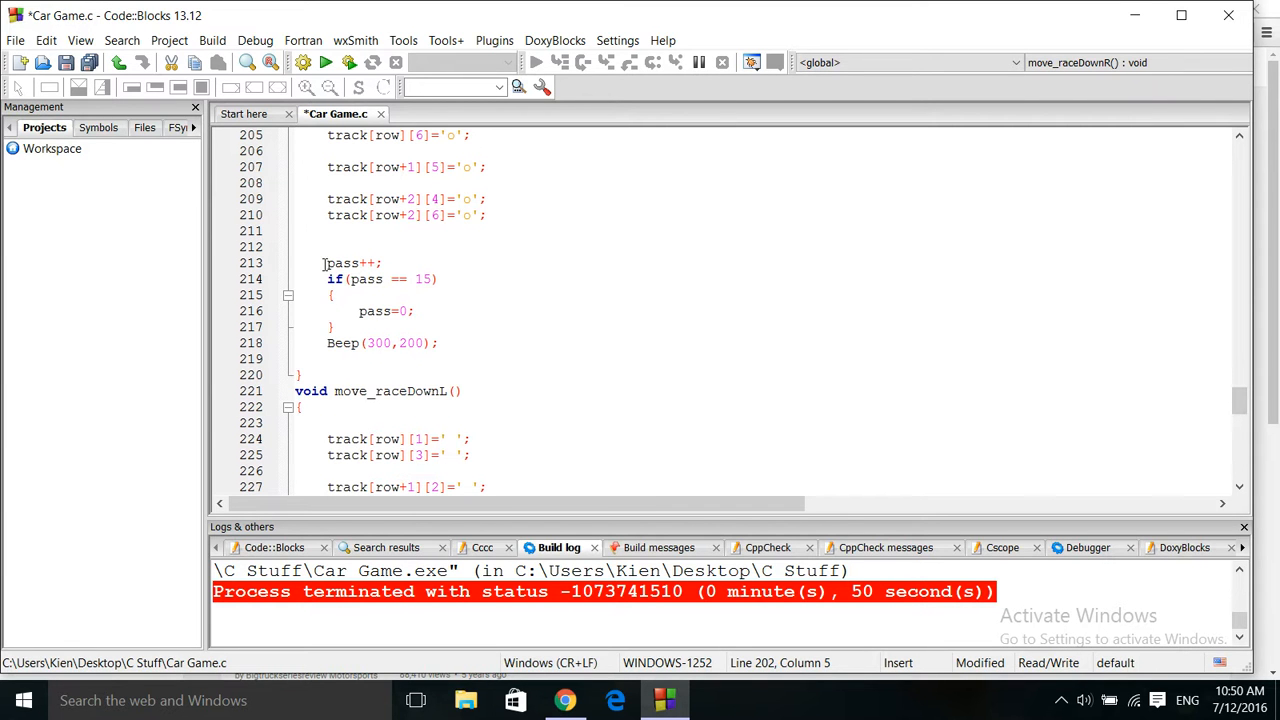
pyautogui.moveTo(365, 279)
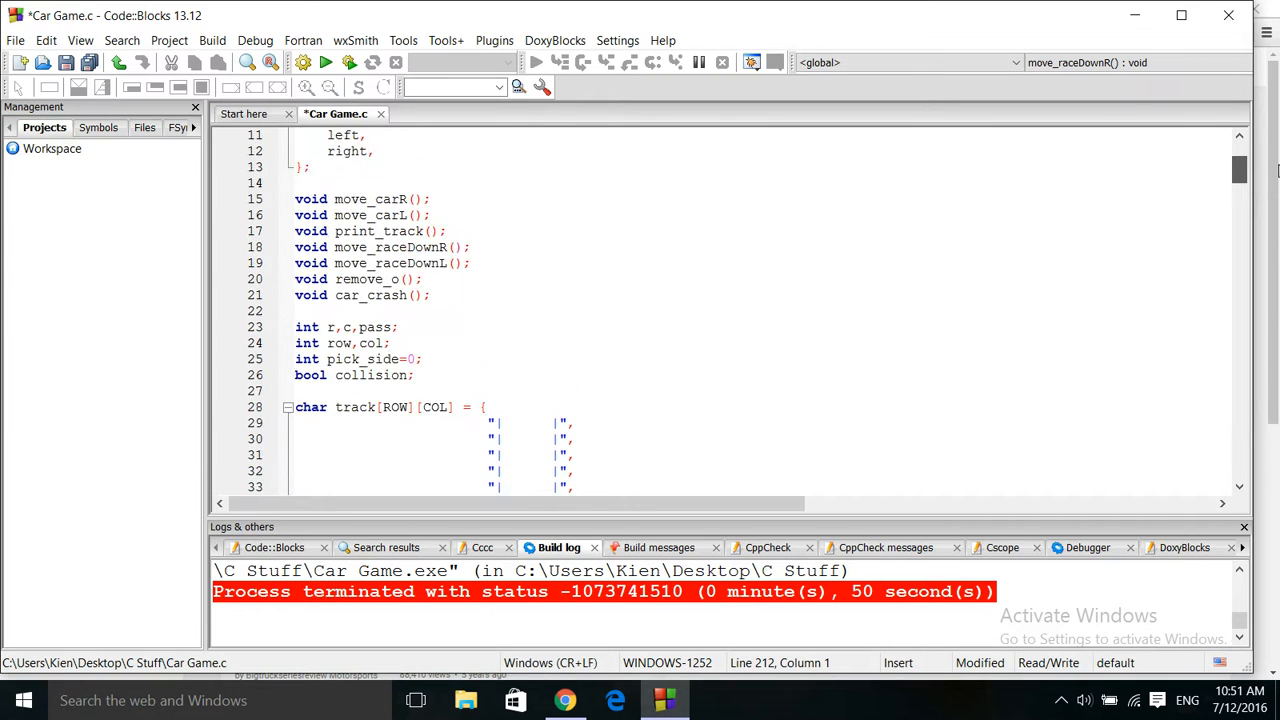
pyautogui.scroll(-3)
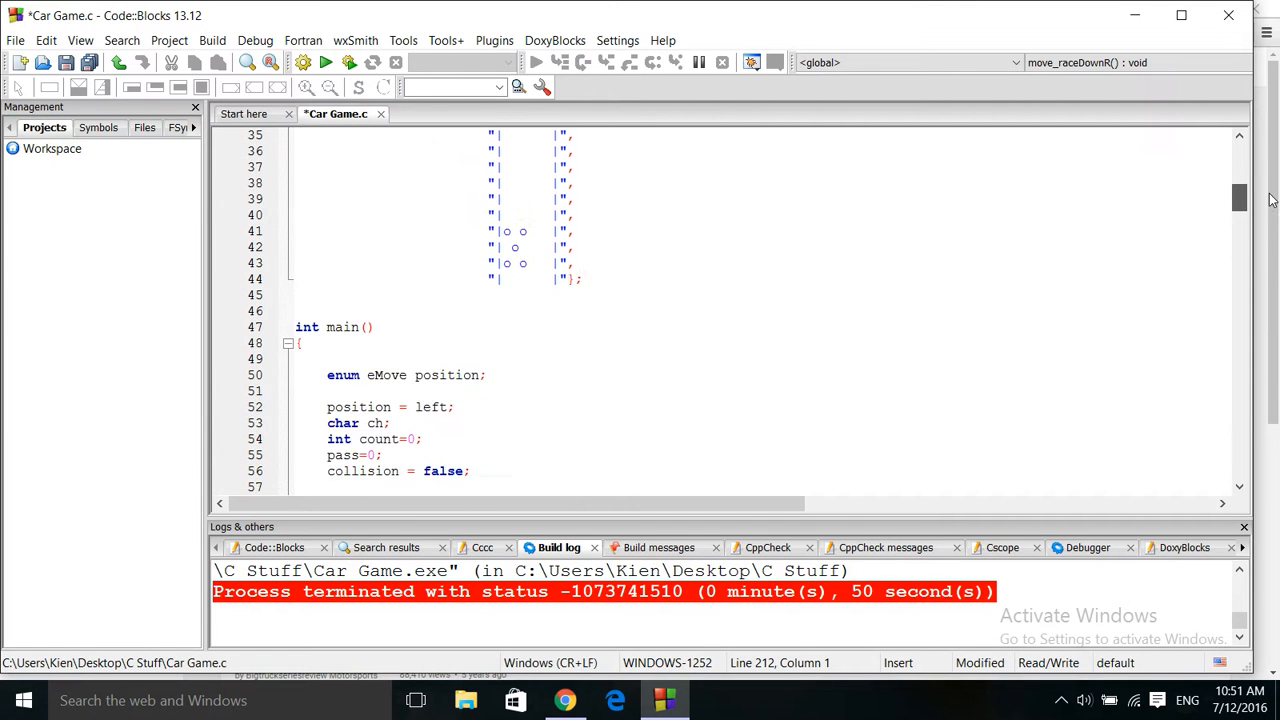
pyautogui.scroll(-3)
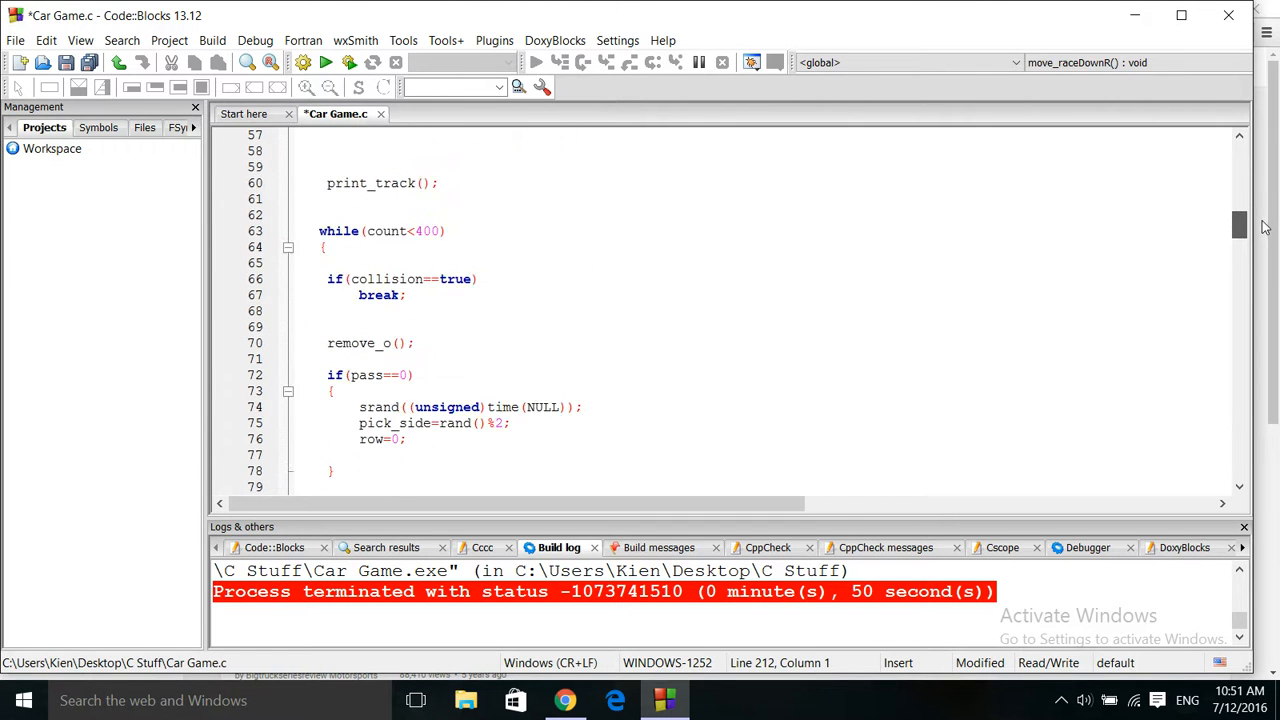
pyautogui.scroll(-3)
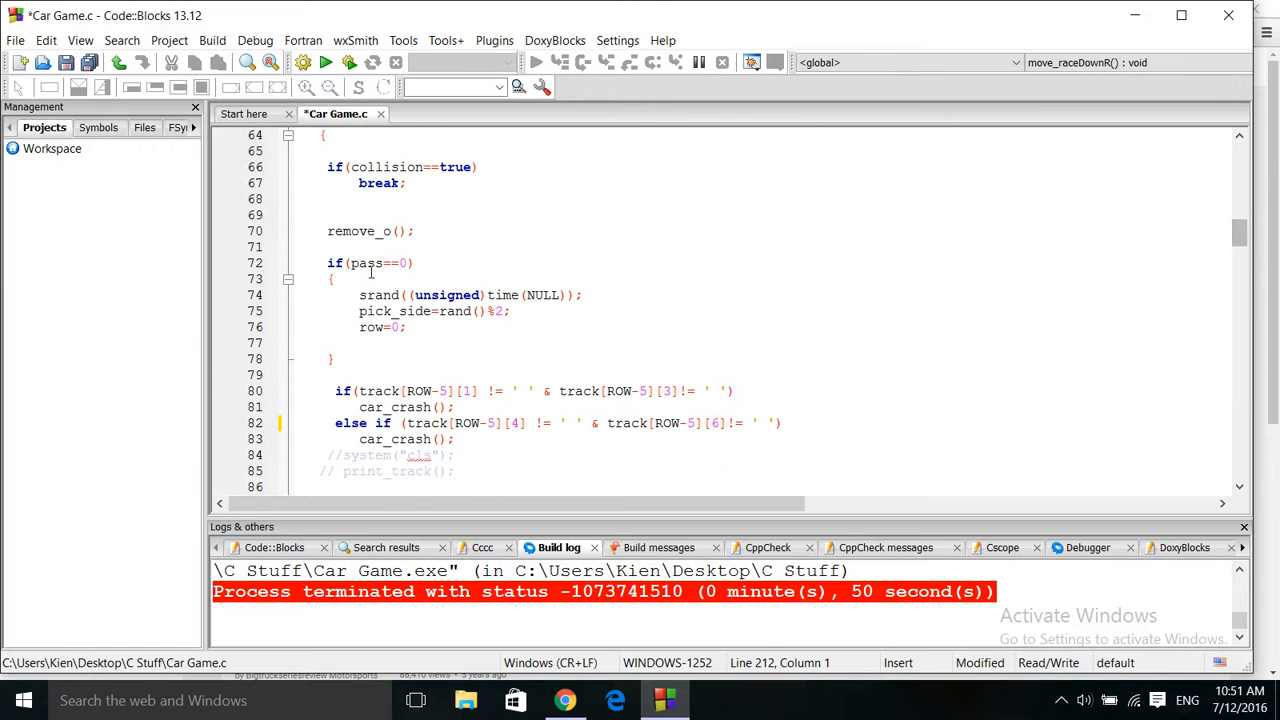
pyautogui.moveTo(386, 304)
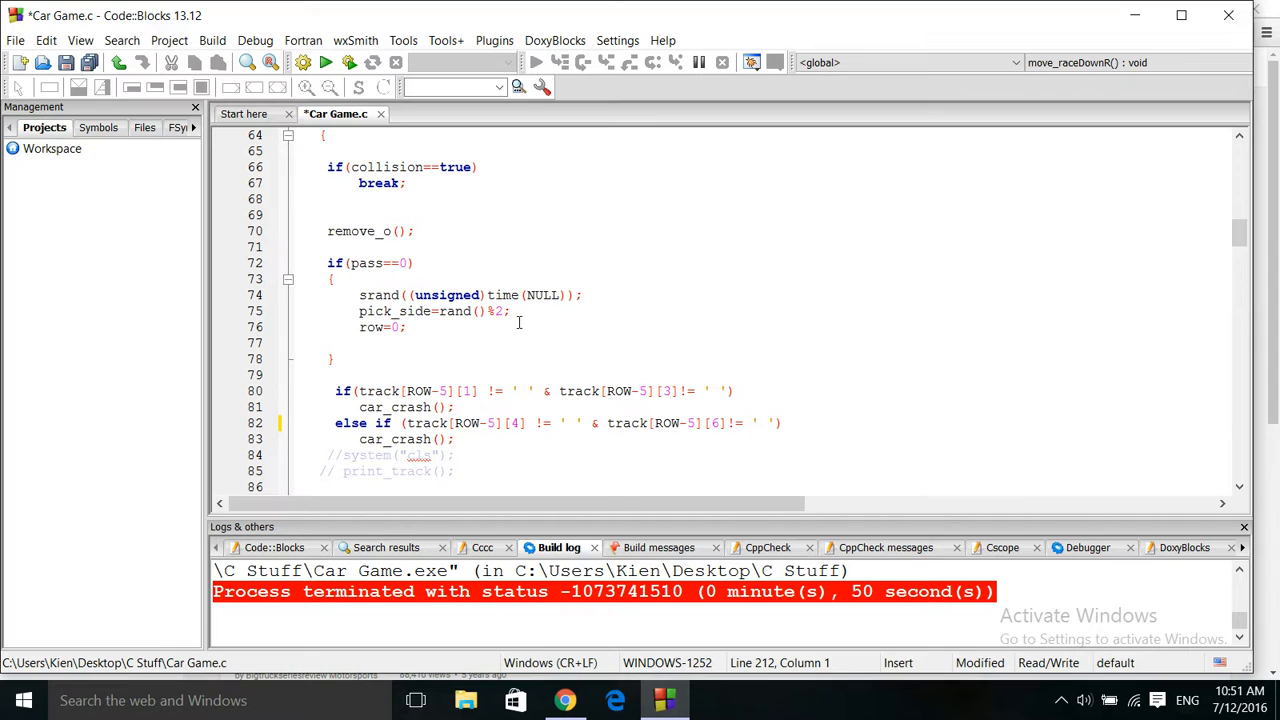
pyautogui.moveTo(400, 311)
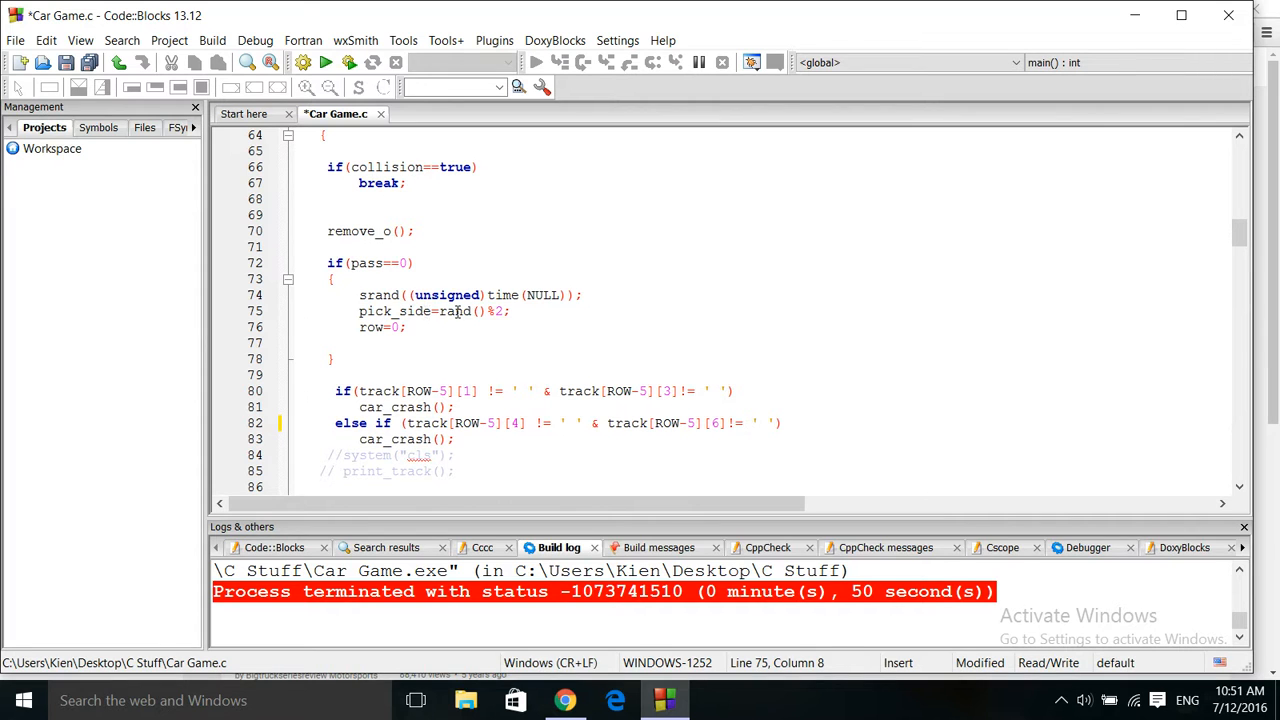
pyautogui.moveTo(455, 311)
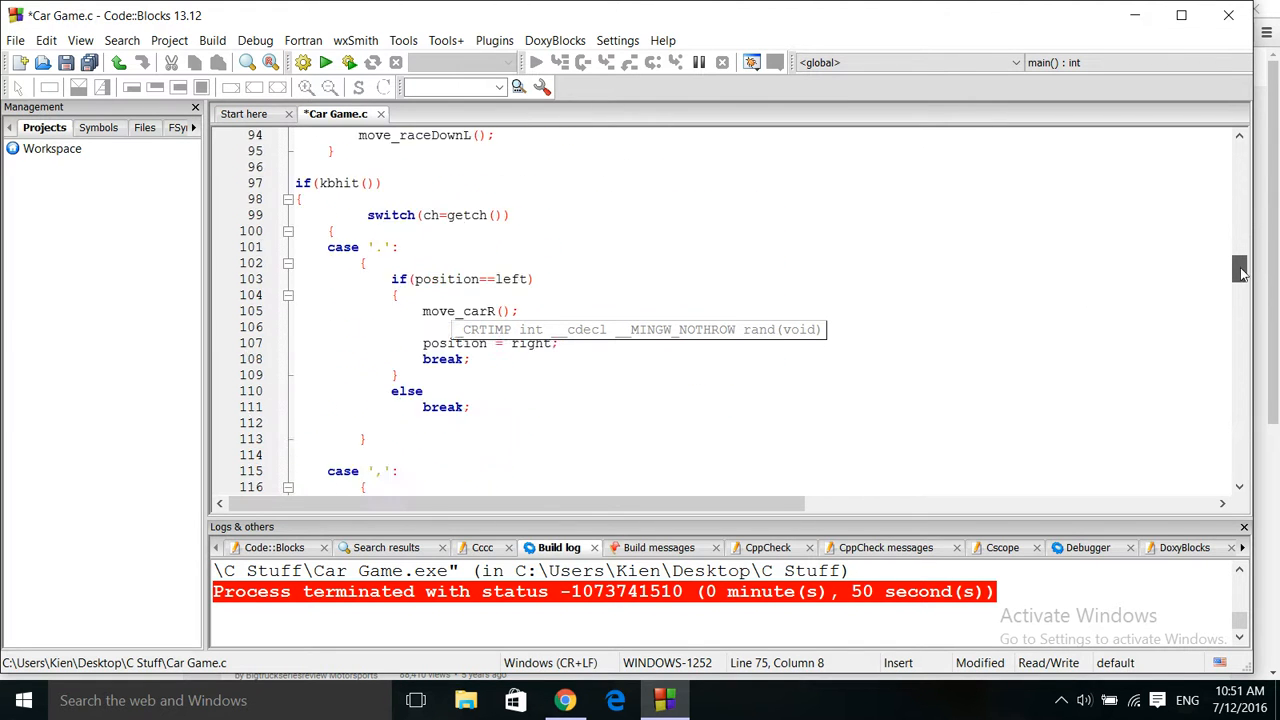
pyautogui.scroll(-3)
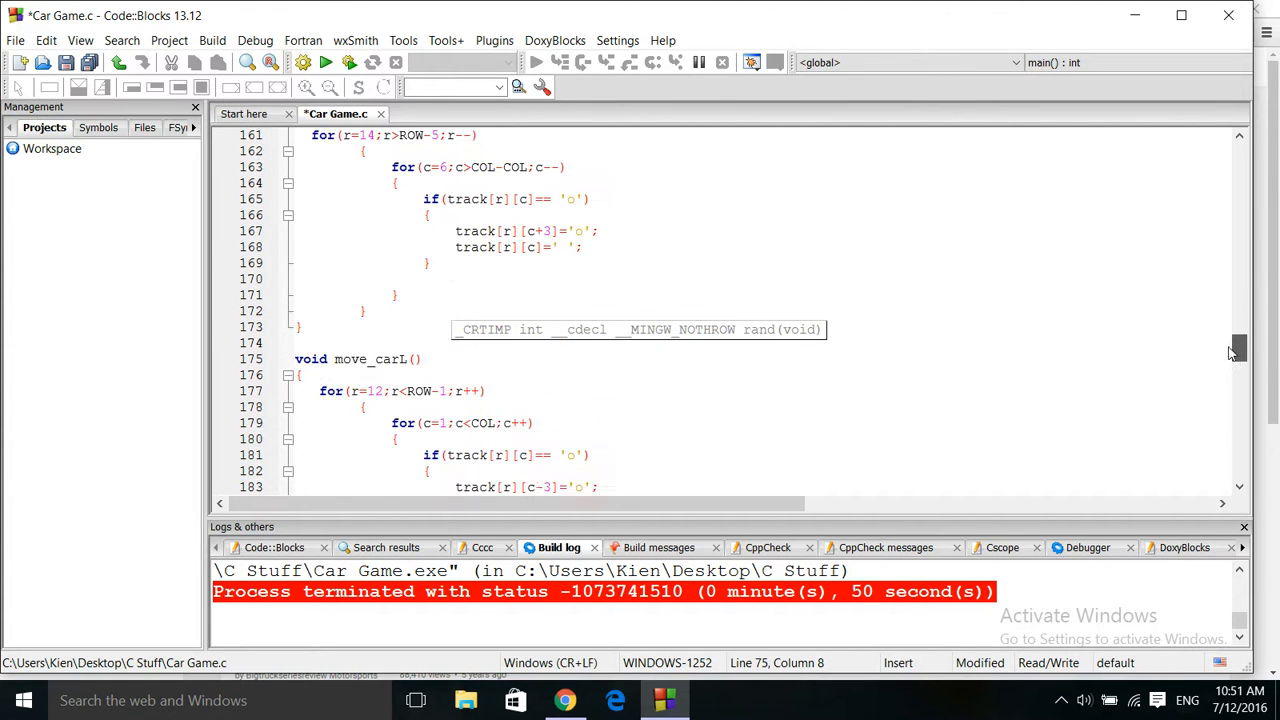
pyautogui.scroll(-3)
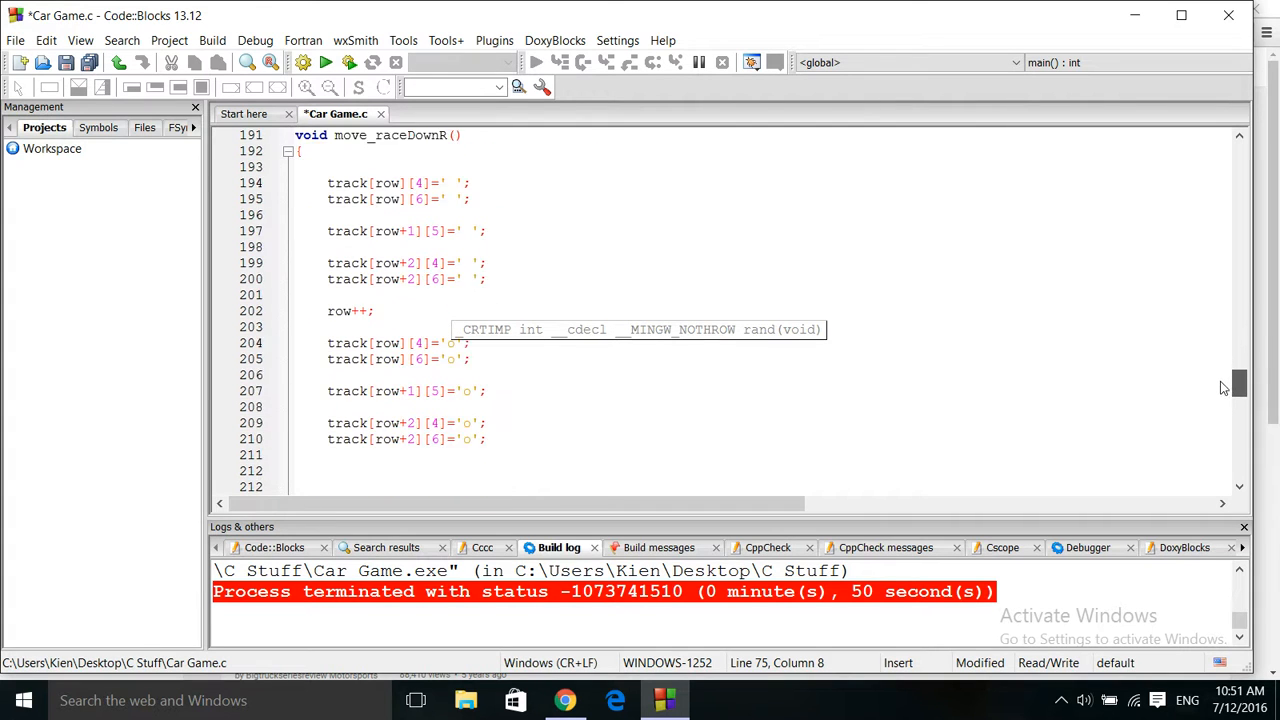
pyautogui.scroll(-3)
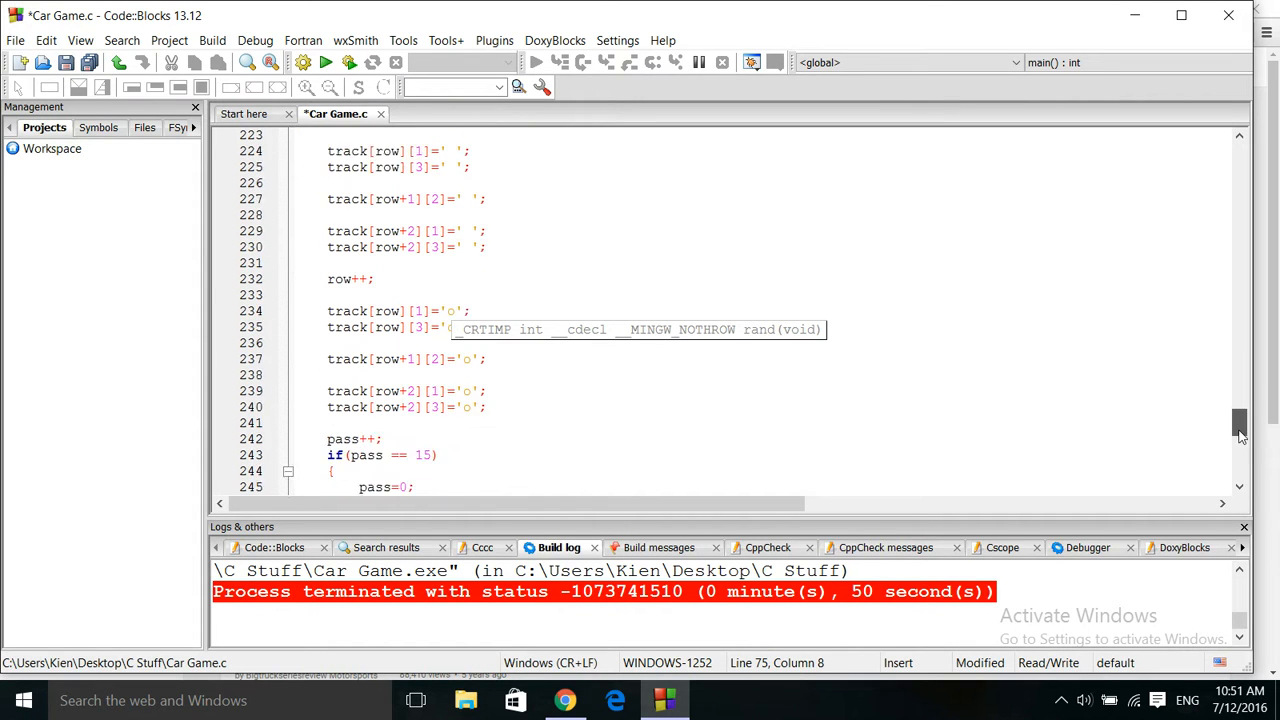
pyautogui.scroll(-3)
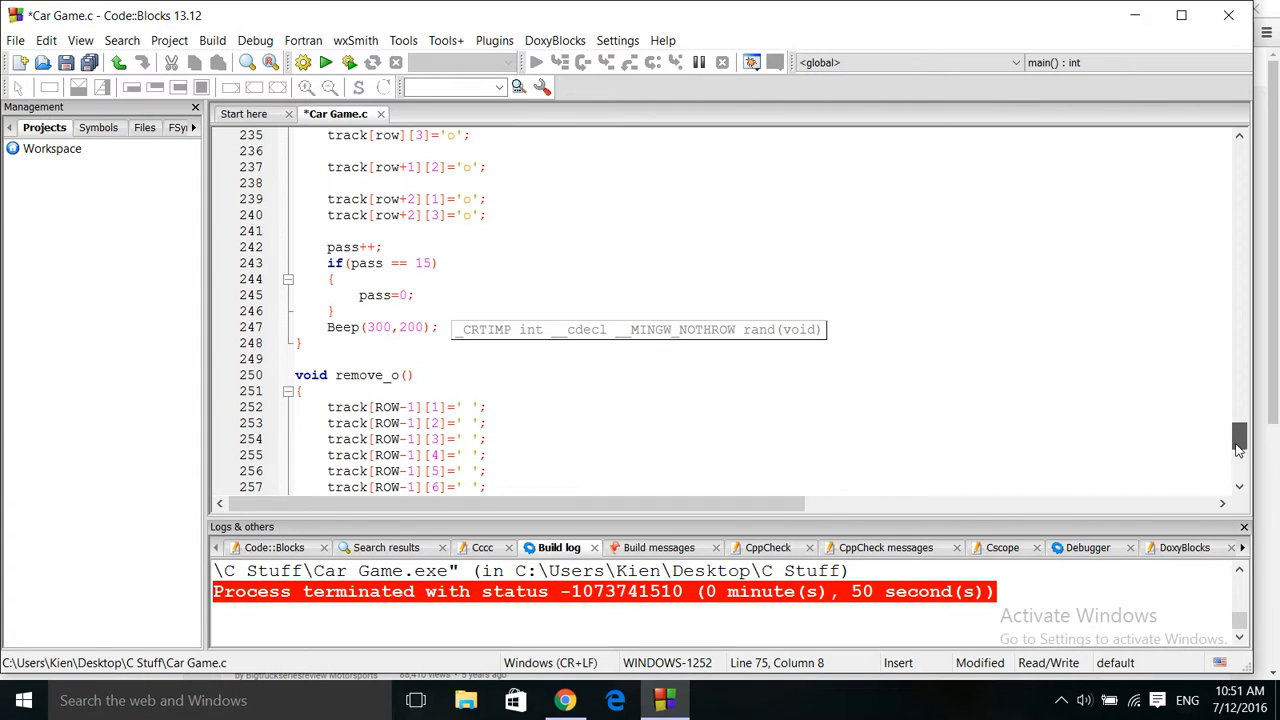
pyautogui.scroll(-3)
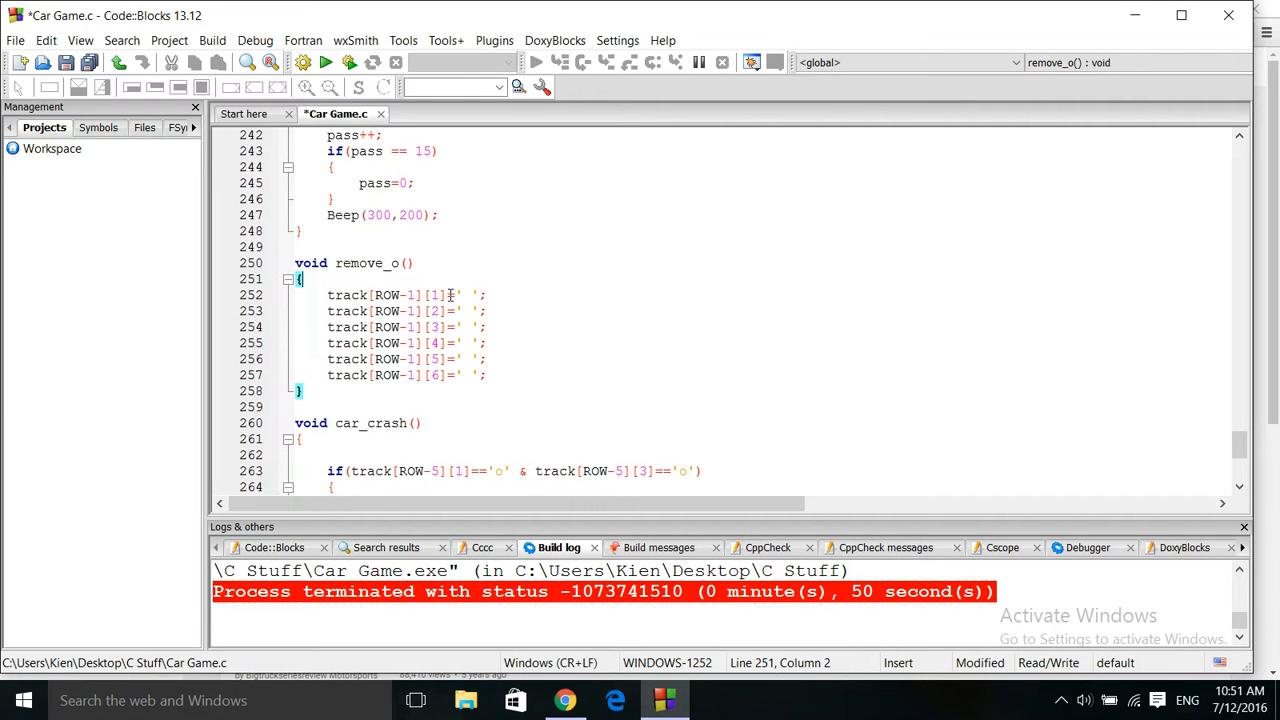
pyautogui.click(303, 279)
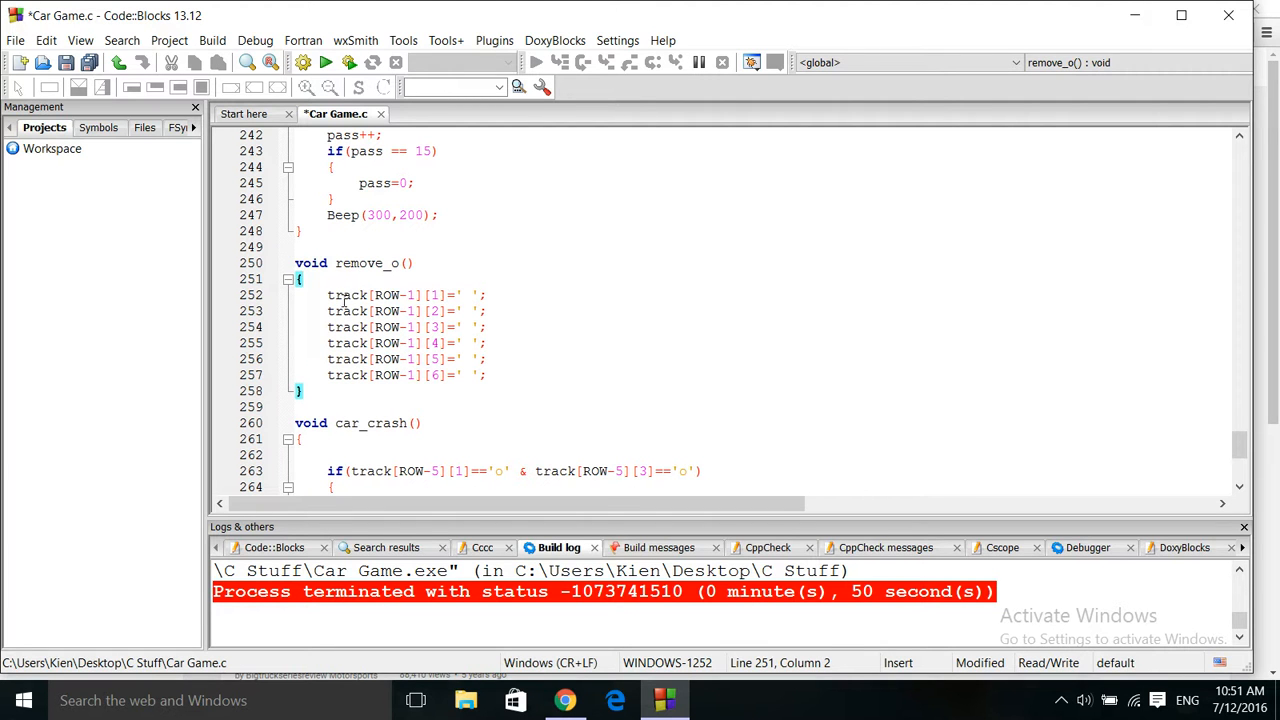
pyautogui.moveTo(453, 305)
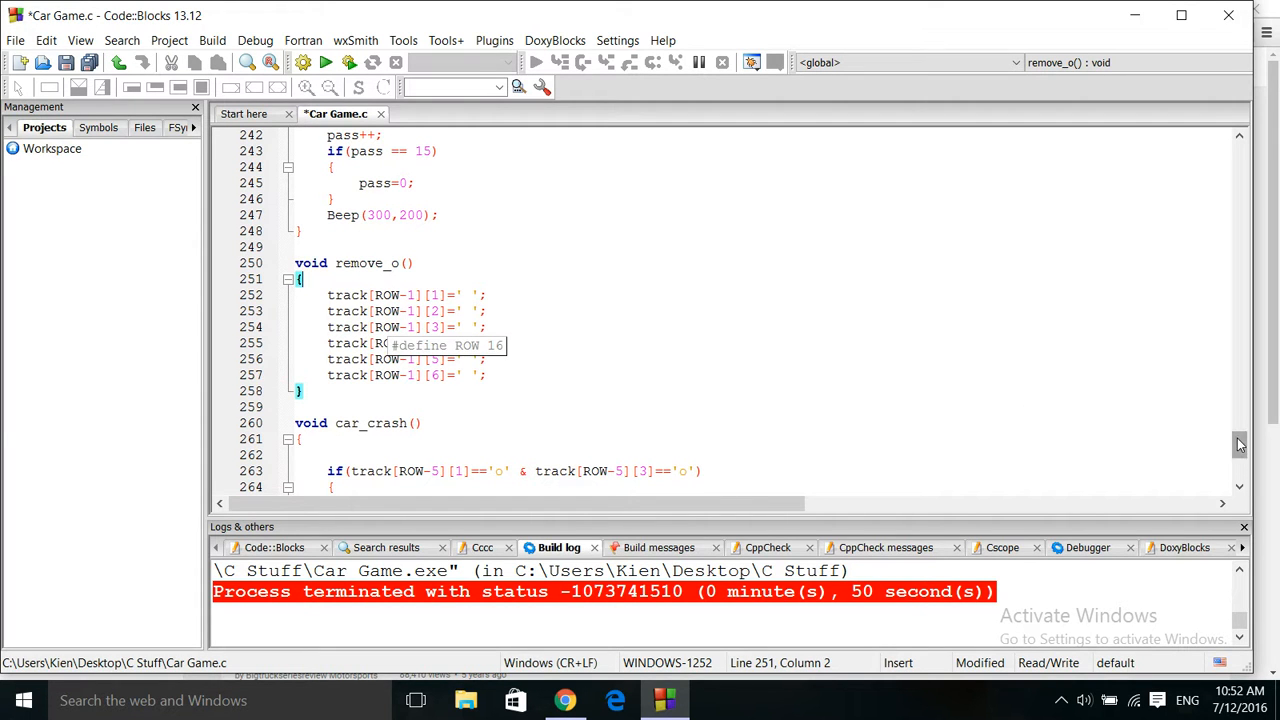
pyautogui.scroll(-3)
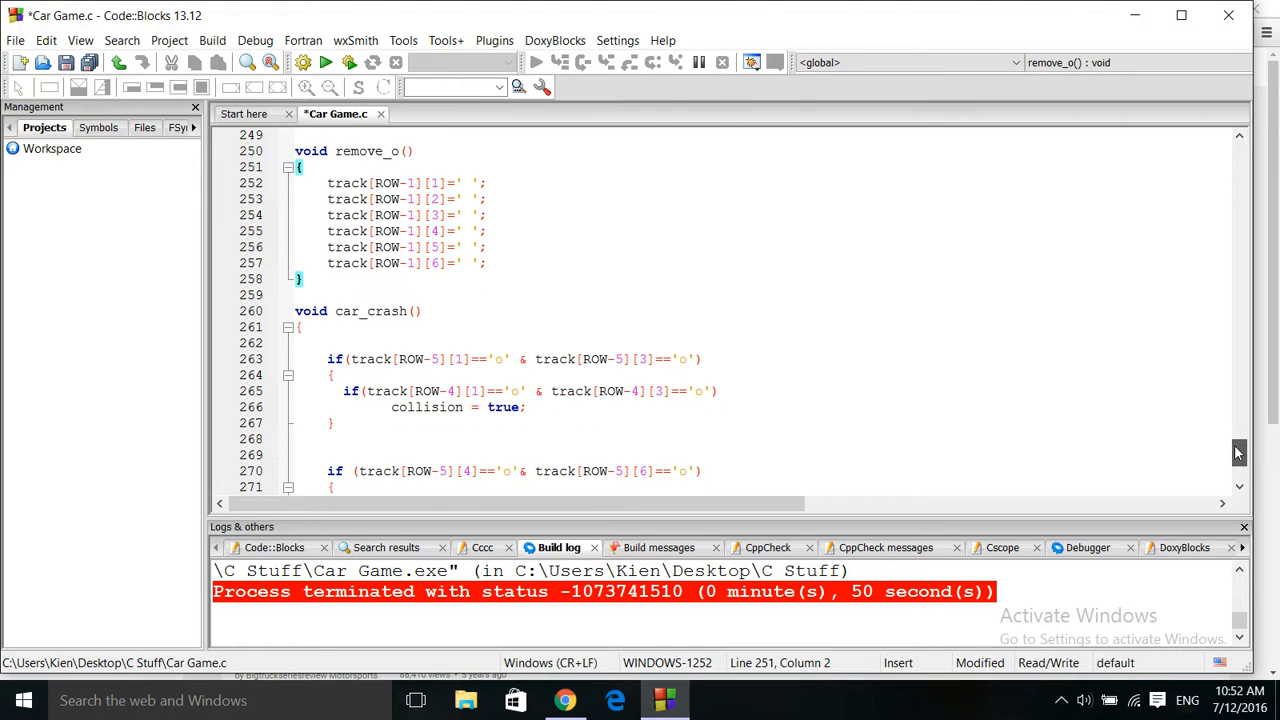
pyautogui.scroll(-3)
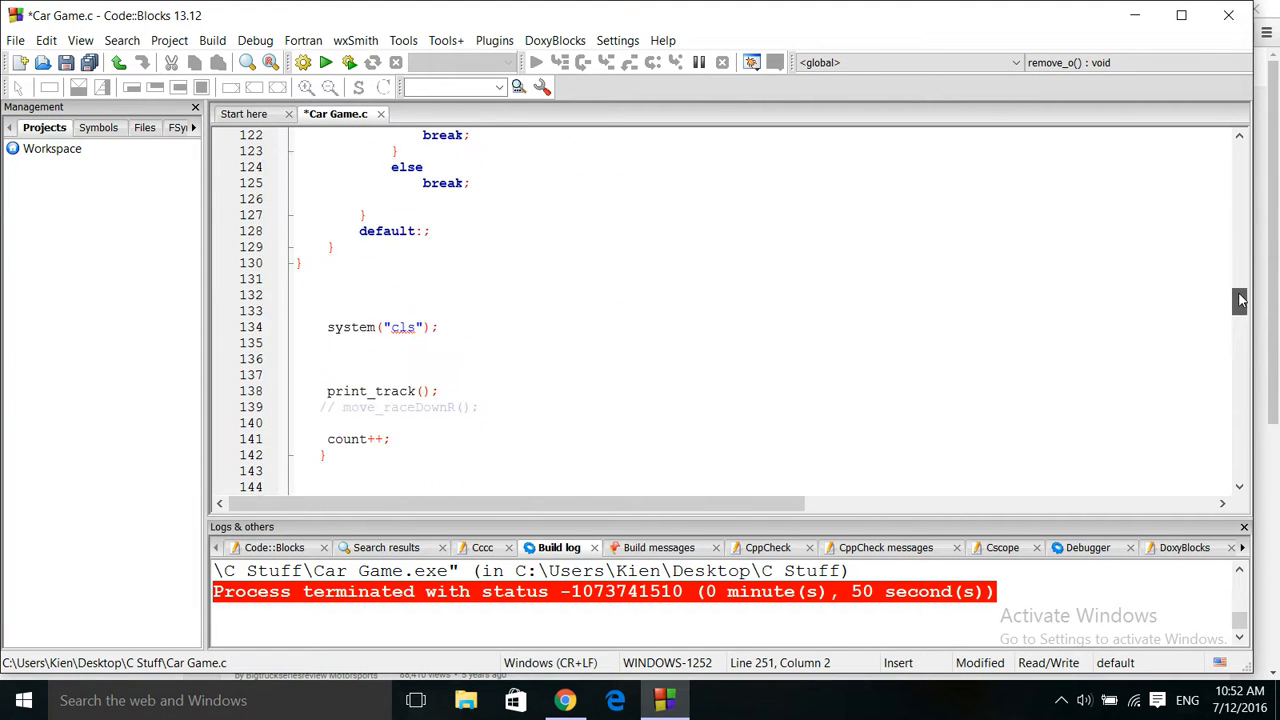
pyautogui.scroll(3)
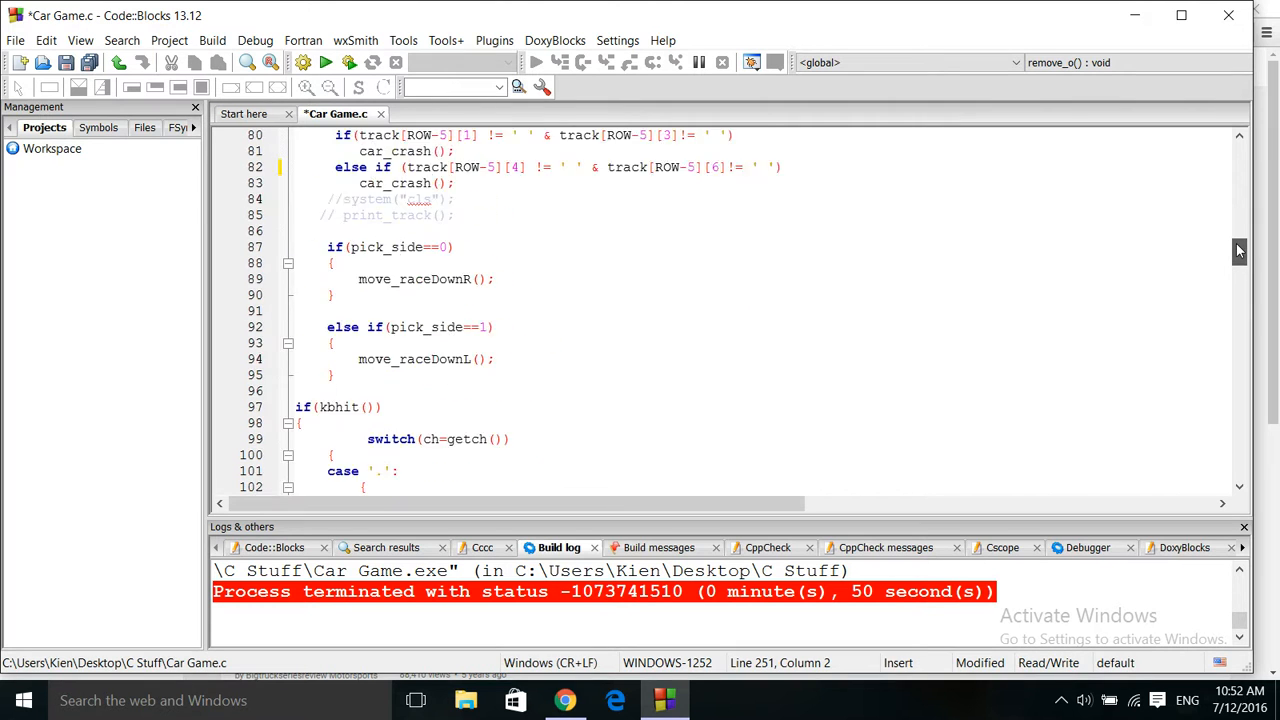
pyautogui.scroll(3)
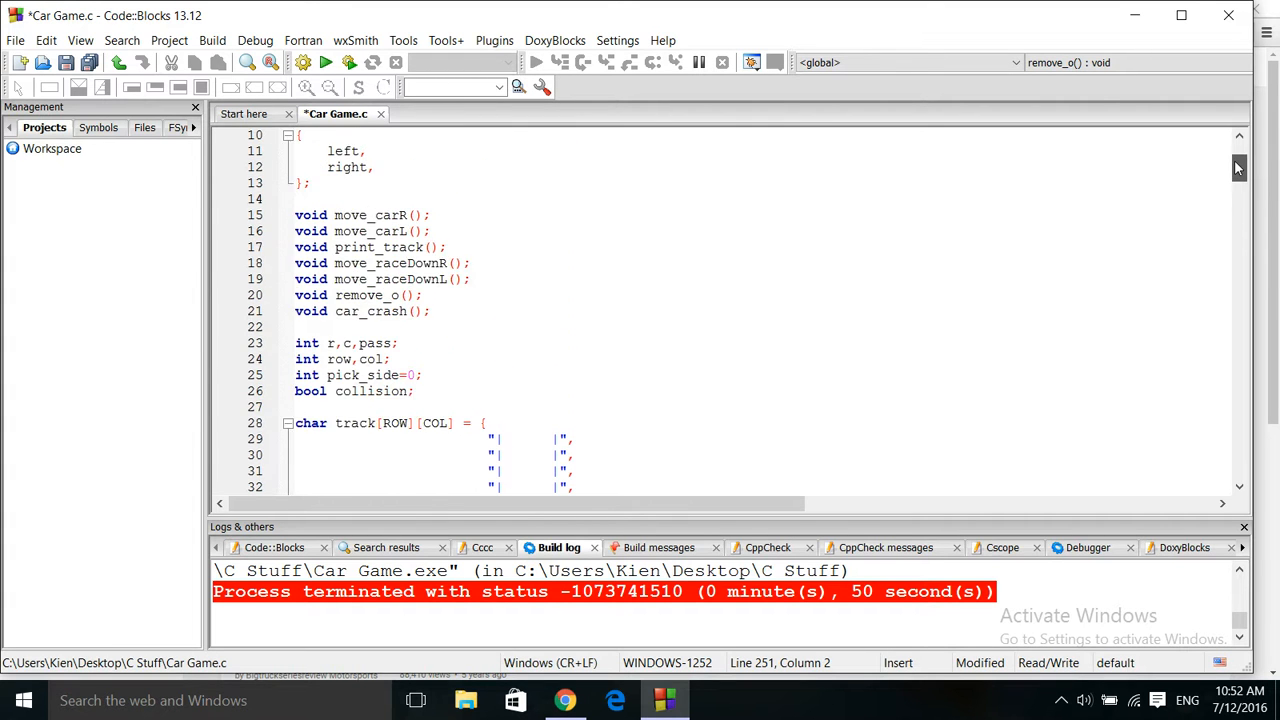
pyautogui.scroll(3)
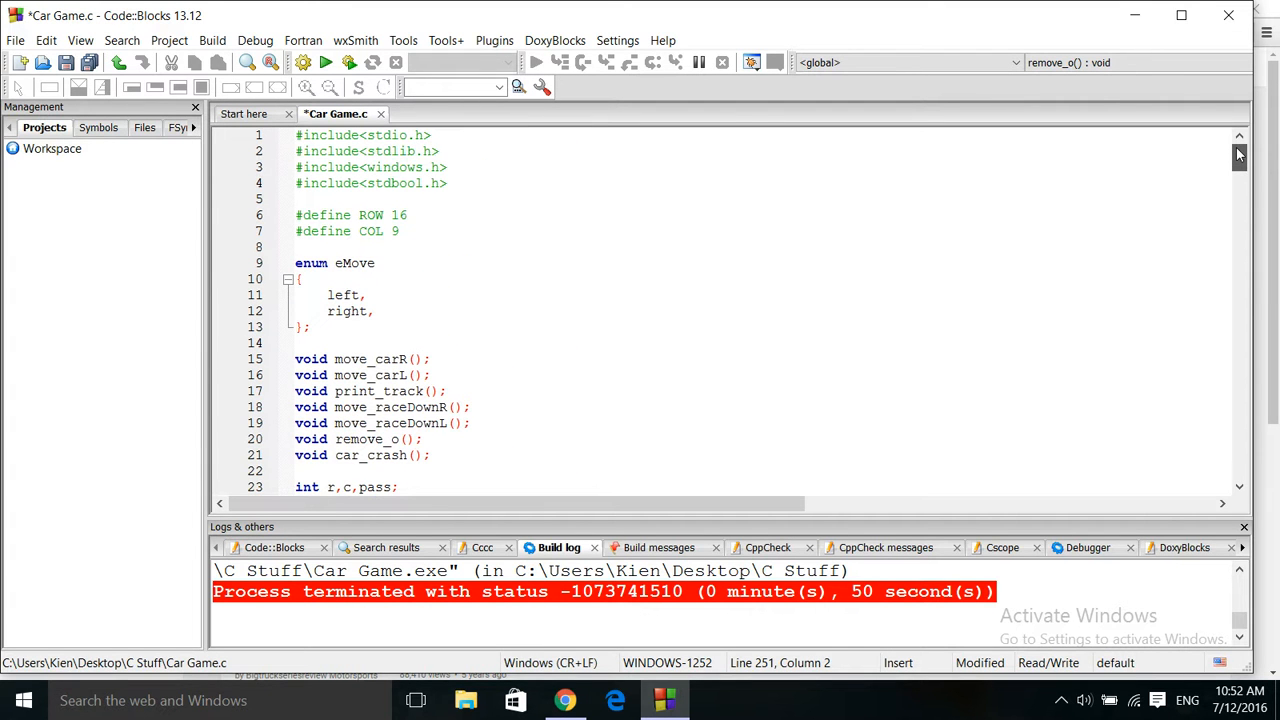
pyautogui.moveTo(1025, 282)
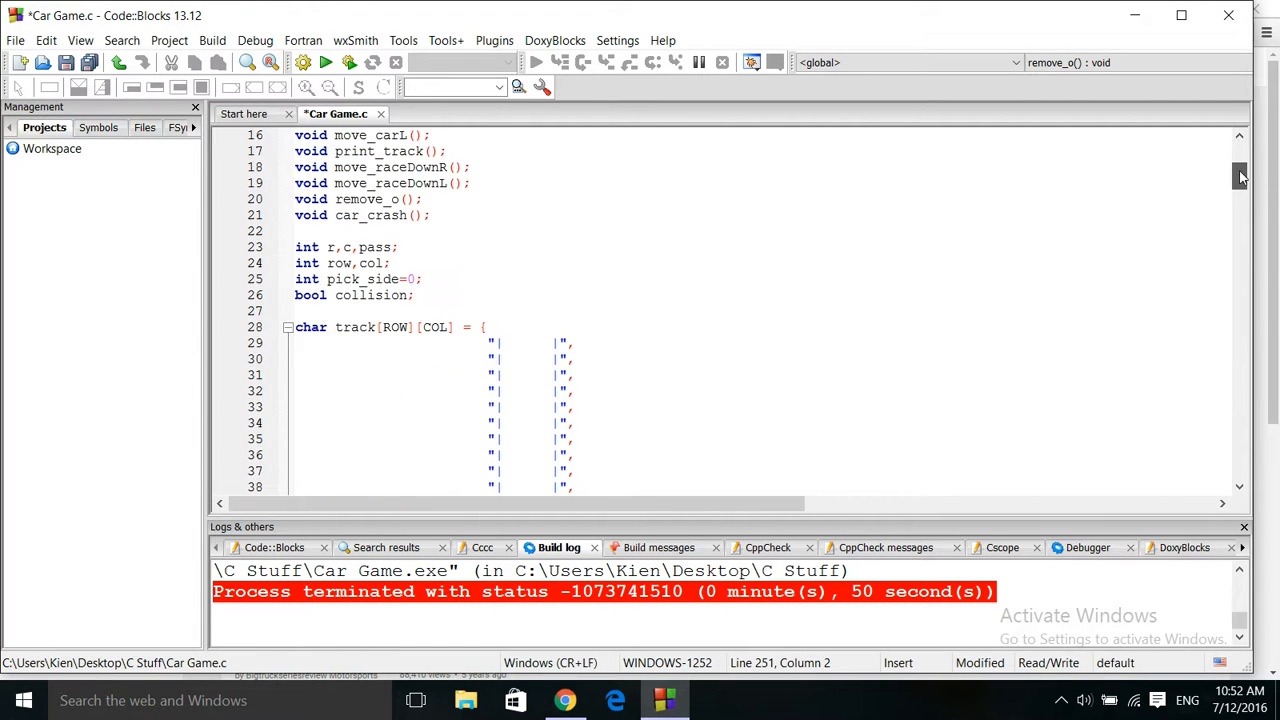
pyautogui.scroll(-3)
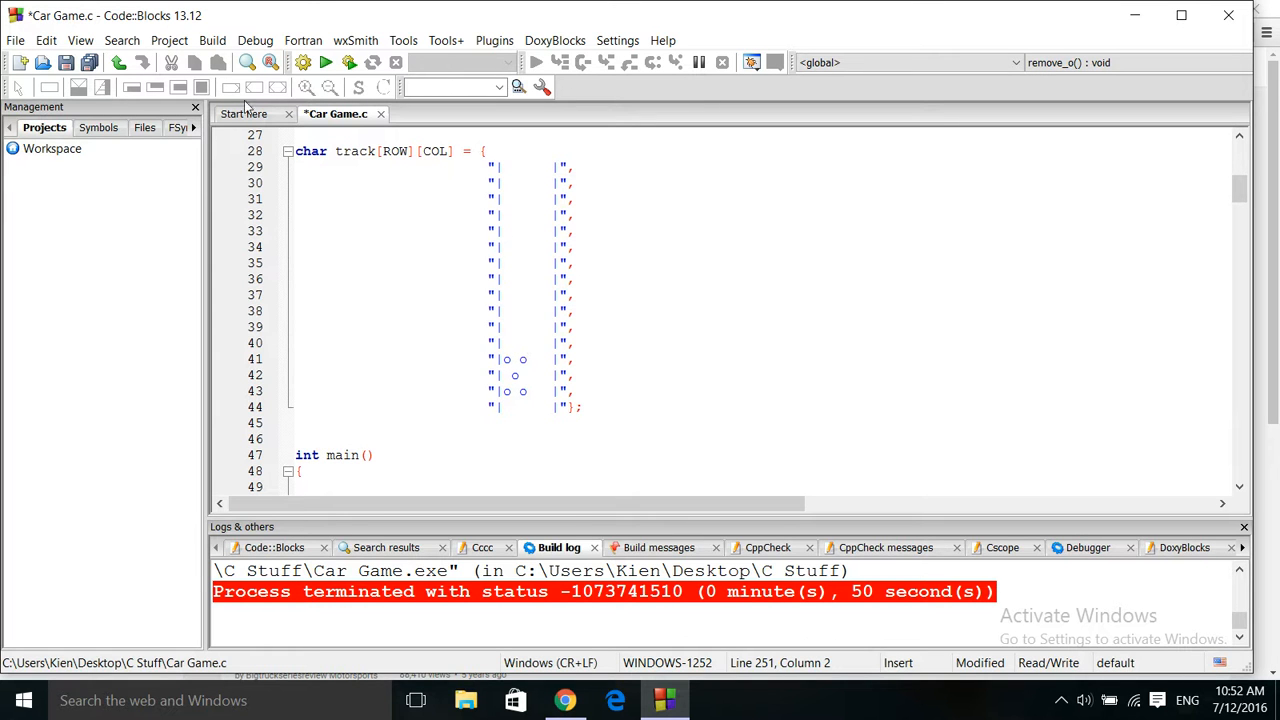
# Save and rebuild Car Game.c, run it to Pass = 10, then close its console.
pyautogui.click(67, 62)
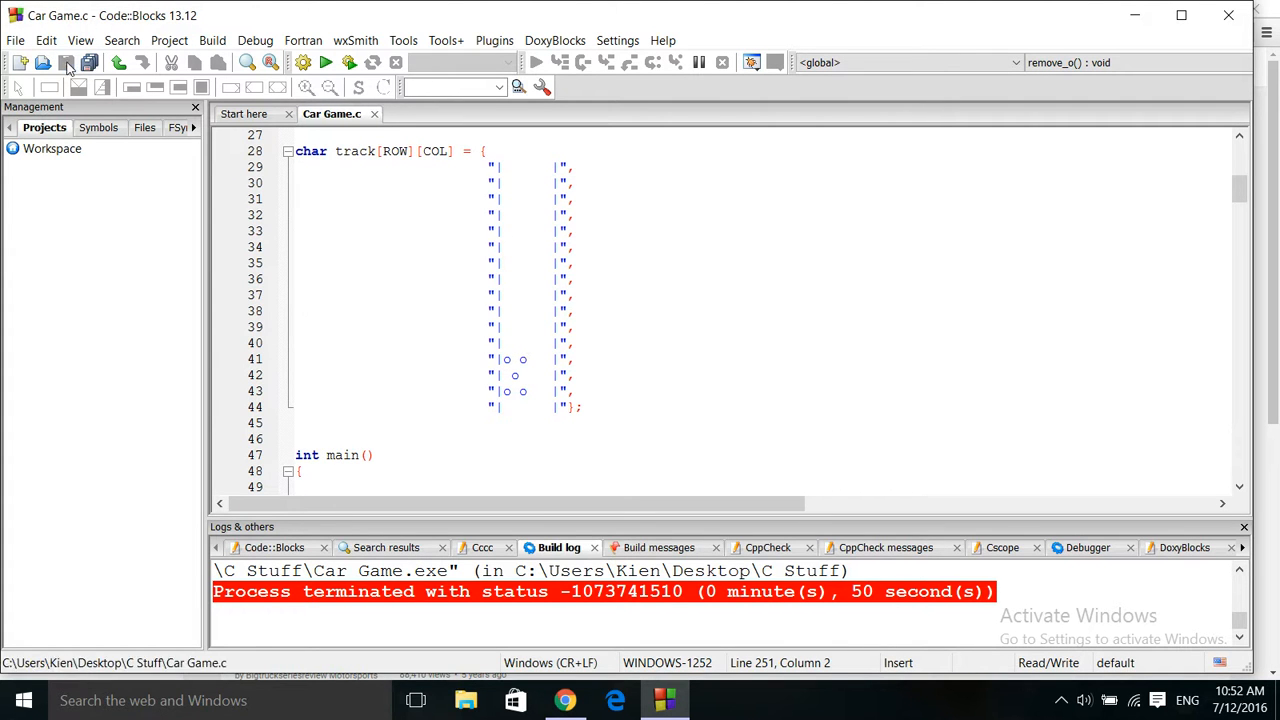
pyautogui.click(325, 62)
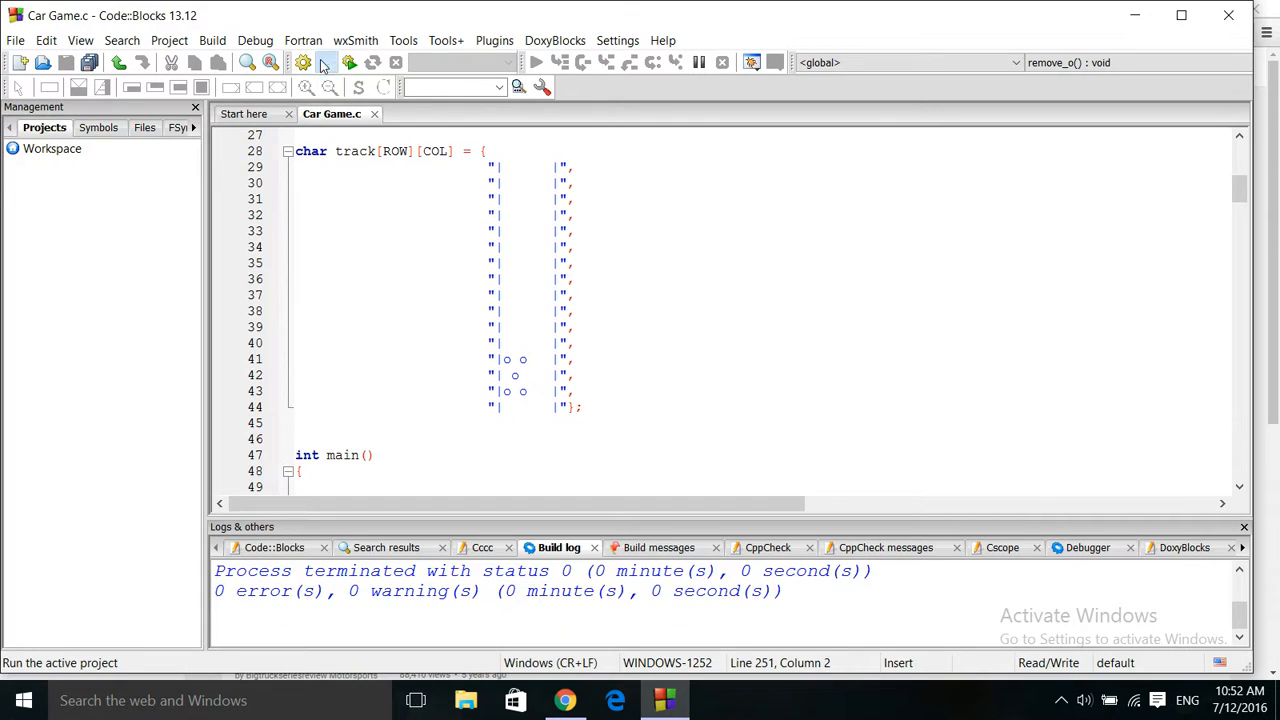
pyautogui.click(325, 62)
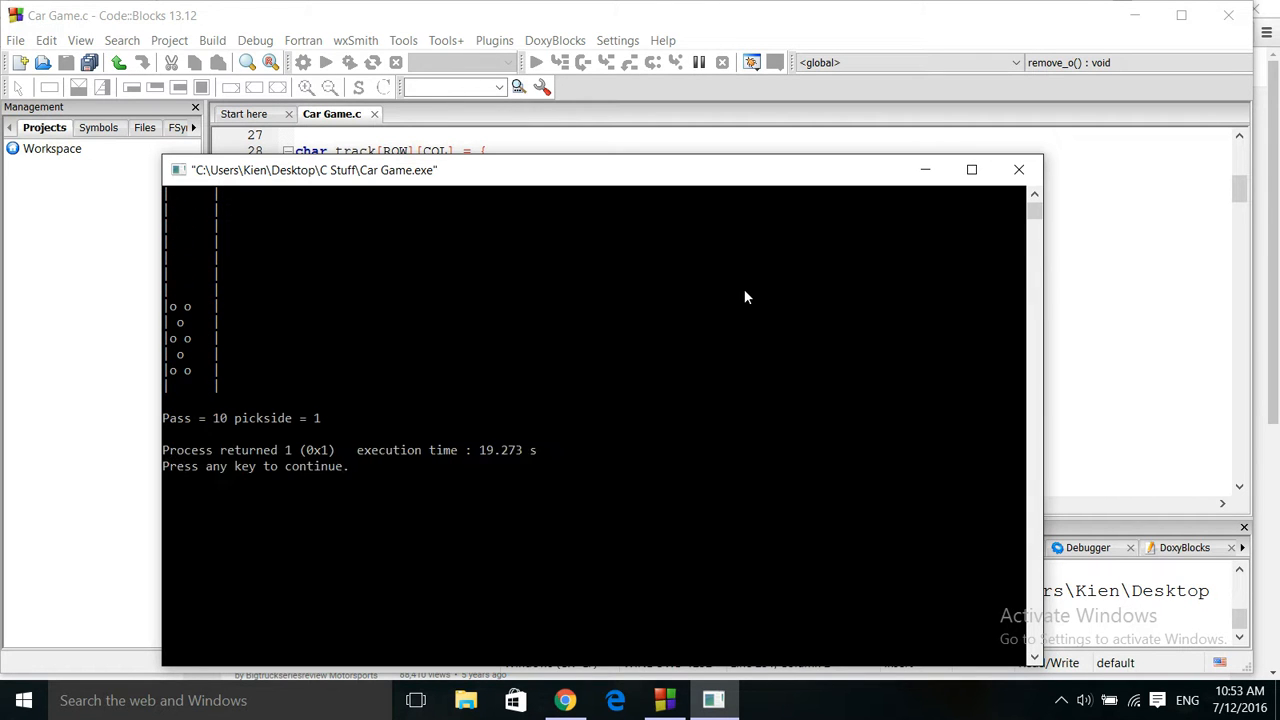
pyautogui.moveTo(1019, 169)
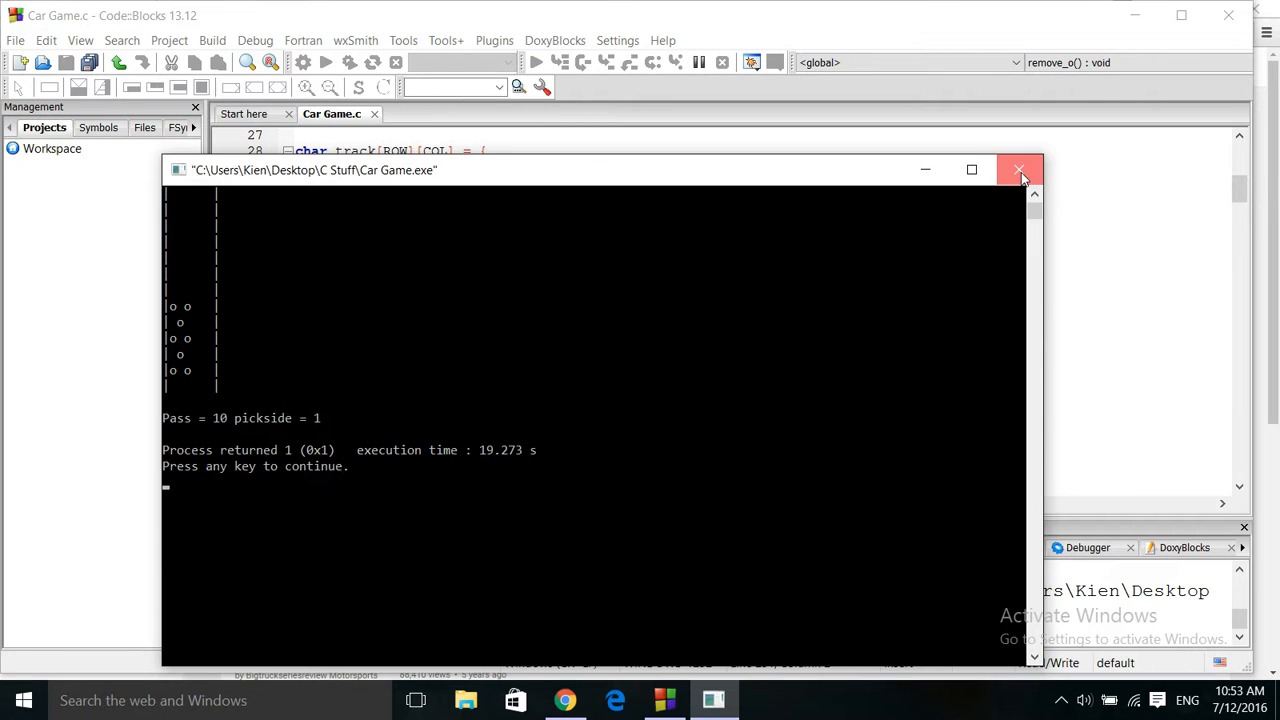
pyautogui.click(1019, 169)
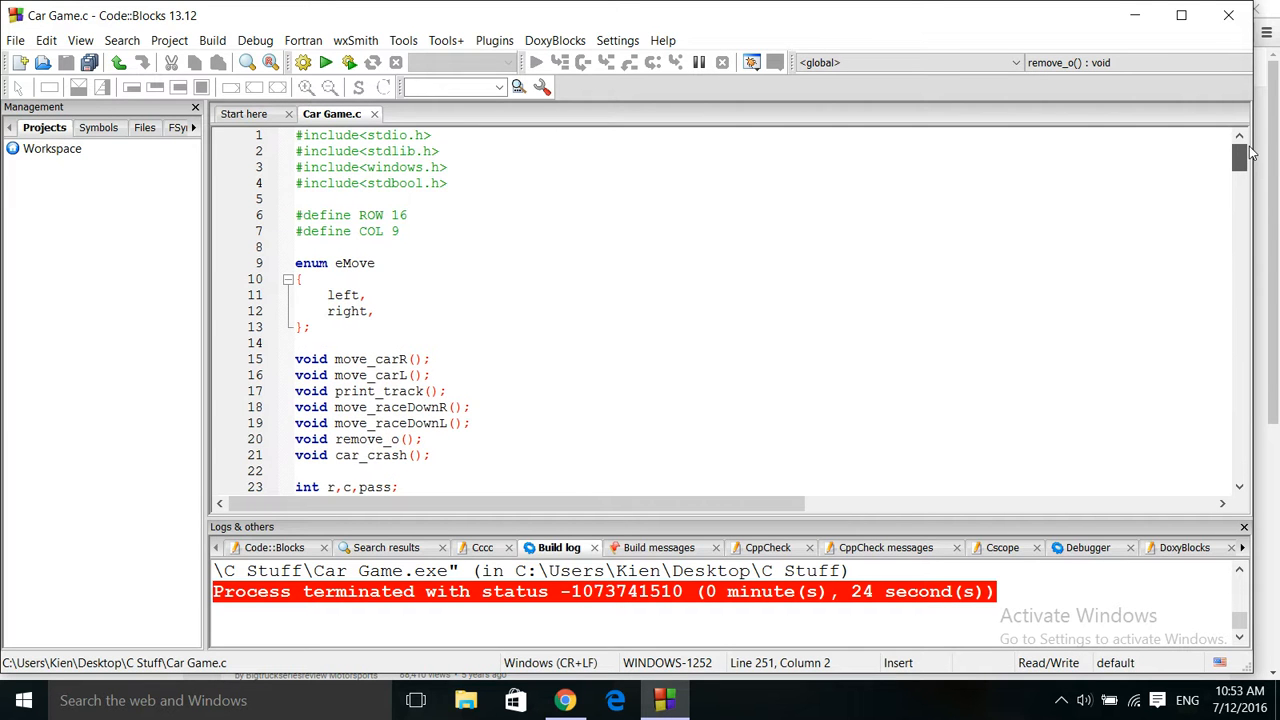
pyautogui.scroll(-3)
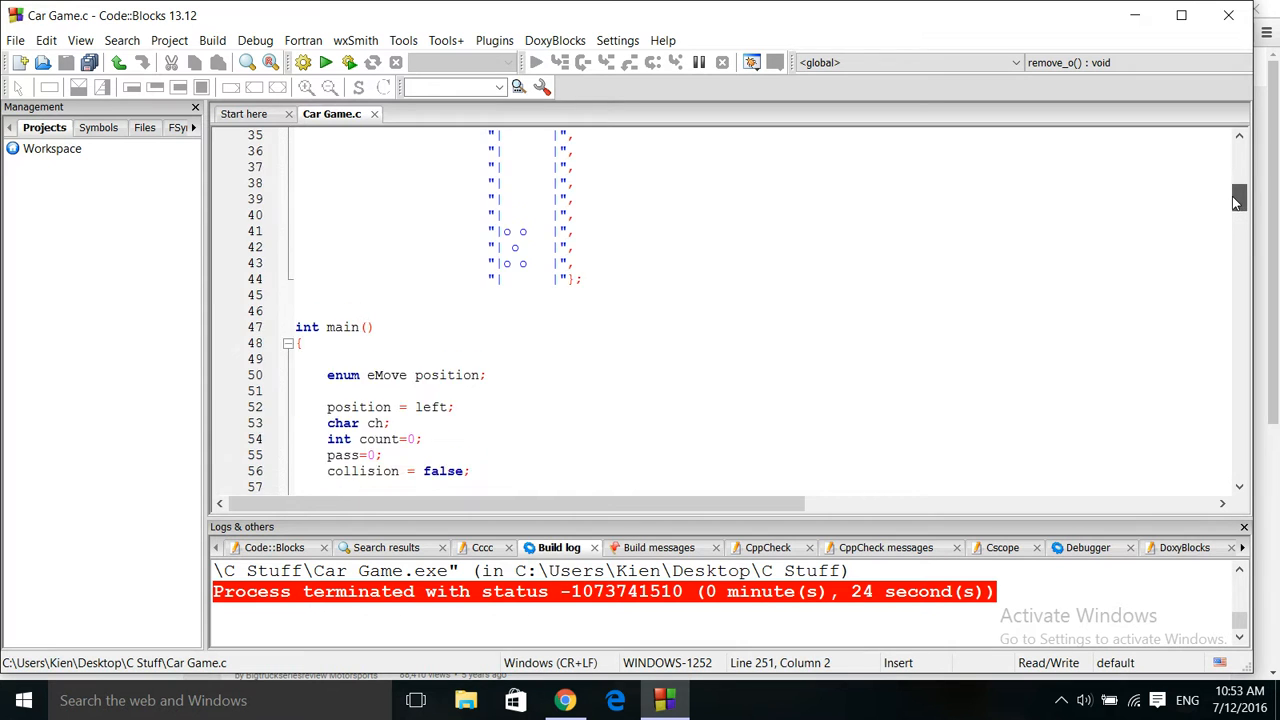
pyautogui.scroll(-3)
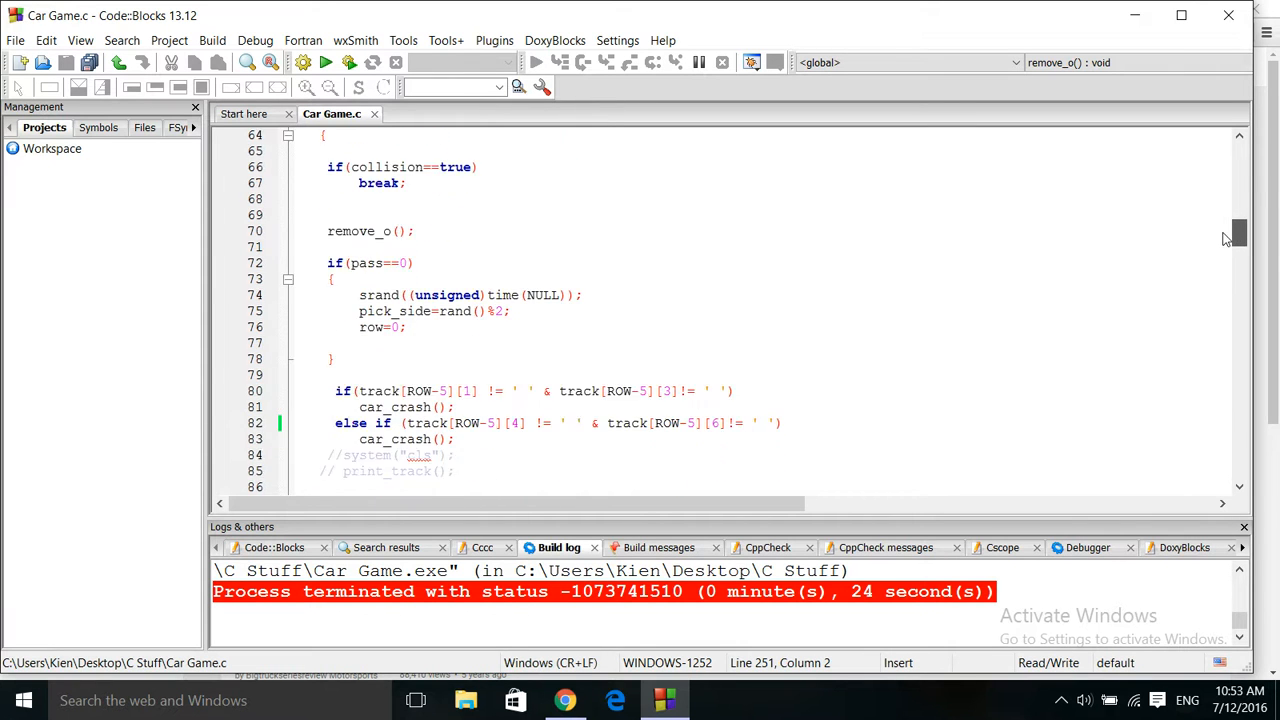
pyautogui.scroll(-3)
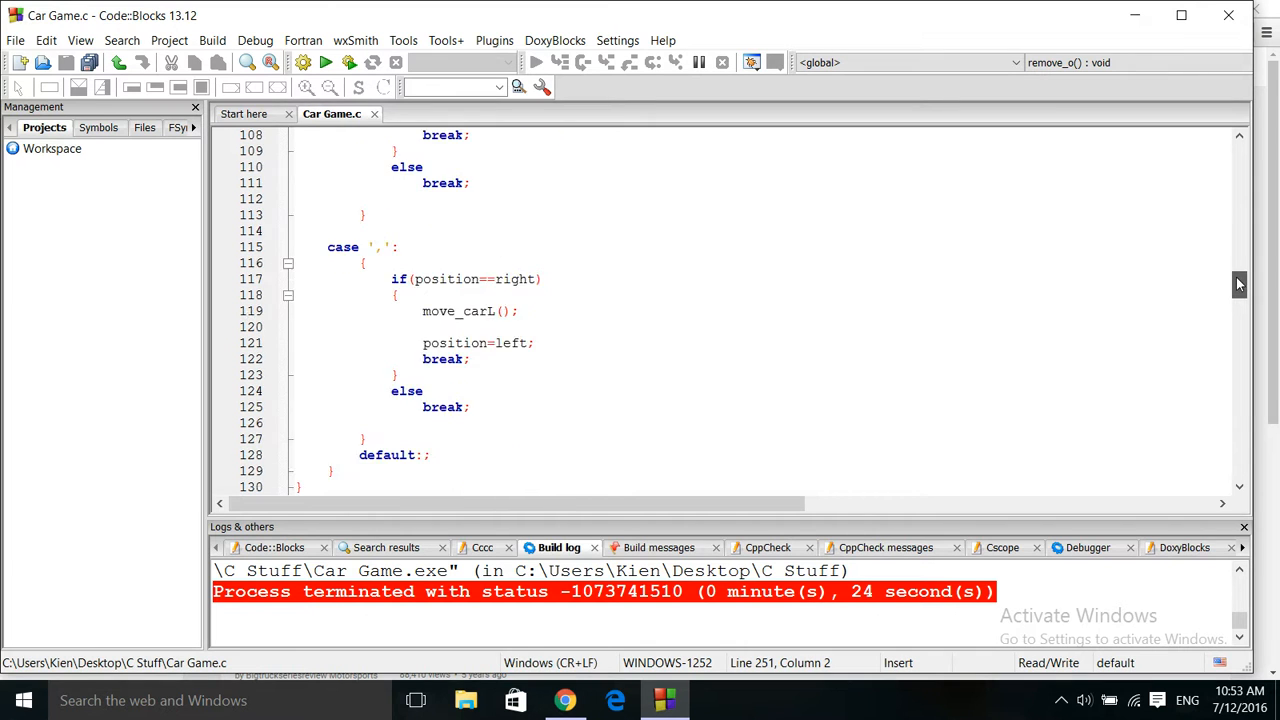
pyautogui.scroll(-3)
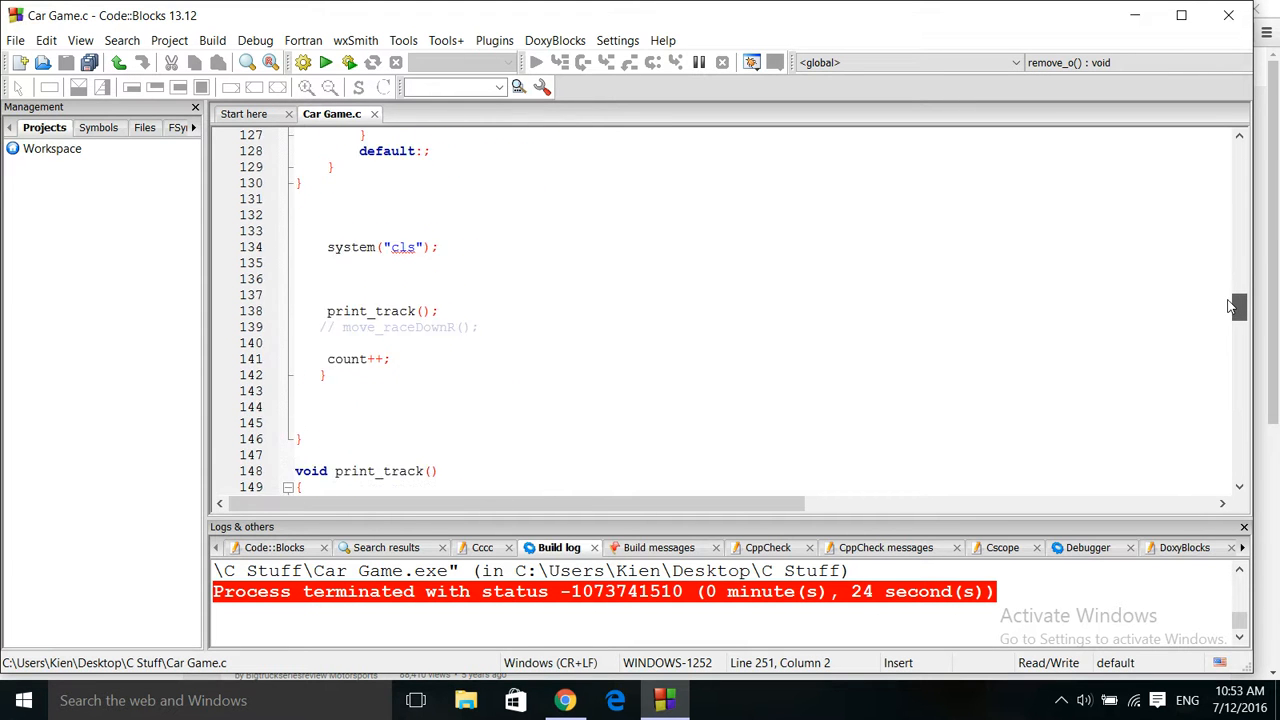
pyautogui.scroll(-3)
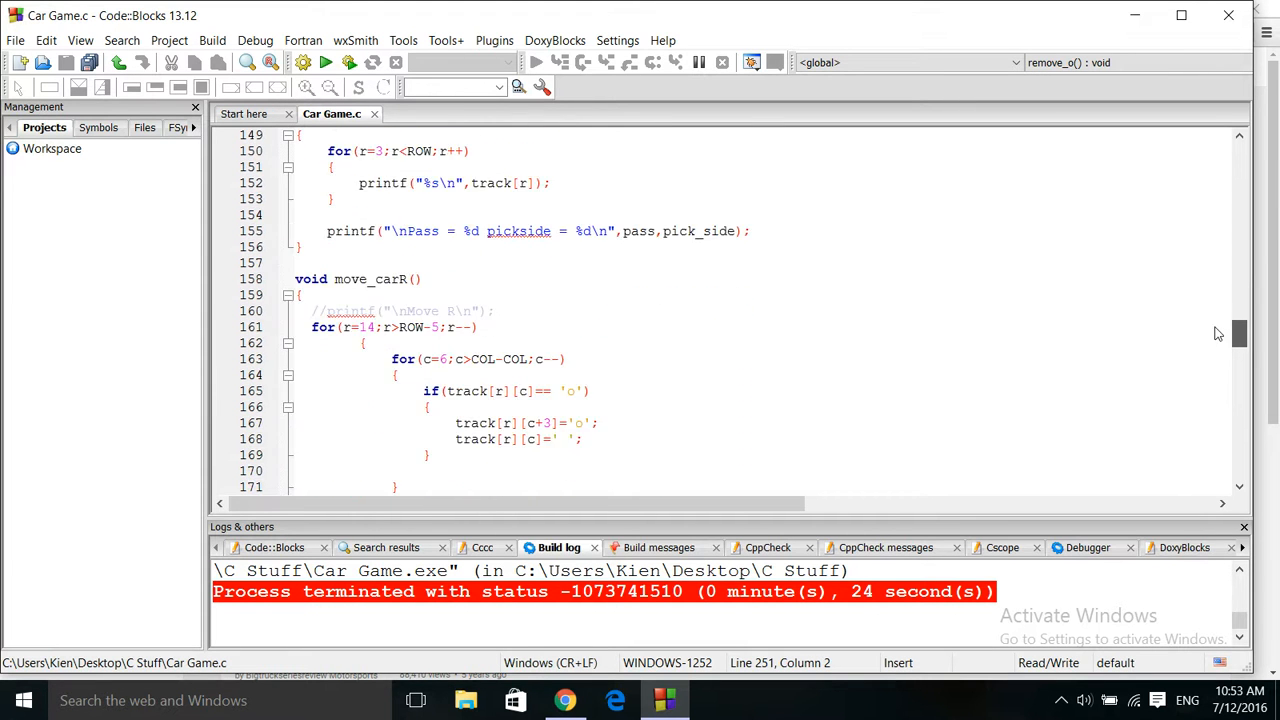
pyautogui.scroll(-3)
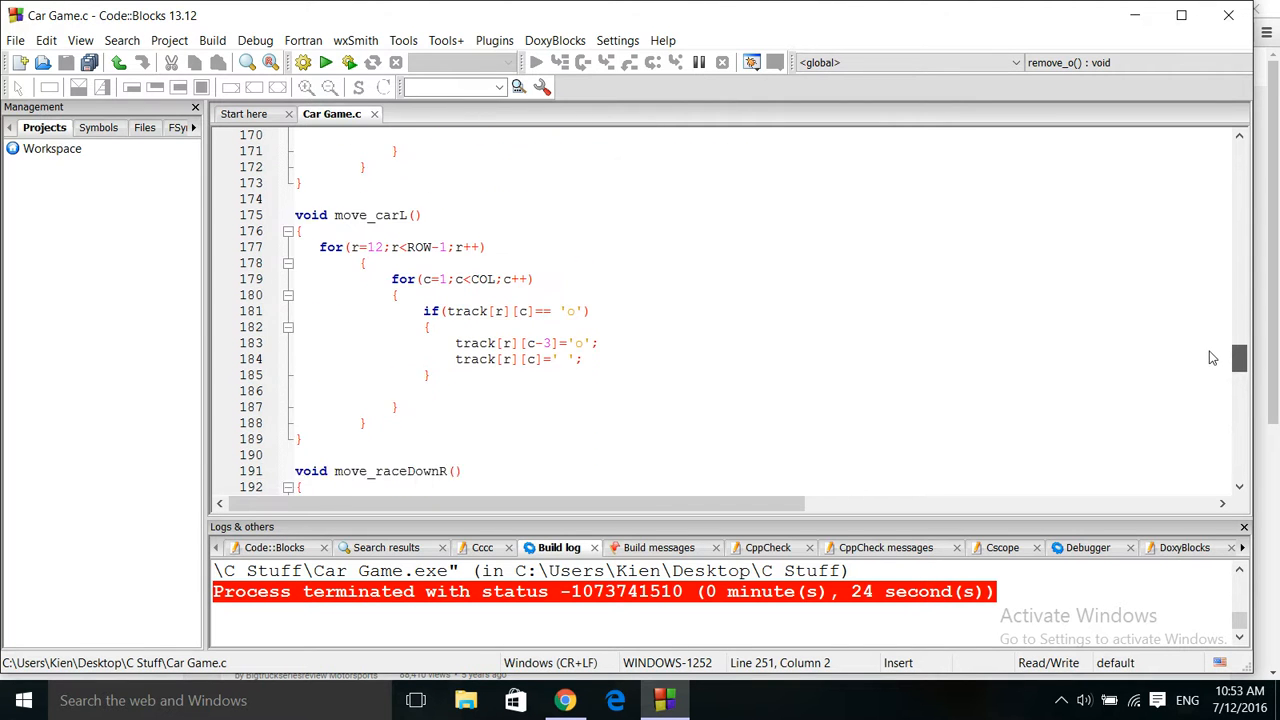
pyautogui.scroll(-3)
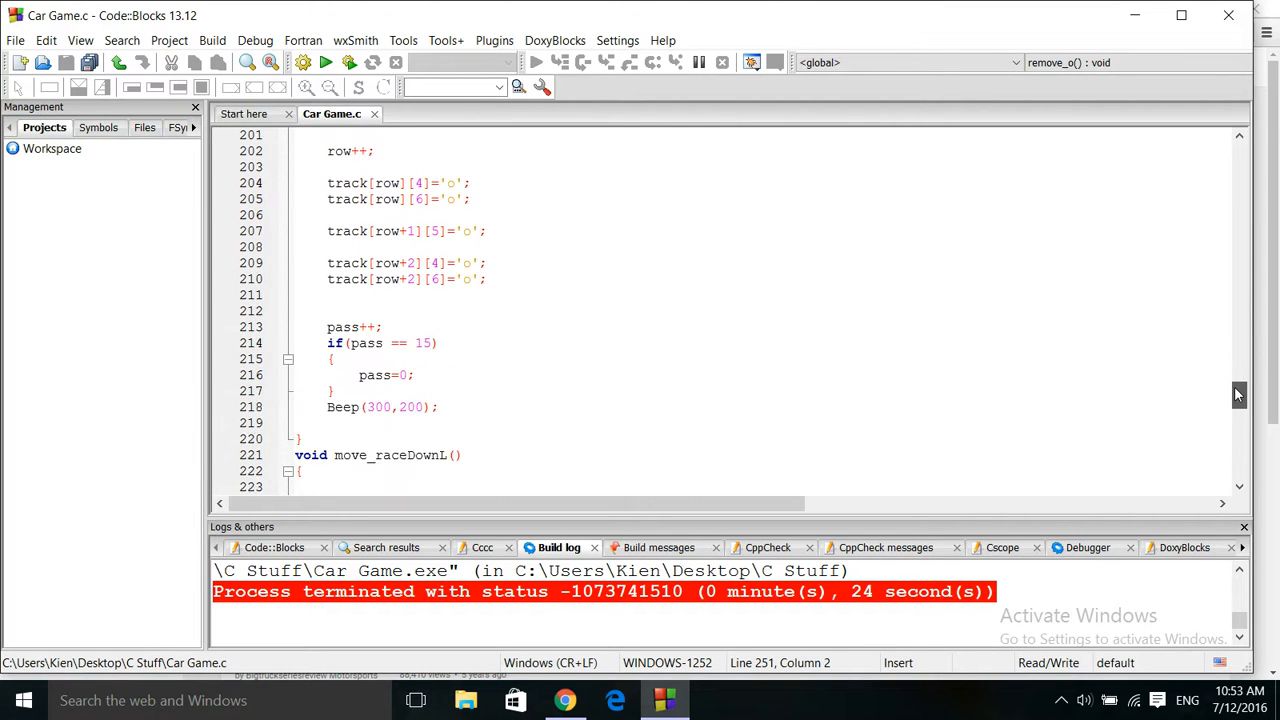
pyautogui.scroll(-3)
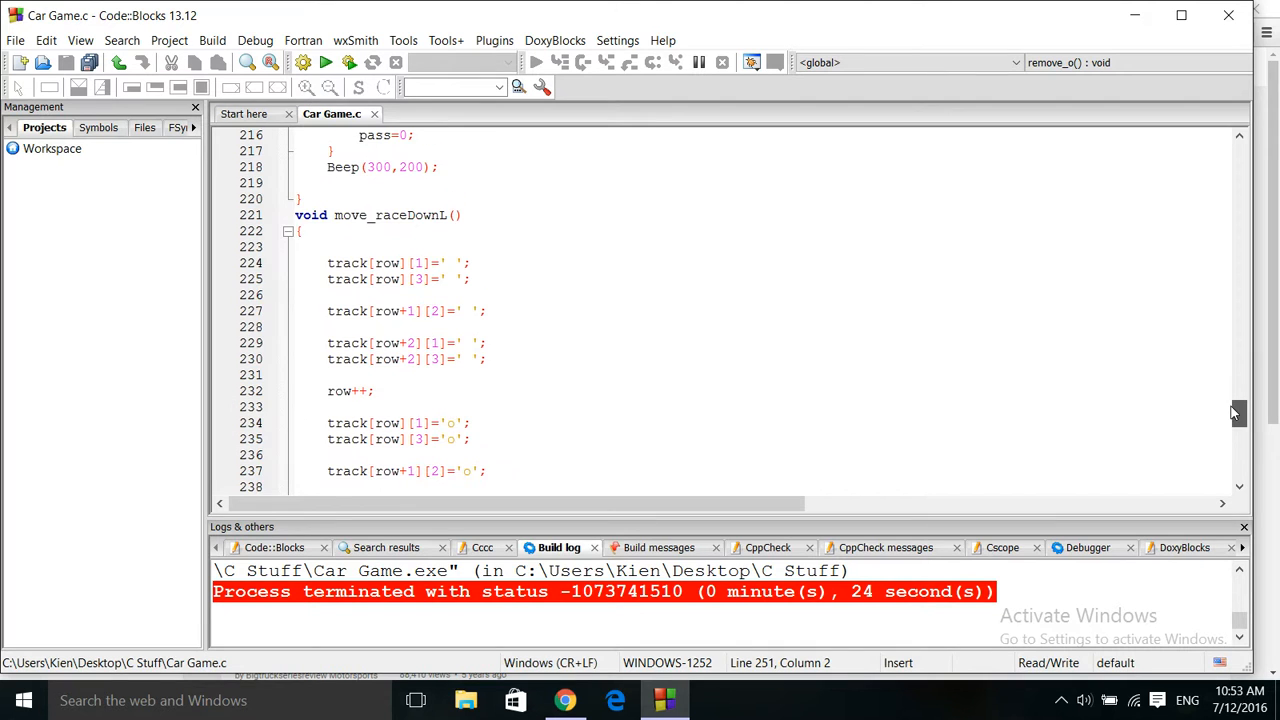
pyautogui.scroll(-3)
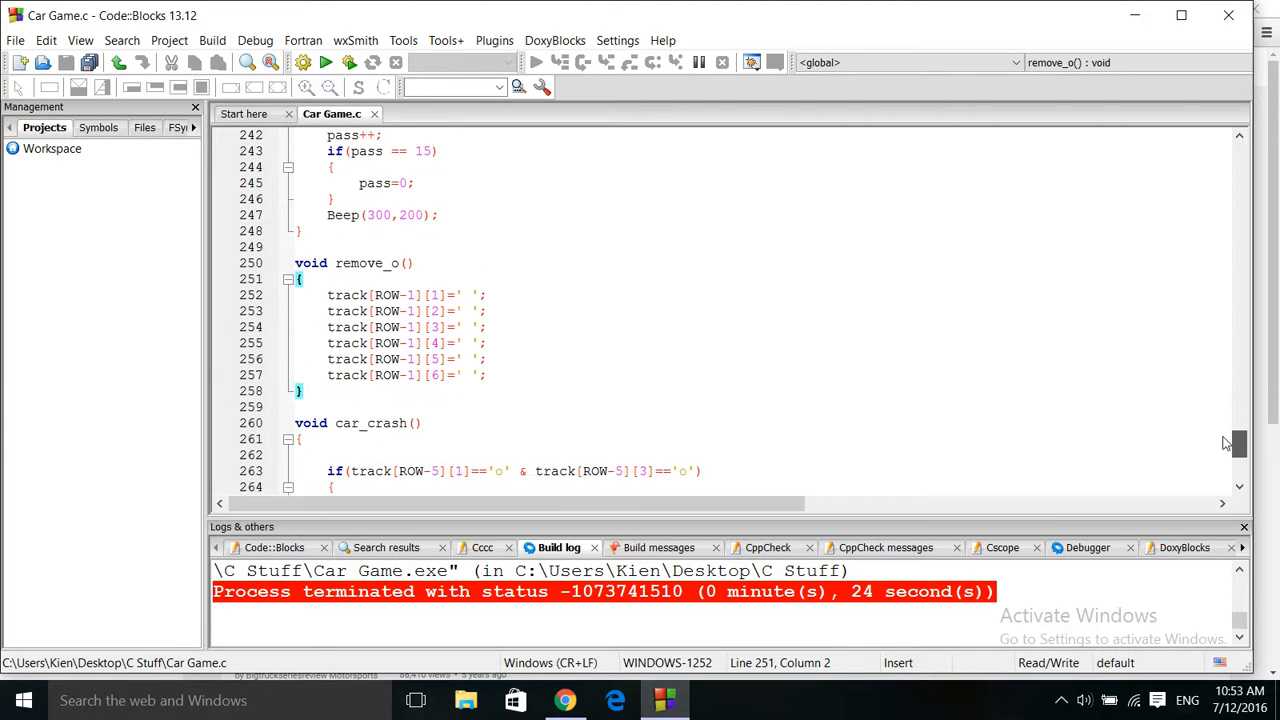
pyautogui.scroll(-3)
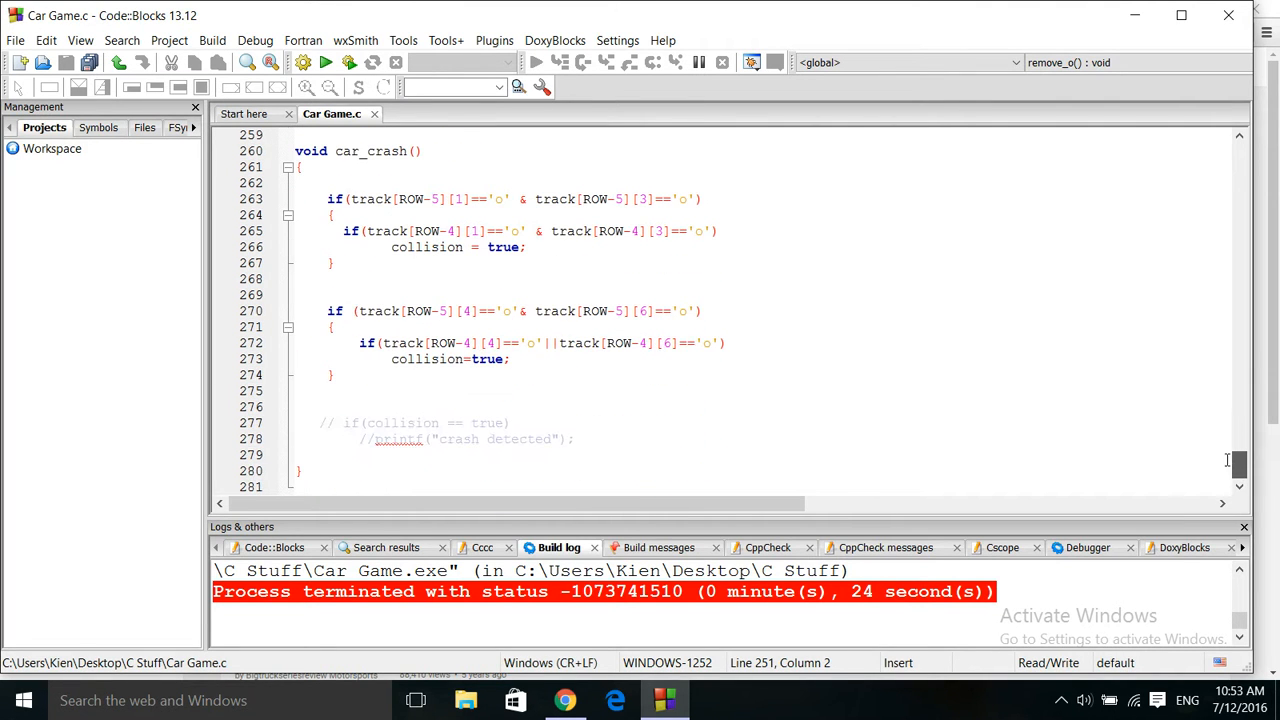
pyautogui.moveTo(1238, 465)
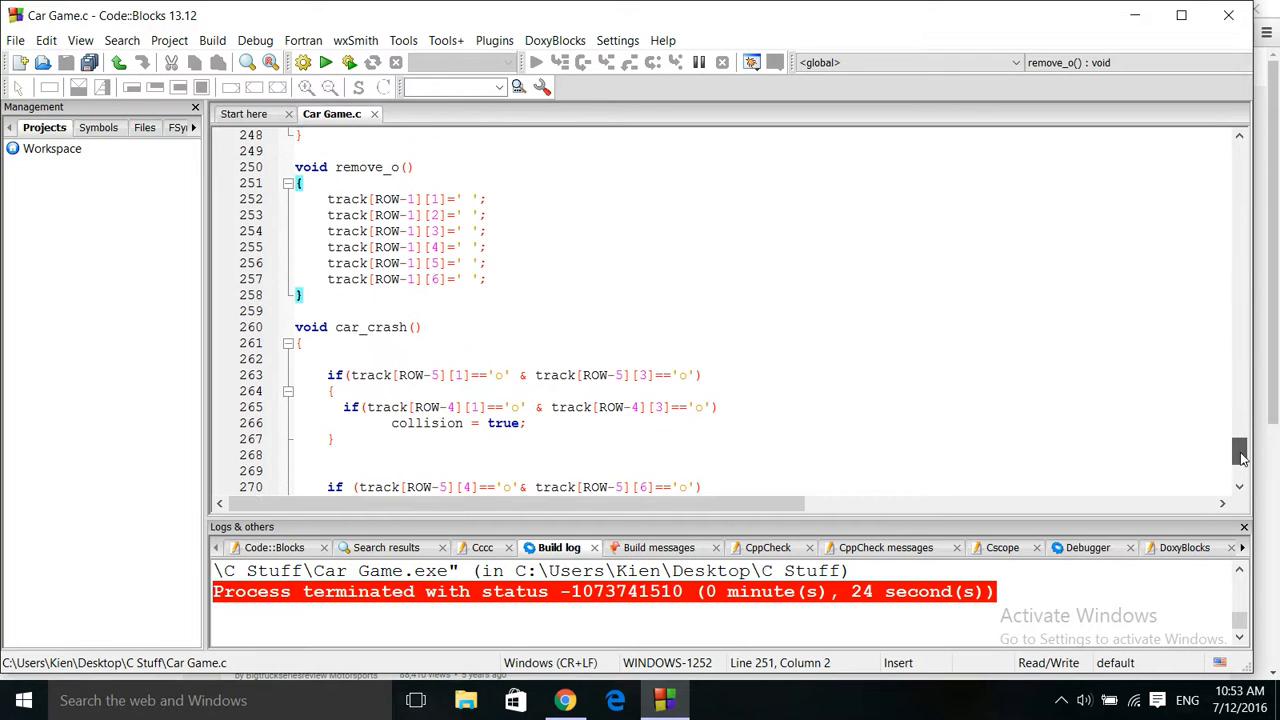
pyautogui.moveTo(1240, 455); pyautogui.dragTo(1240, 395)
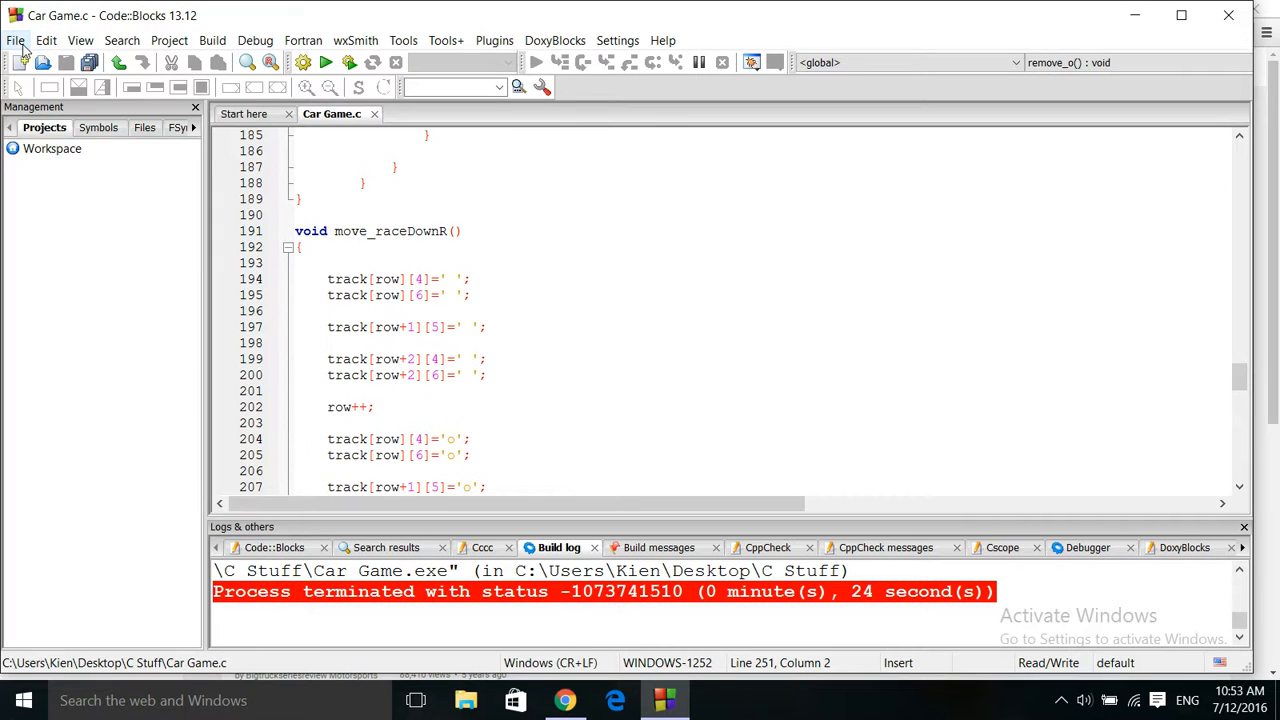
# Open 2D Test Array.c from C Stuff, switching between its tab and Car Game.c.
pyautogui.click(15, 40)
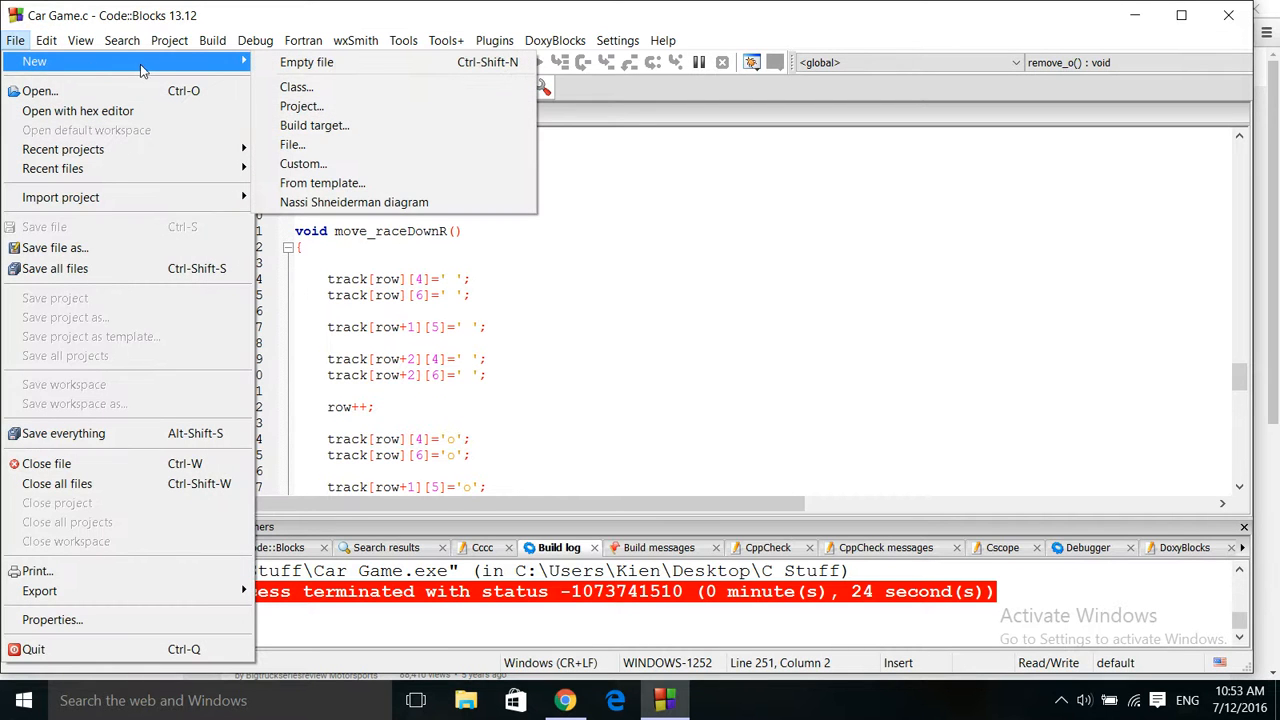
pyautogui.click(40, 90)
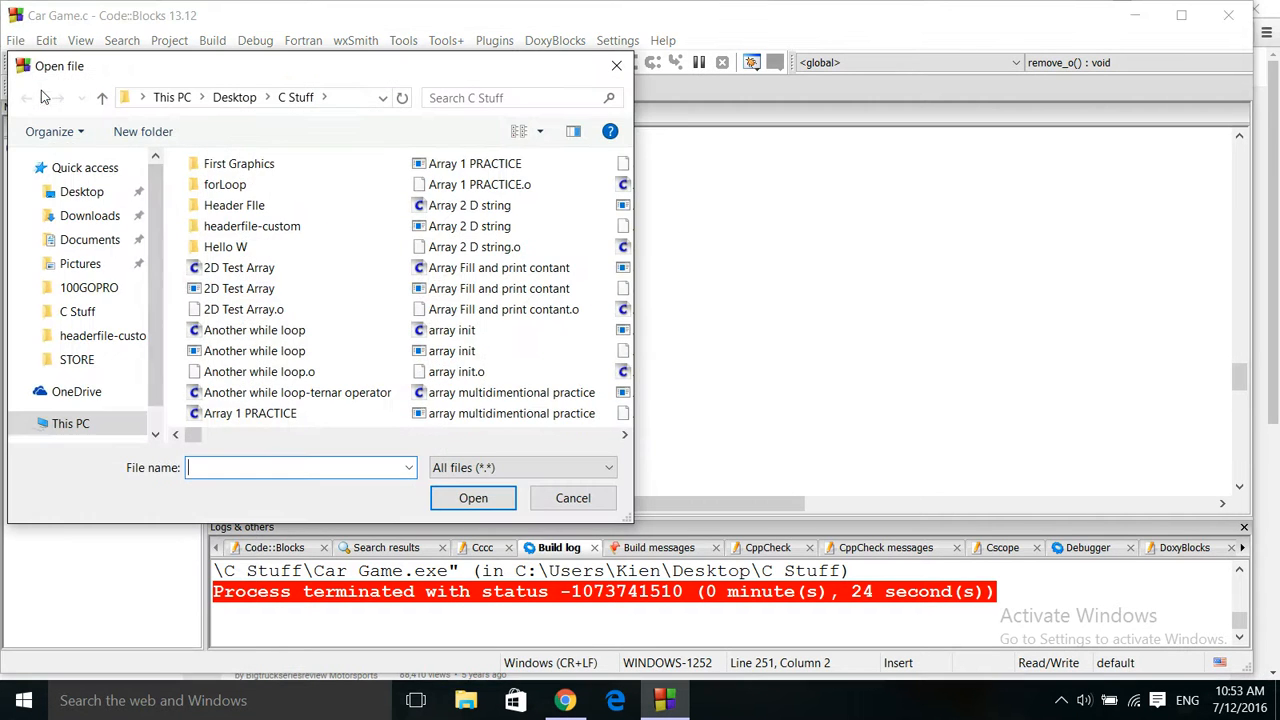
pyautogui.click(239, 267)
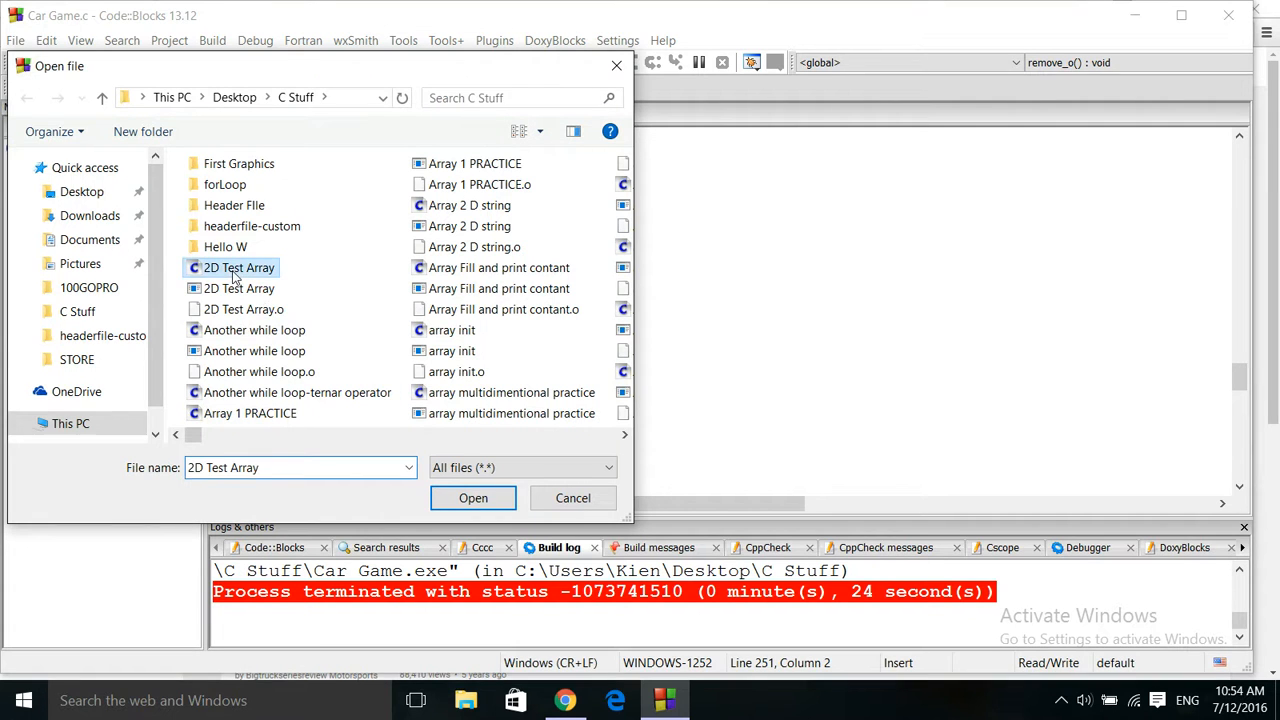
pyautogui.click(473, 498)
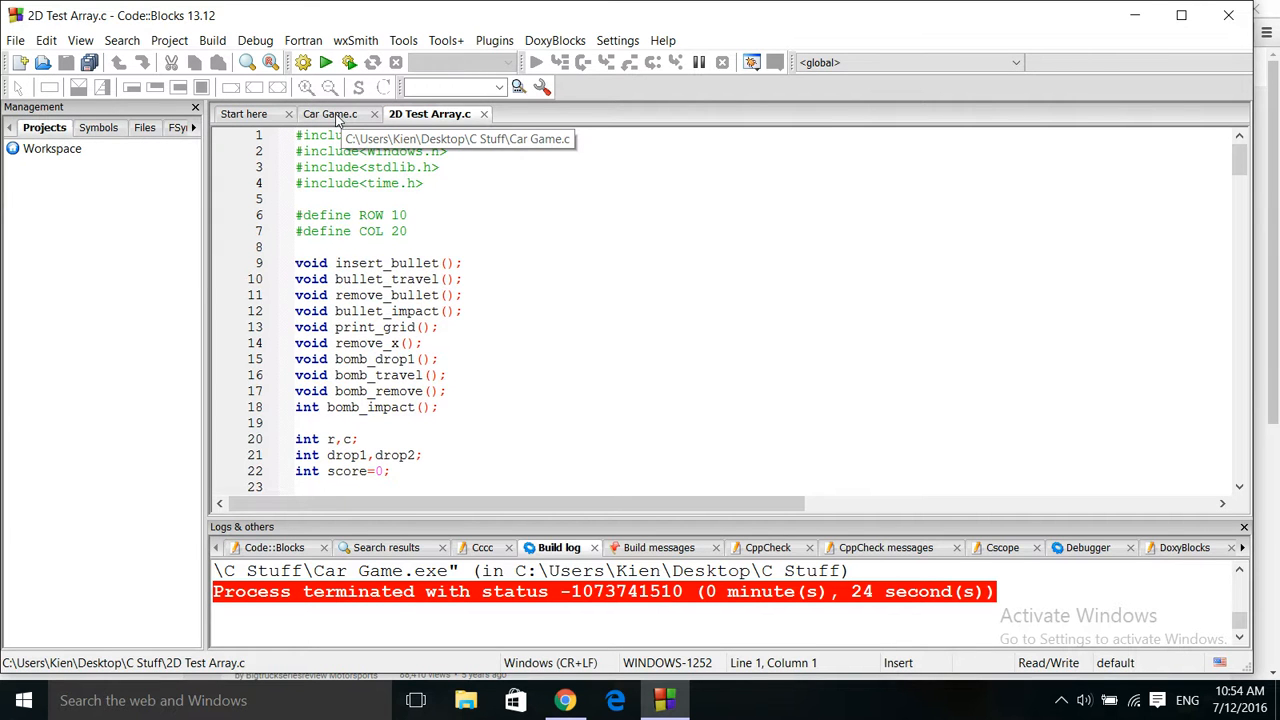
pyautogui.click(330, 113)
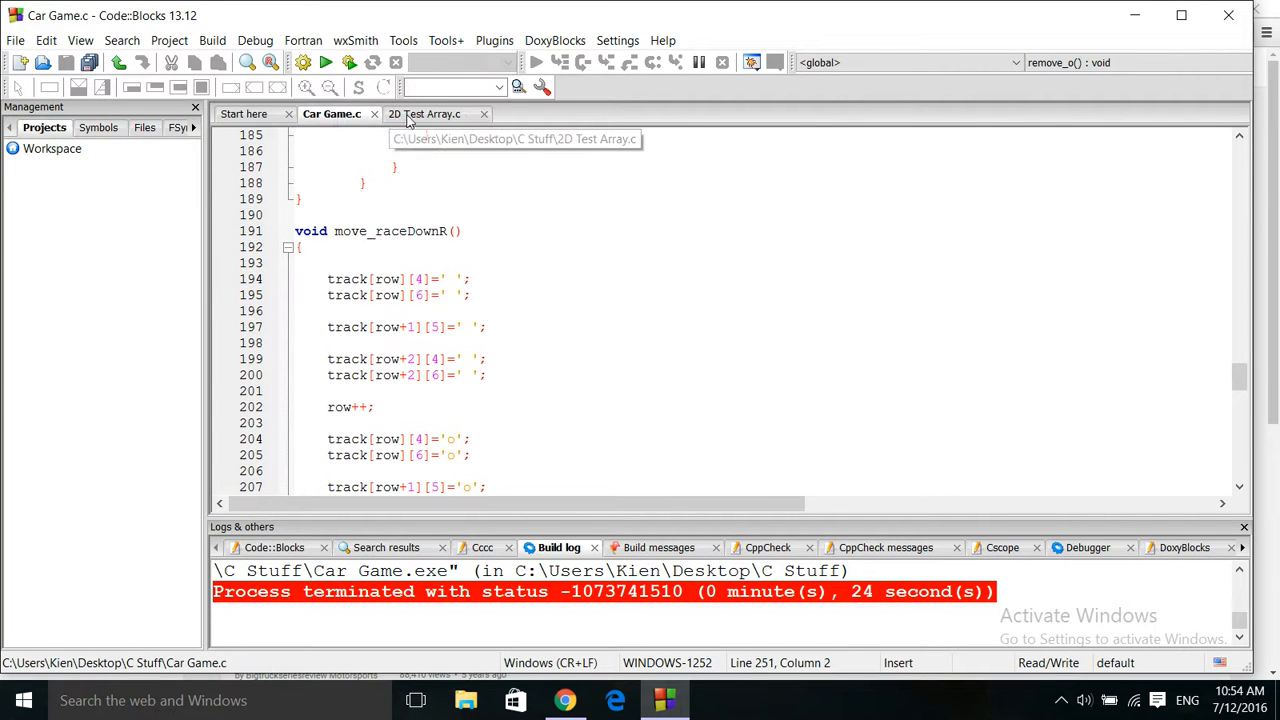
pyautogui.click(424, 113)
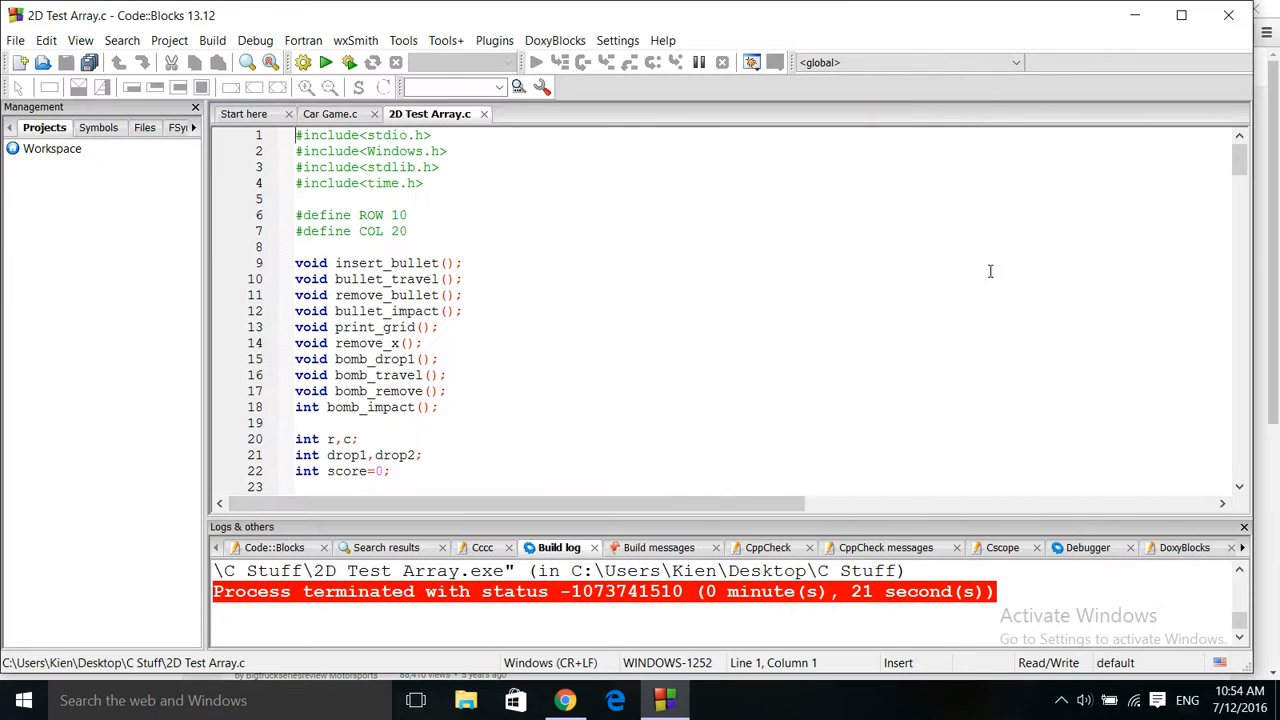
pyautogui.scroll(-3)
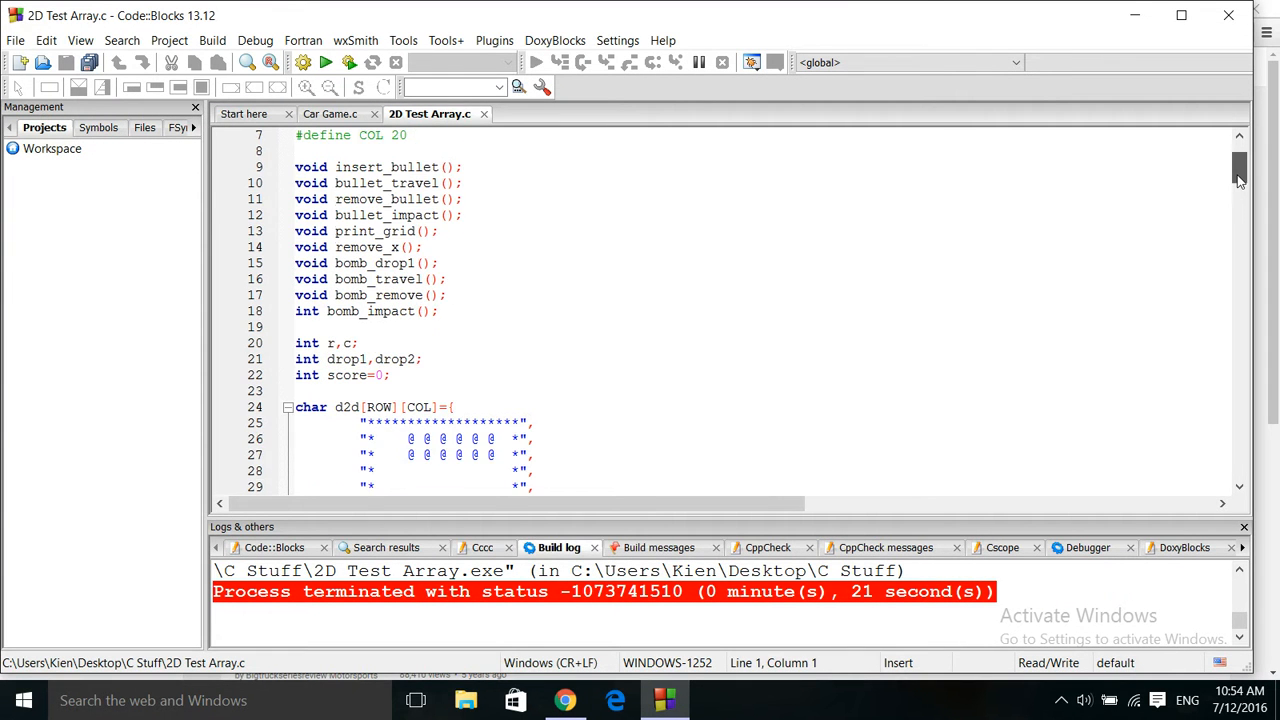
pyautogui.scroll(-3)
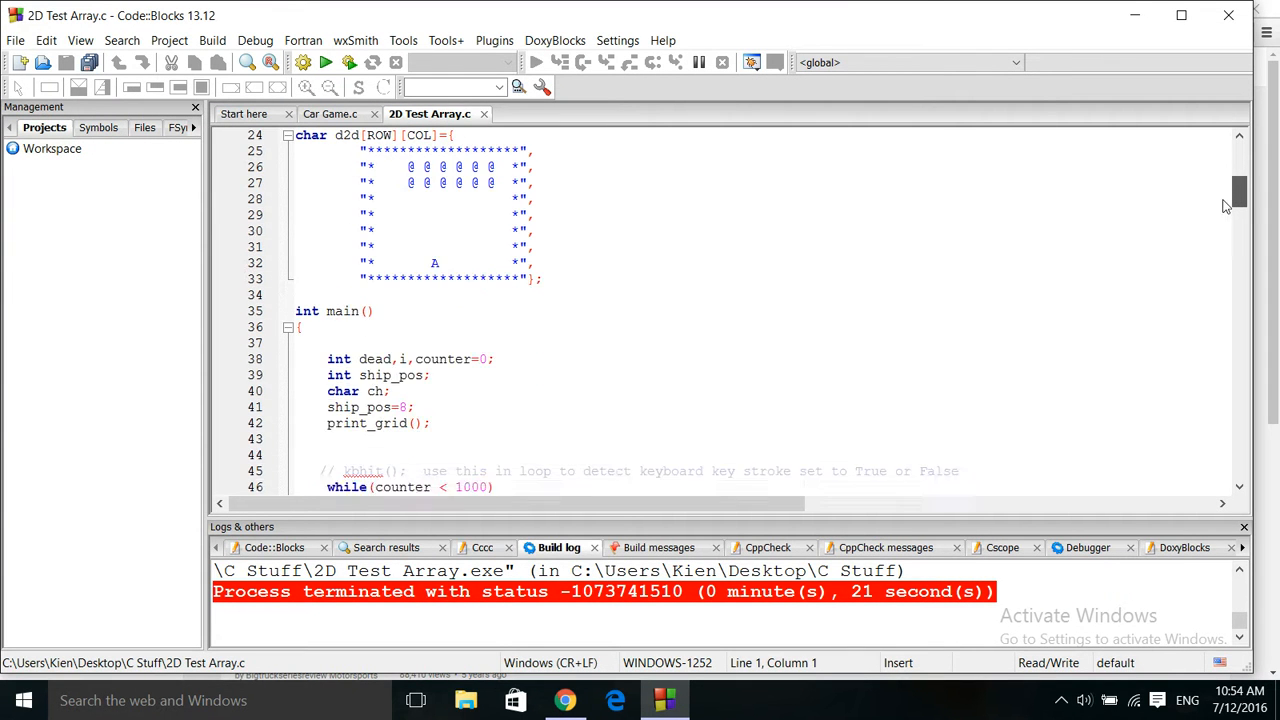
pyautogui.scroll(-3)
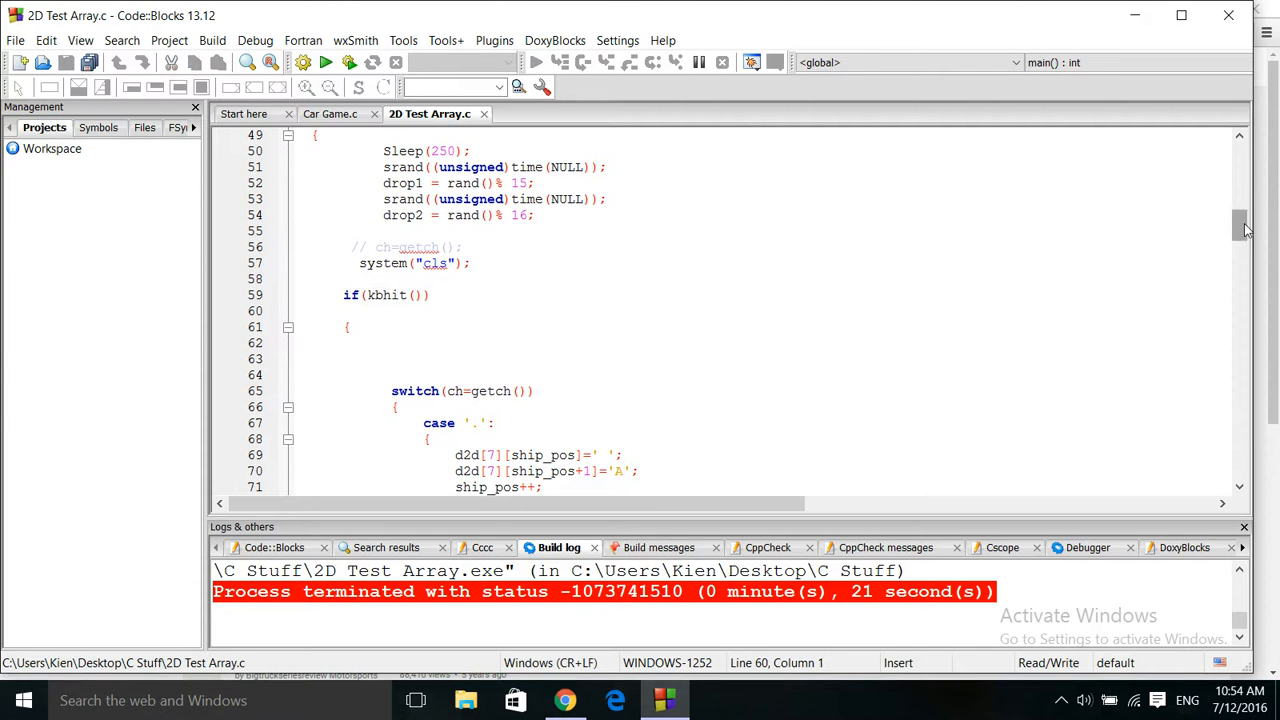
pyautogui.scroll(-3)
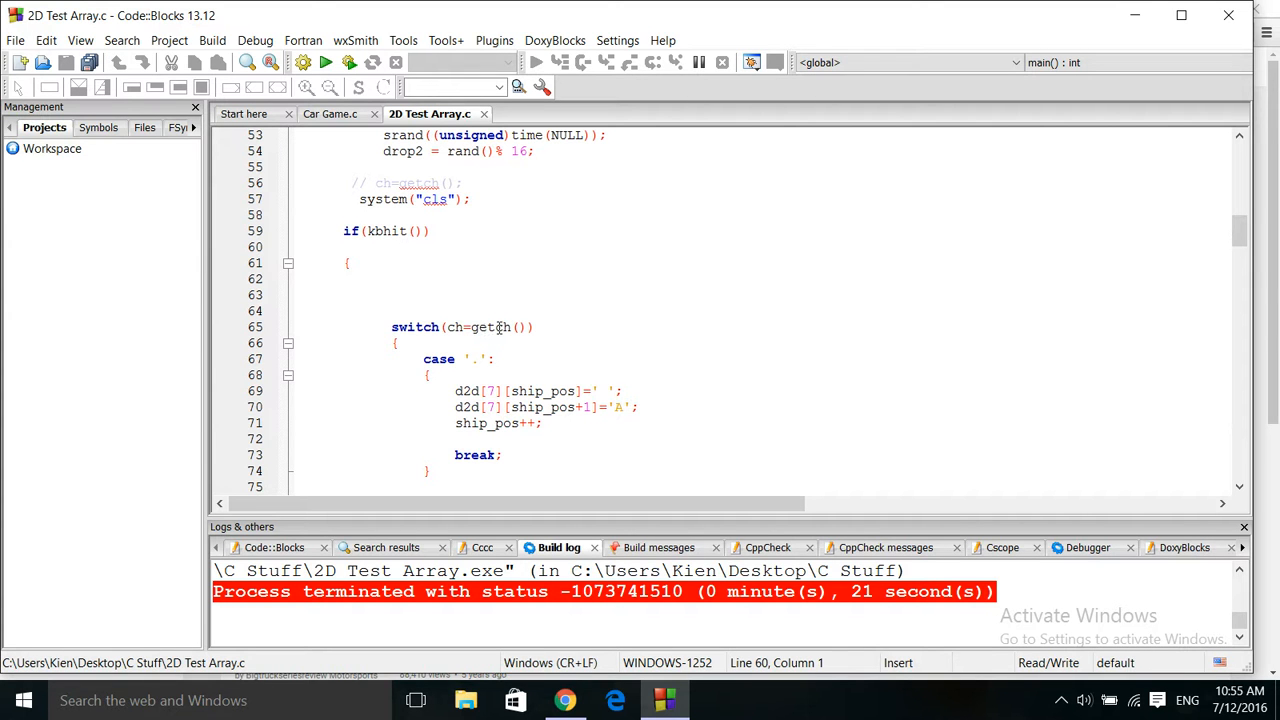
pyautogui.click(341, 231)
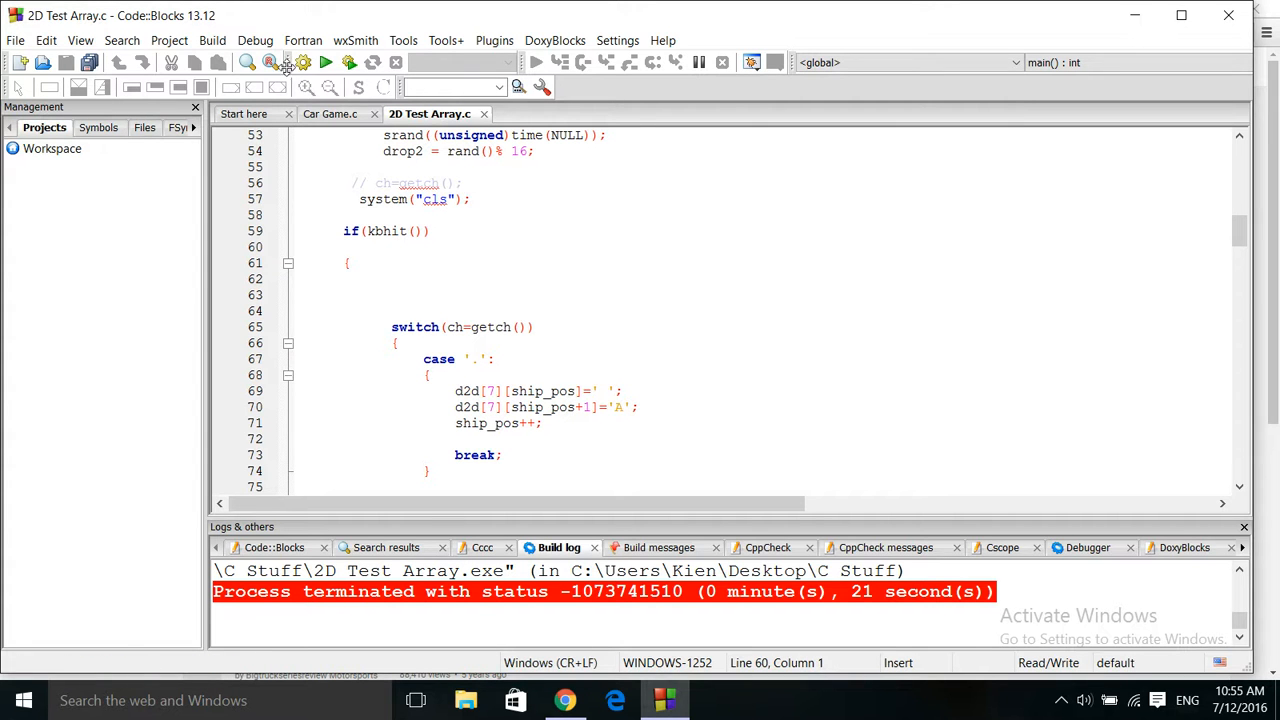
pyautogui.moveTo(303, 62)
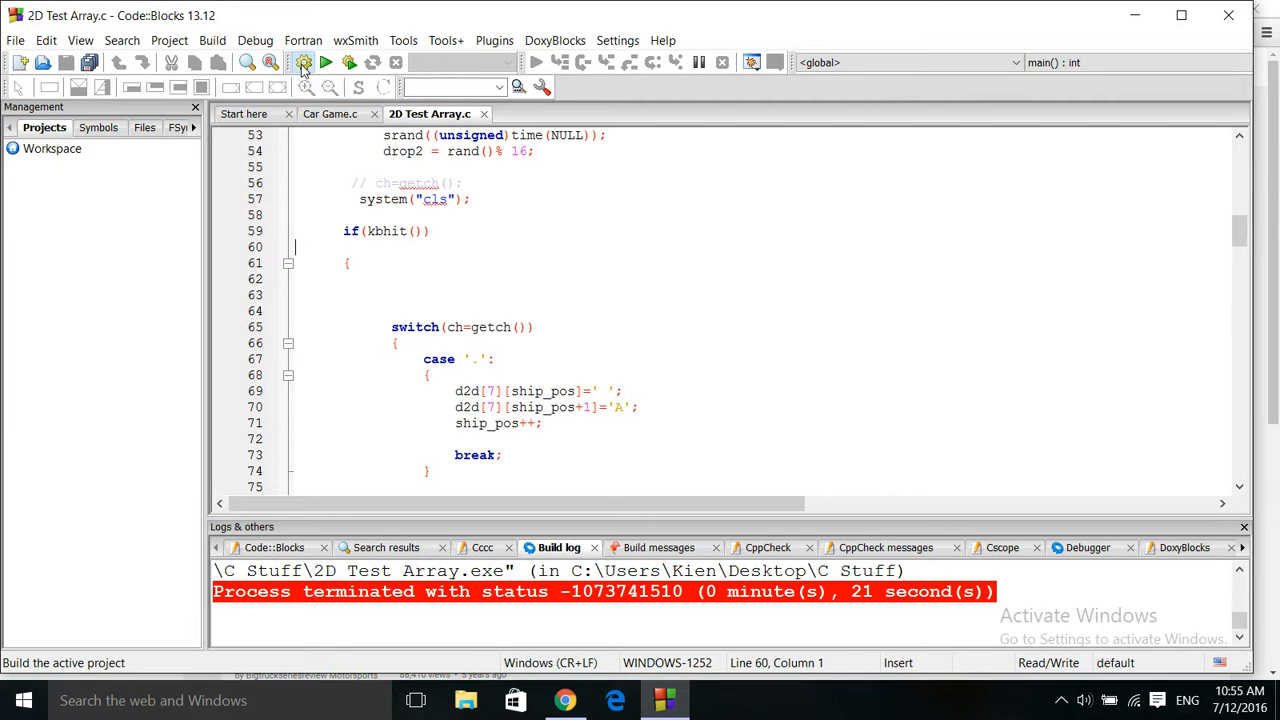
# Build 2D Test Array.c with 0 errors and 0 warnings, then scroll to bullet_travel().
pyautogui.click(302, 62)
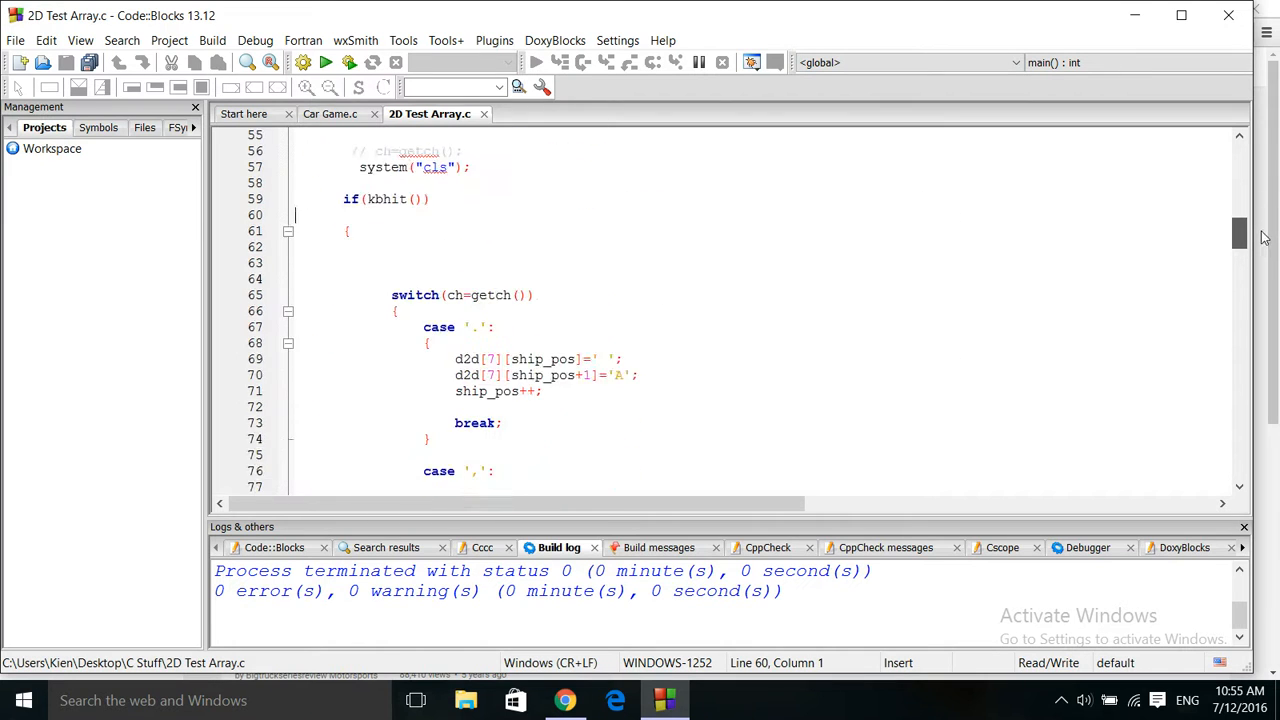
pyautogui.scroll(-3)
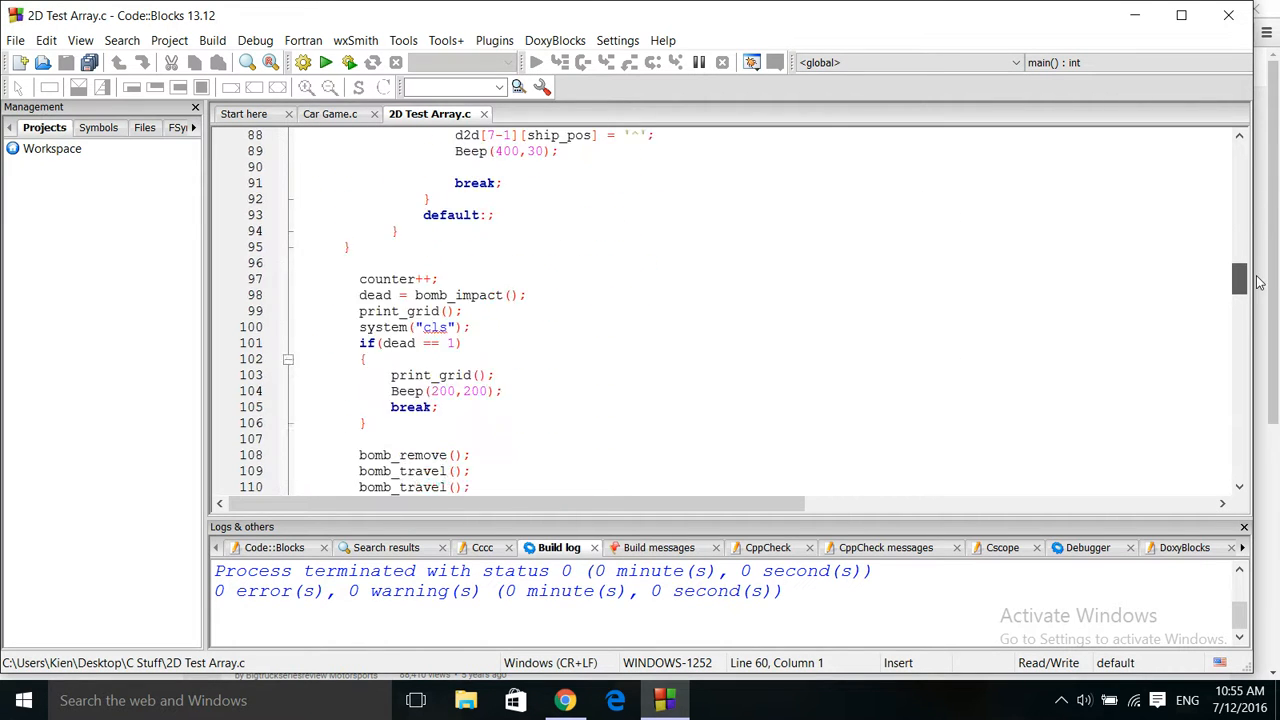
pyautogui.scroll(-3)
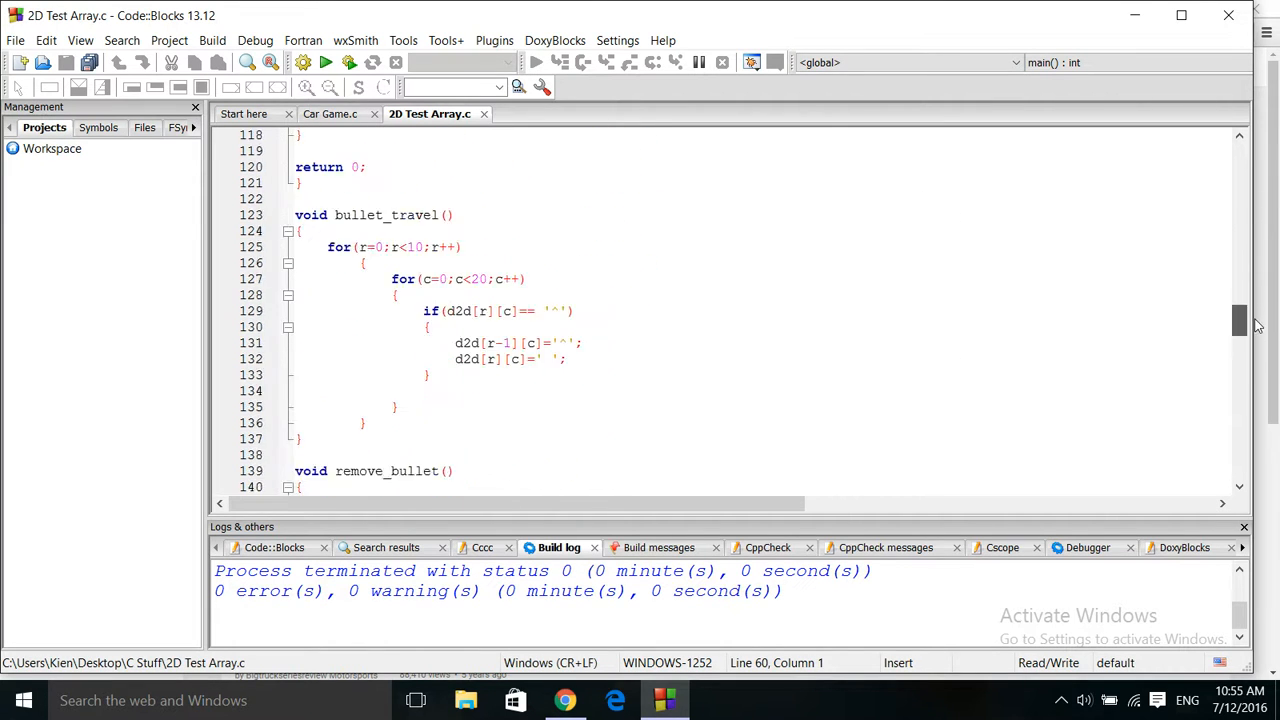